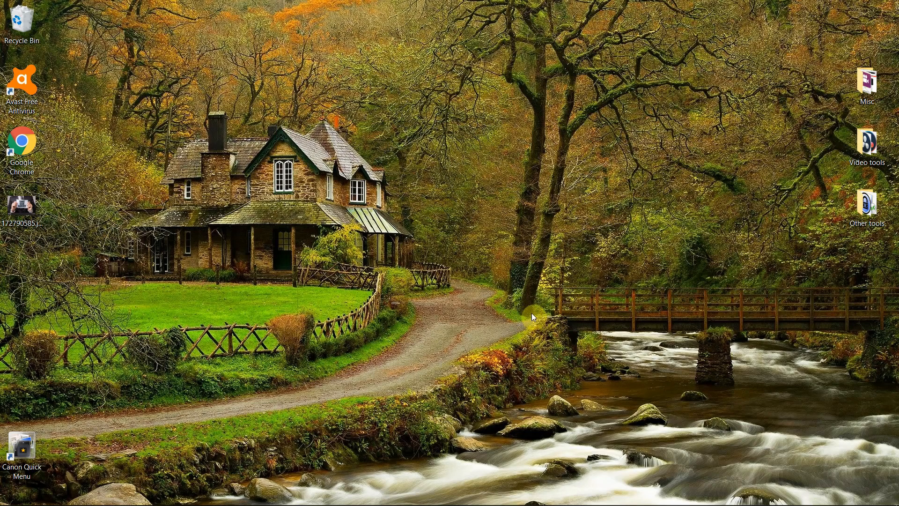
pyautogui.moveTo(483, 343)
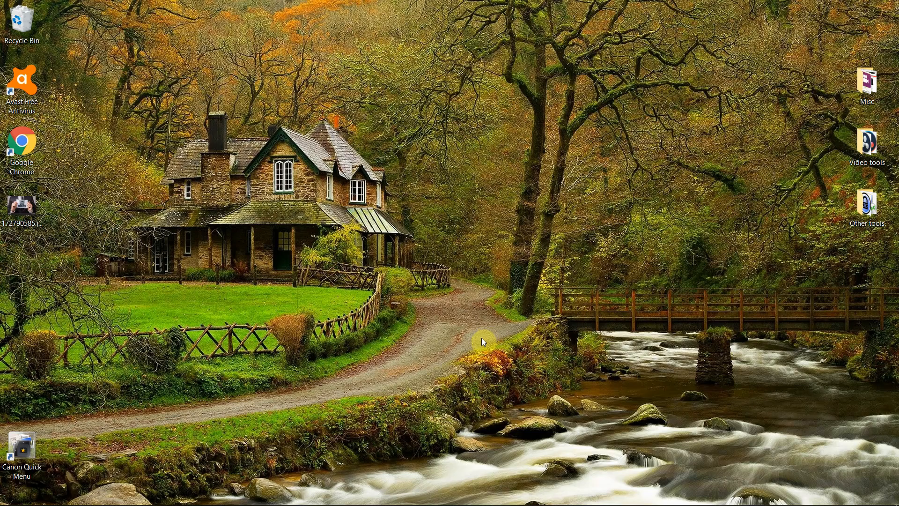
pyautogui.moveTo(443, 346)
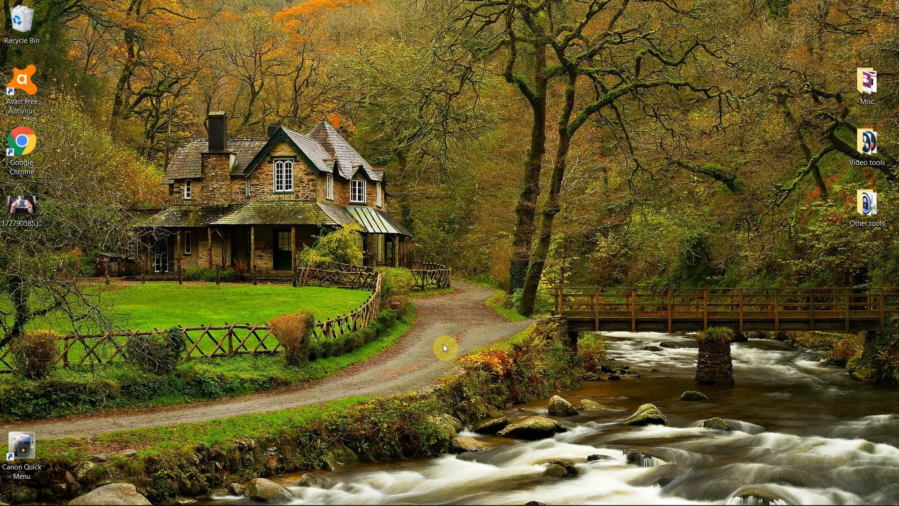
pyautogui.moveTo(397, 381)
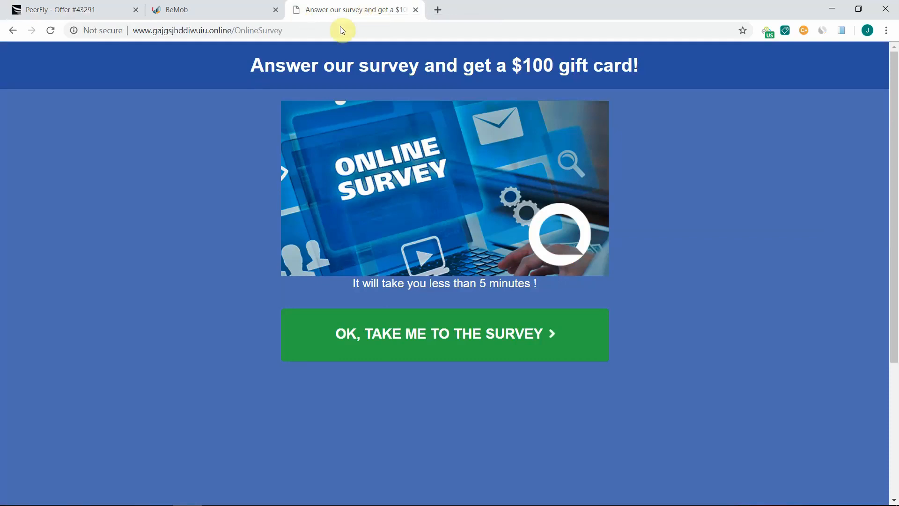
# - Focus the survey landing page's web address in the address bar
pyautogui.click(206, 30)
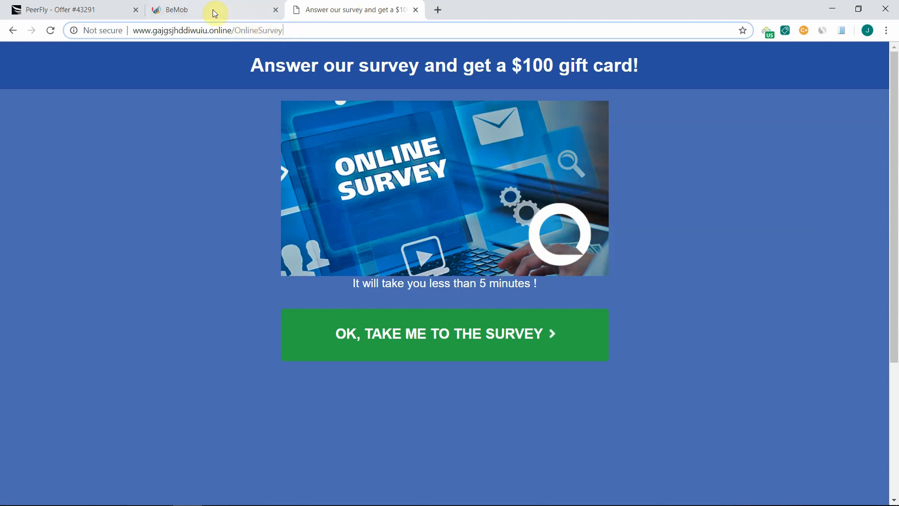
pyautogui.moveTo(216, 26)
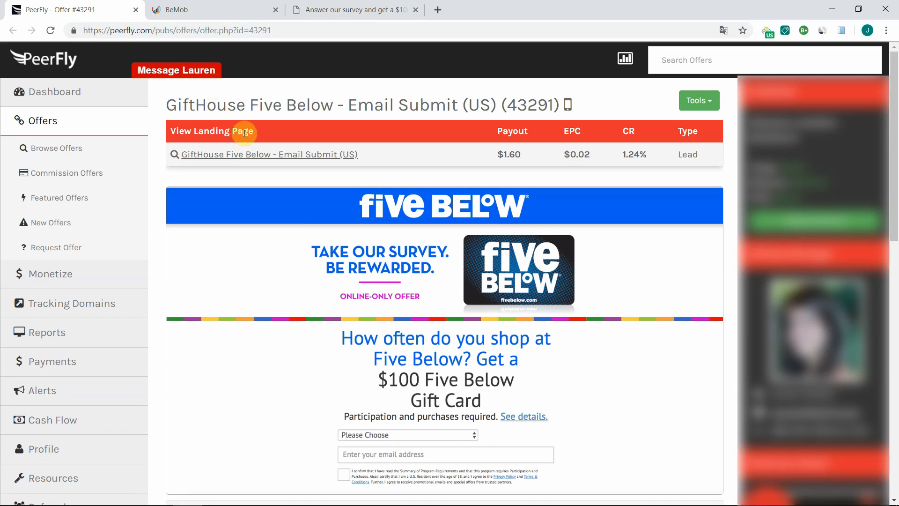
pyautogui.moveTo(427, 167)
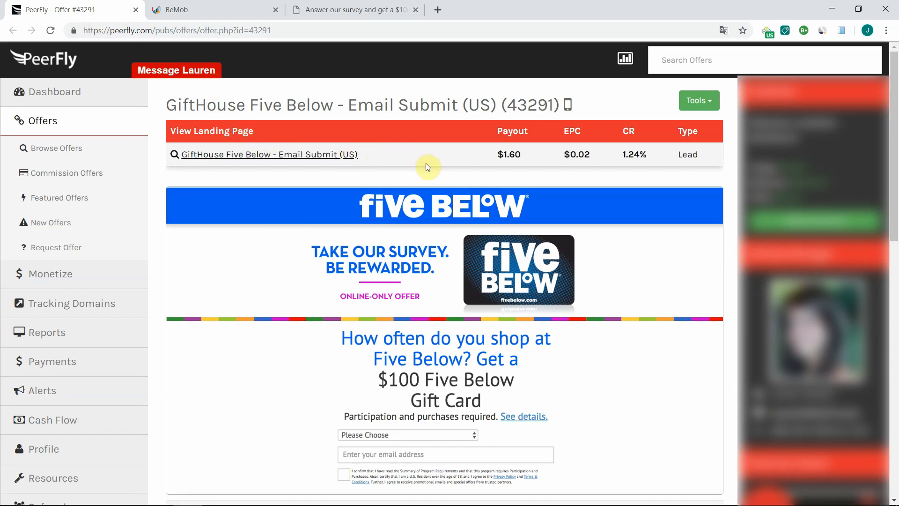
pyautogui.moveTo(183, 10)
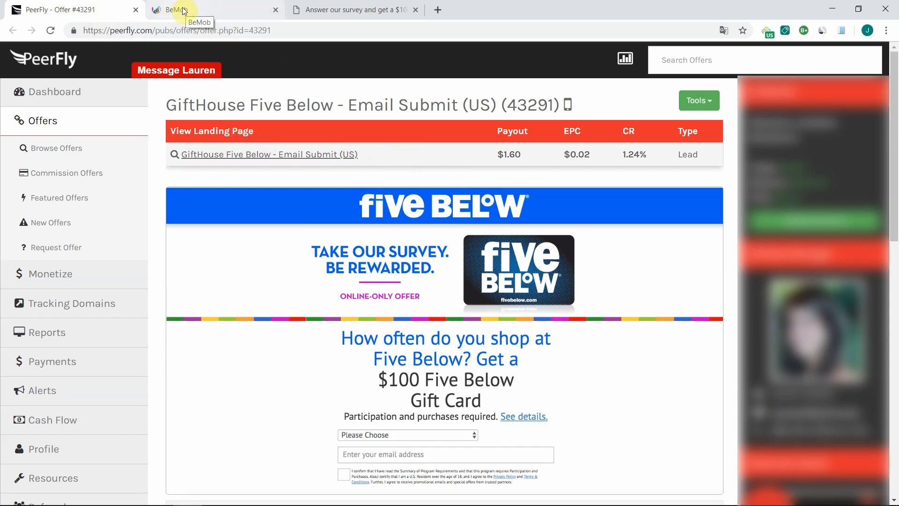
# - Show BeMob's affiliate networks list and search the network templates for 'pee'
pyautogui.click(173, 10)
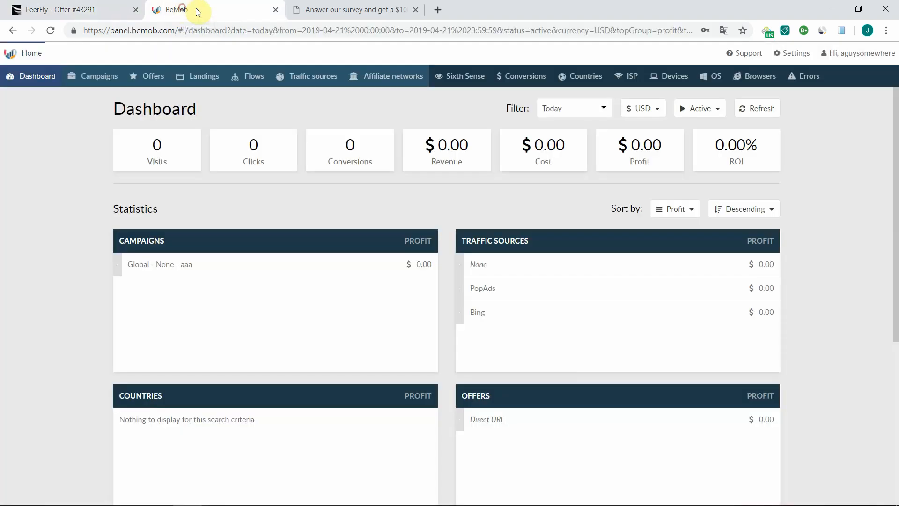
pyautogui.click(392, 76)
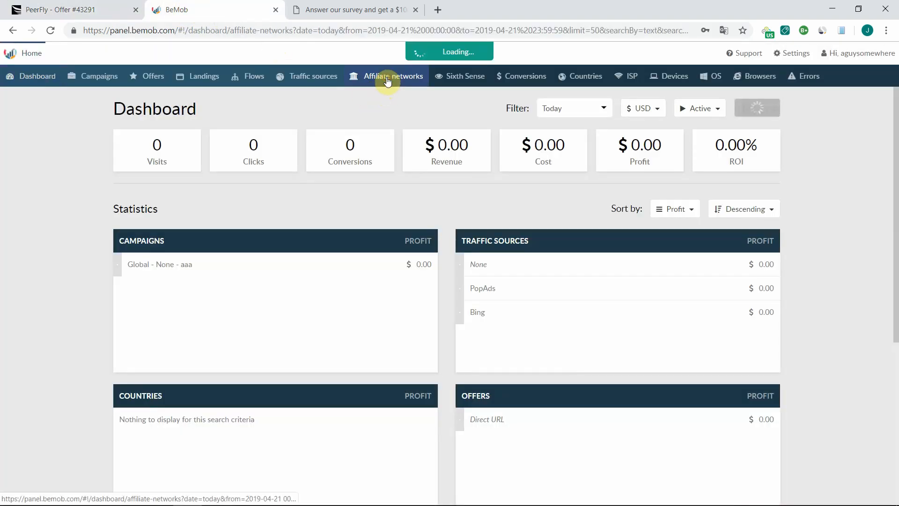
pyautogui.click(386, 76)
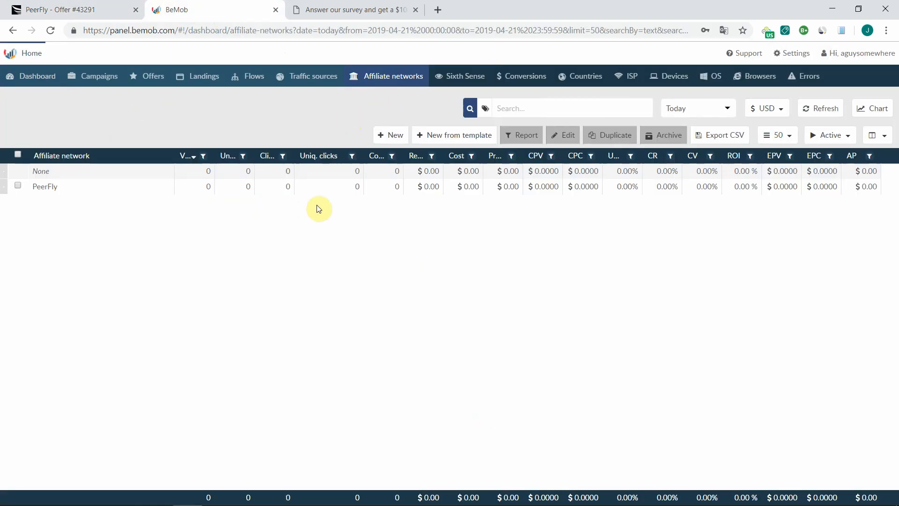
pyautogui.moveTo(93, 190)
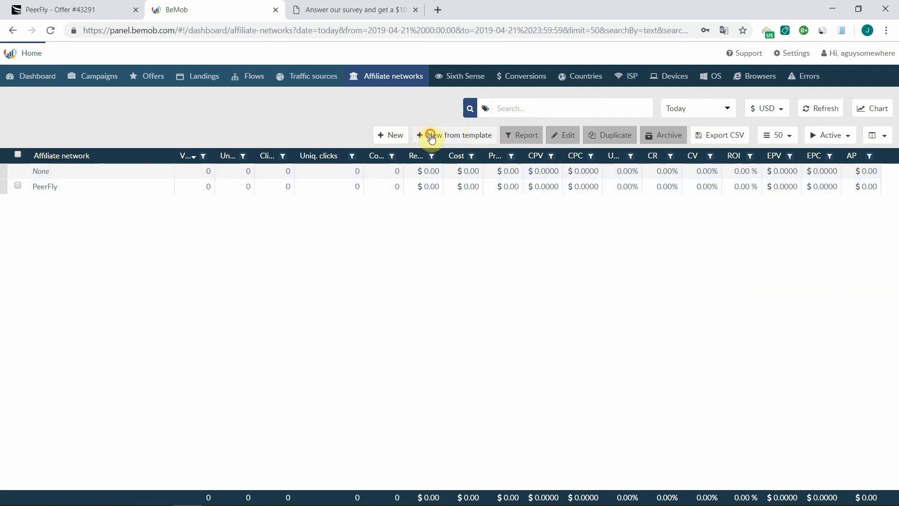
pyautogui.click(458, 134)
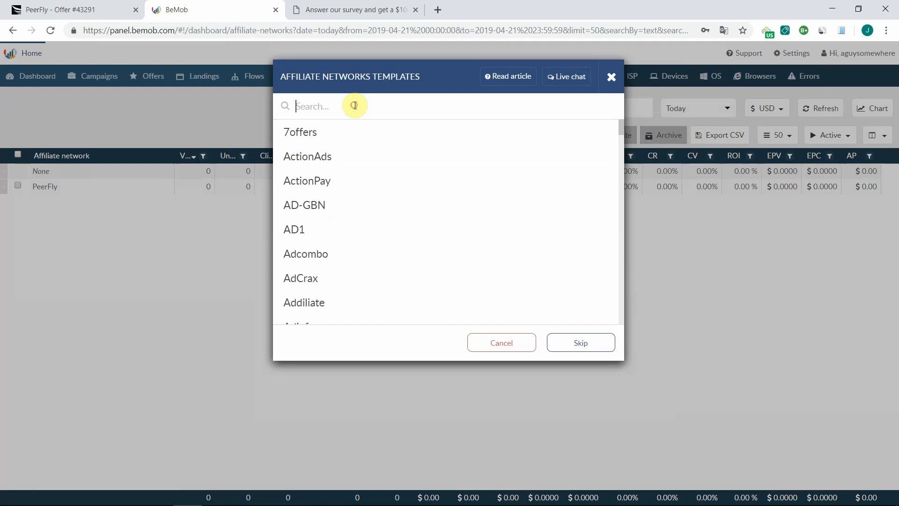
pyautogui.write('pee')
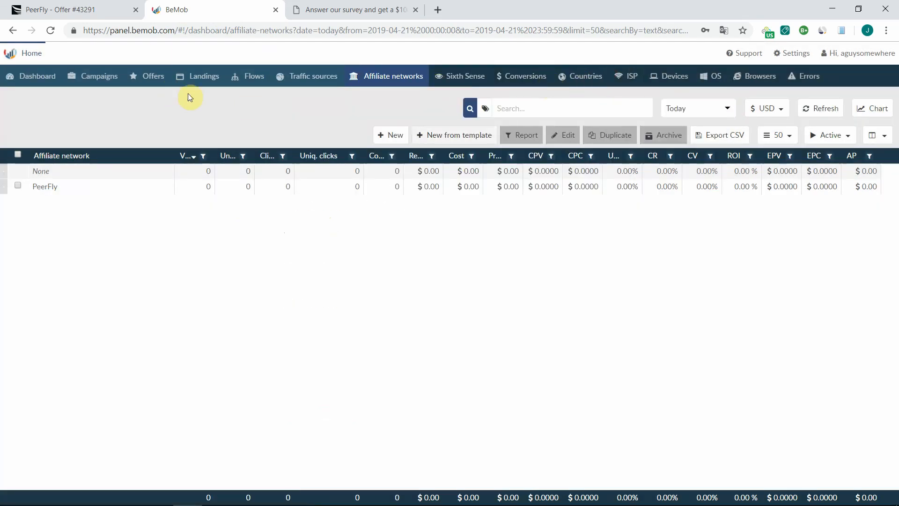
pyautogui.moveTo(75, 9)
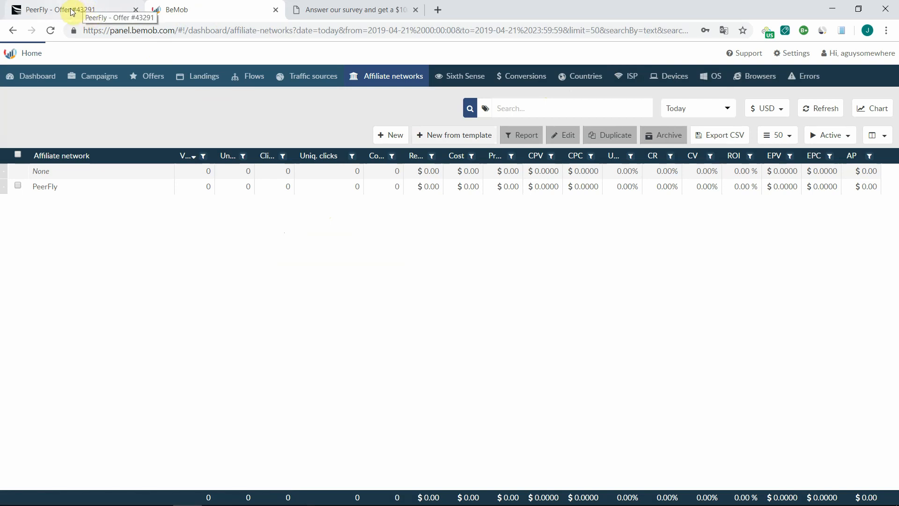
# - On the PeerFly offer page, enter 'aaa' as the s1 custom tracking value
pyautogui.click(69, 9)
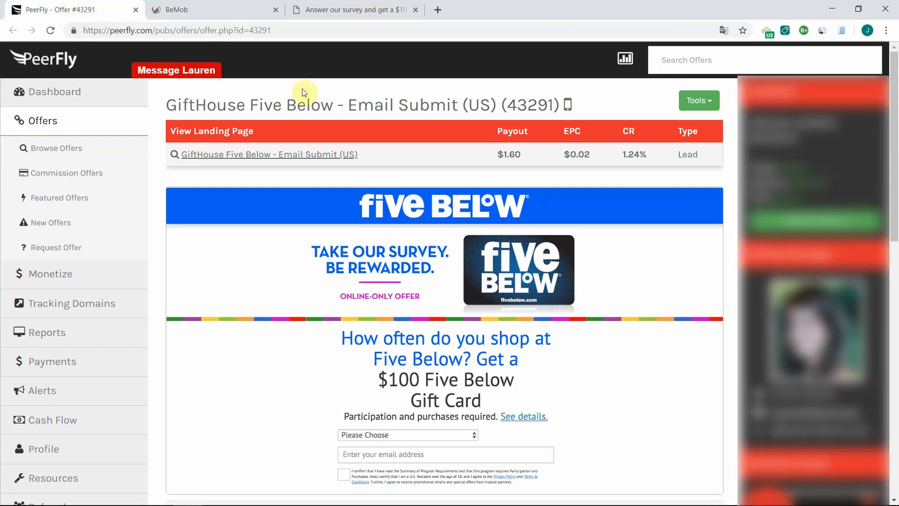
pyautogui.scroll(-3)
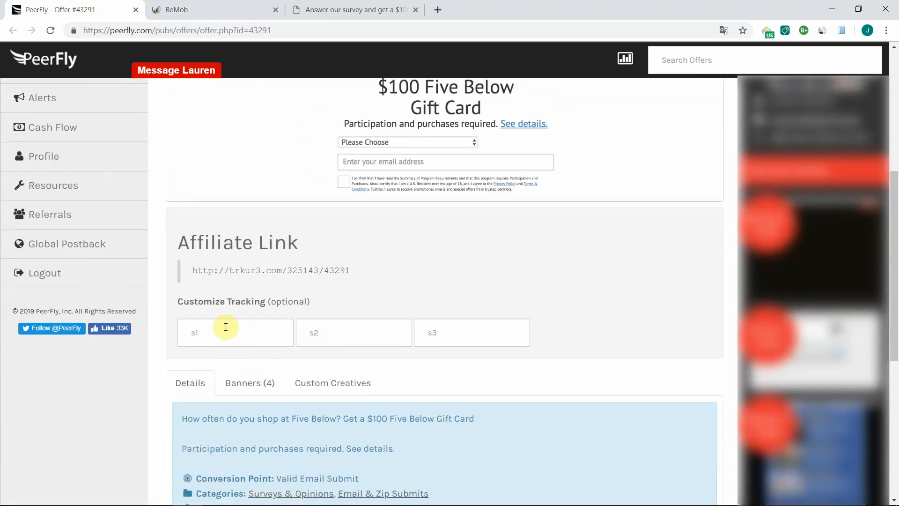
pyautogui.click(235, 333)
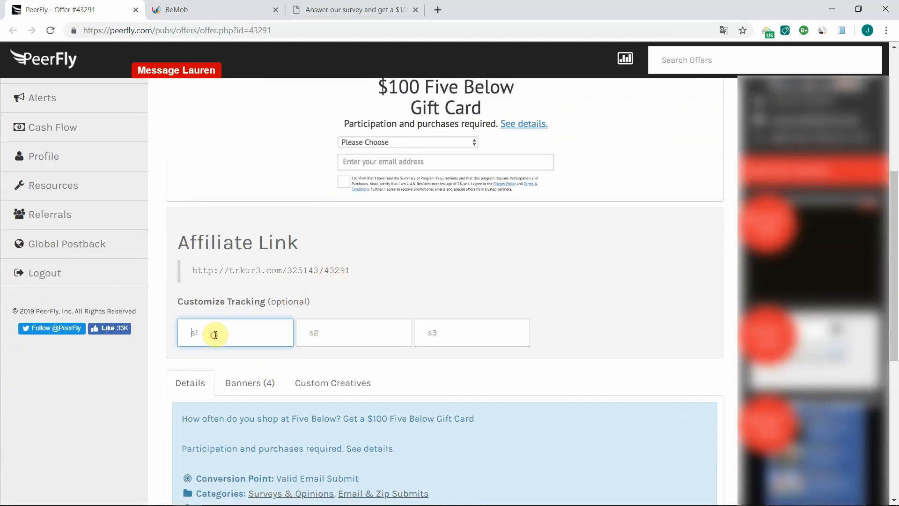
pyautogui.write('aaa')
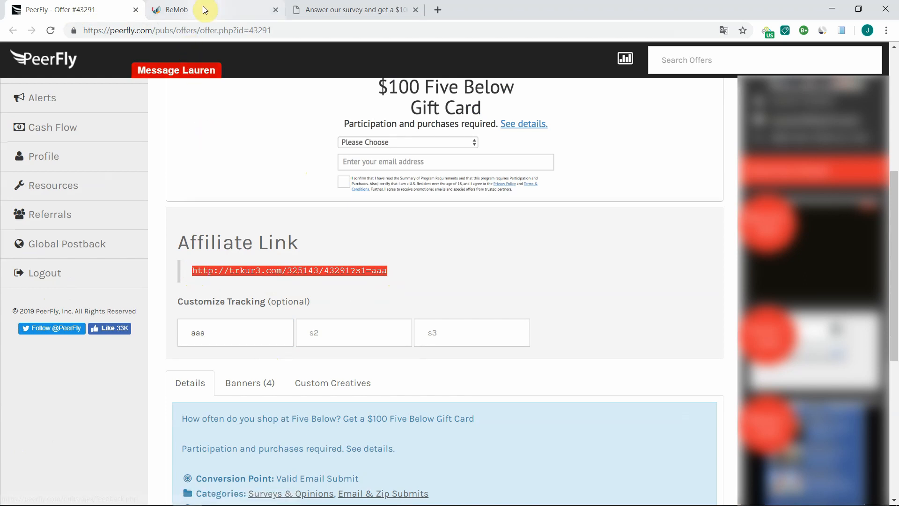
# - Start a new BeMob offer named Survey offer for United States under the PeerFly network
pyautogui.click(176, 10)
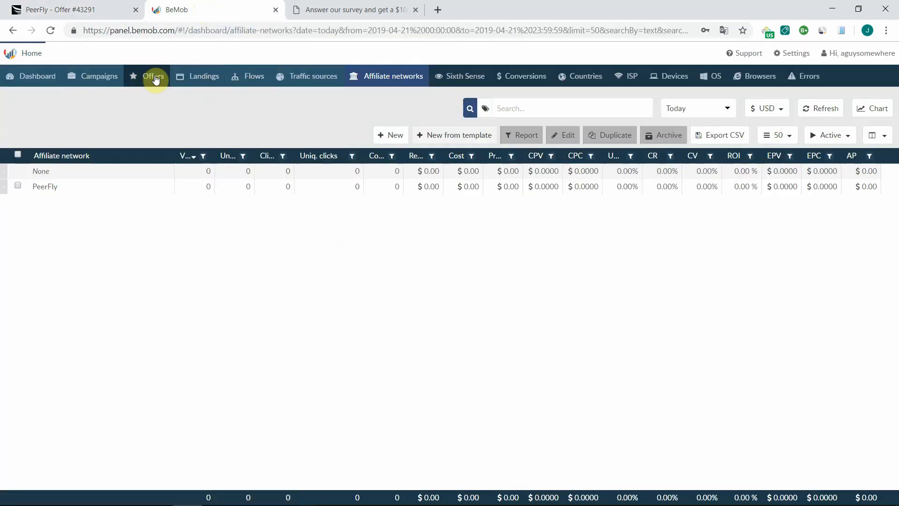
pyautogui.click(152, 76)
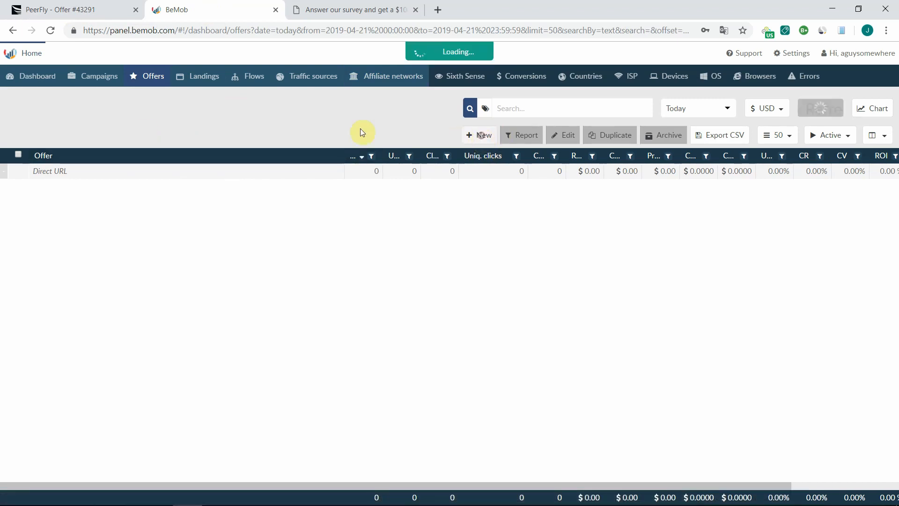
pyautogui.click(480, 135)
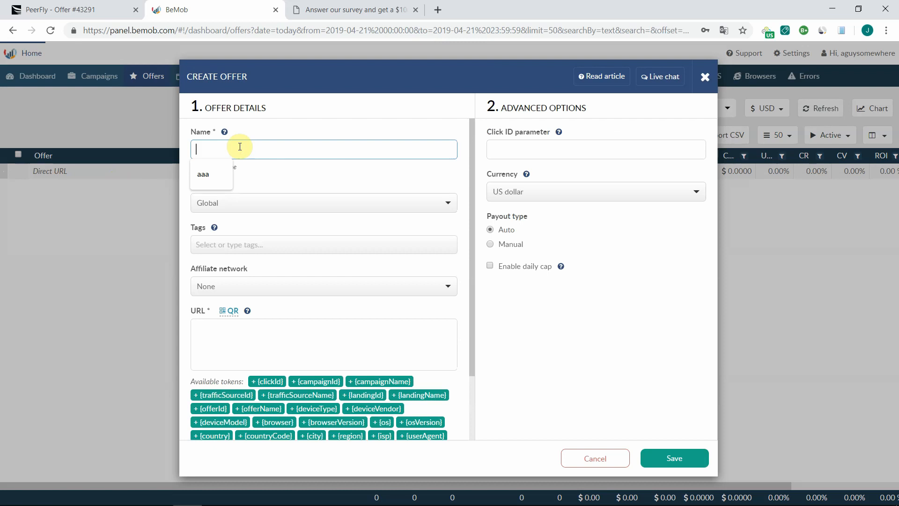
pyautogui.write('Survey offer')
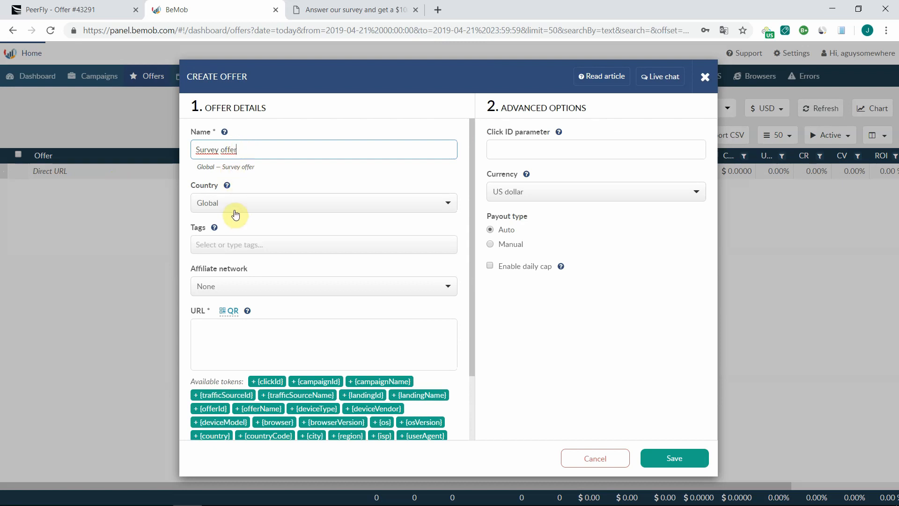
pyautogui.click(323, 202)
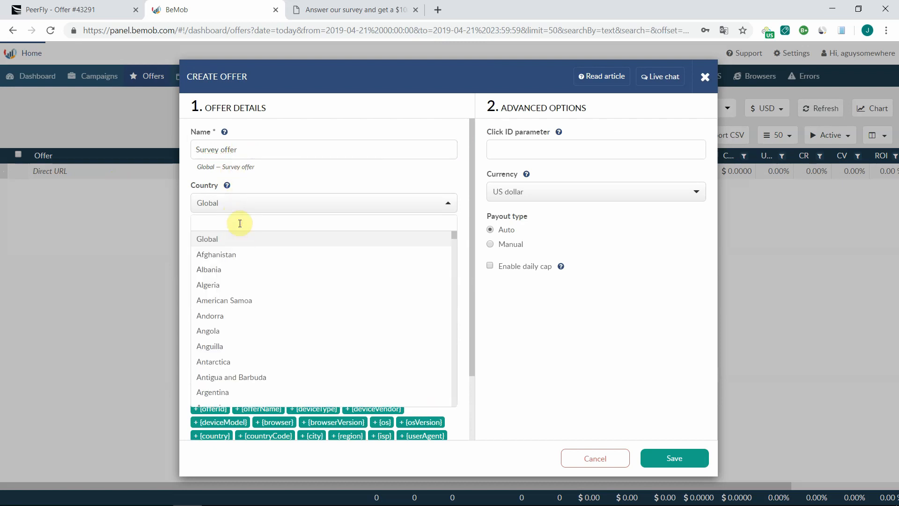
pyautogui.write('uni')
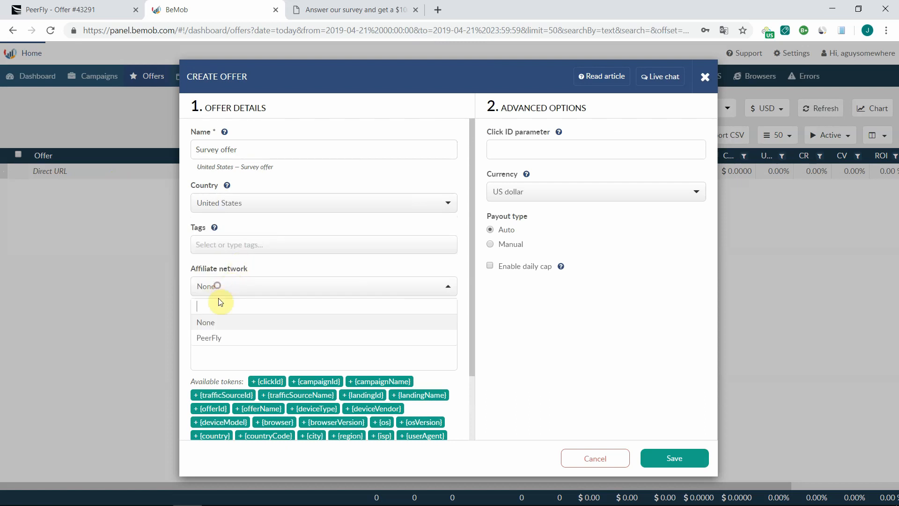
pyautogui.click(209, 337)
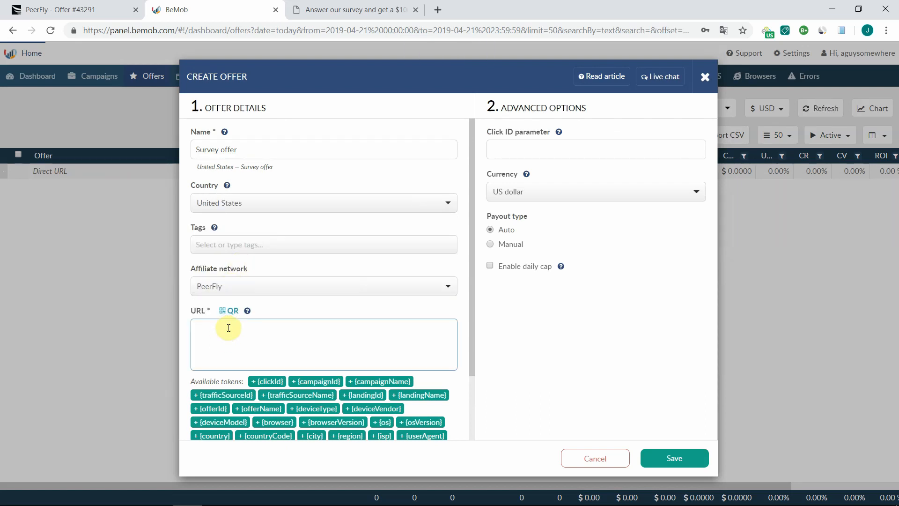
pyautogui.write('http://trkur3.com/325143/43291?s1=')
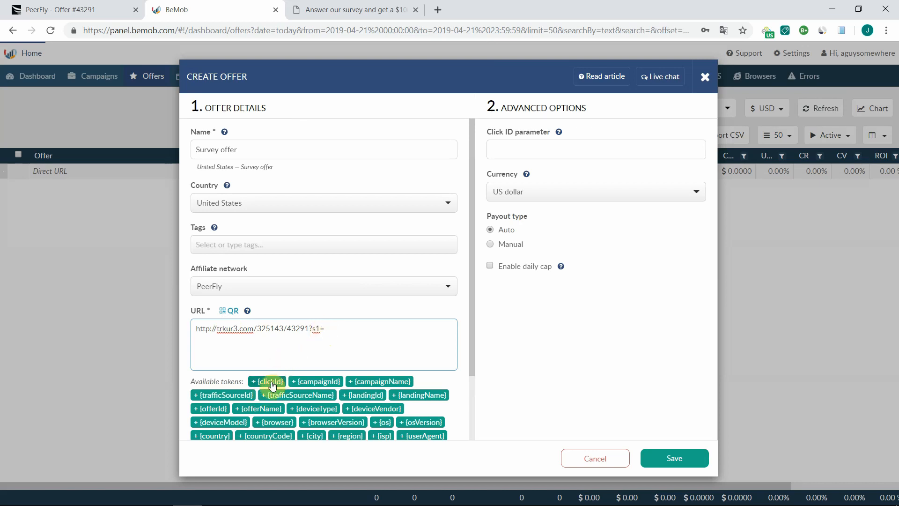
pyautogui.click(267, 381)
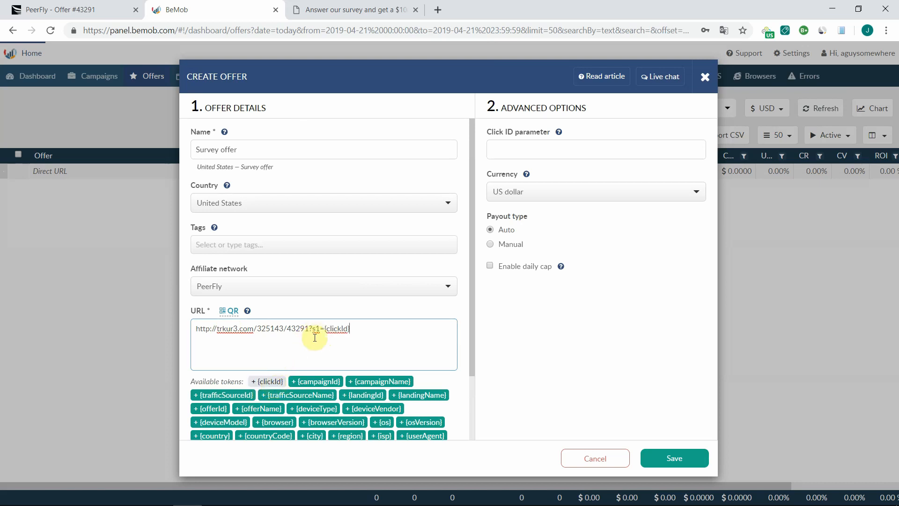
pyautogui.scroll(-3)
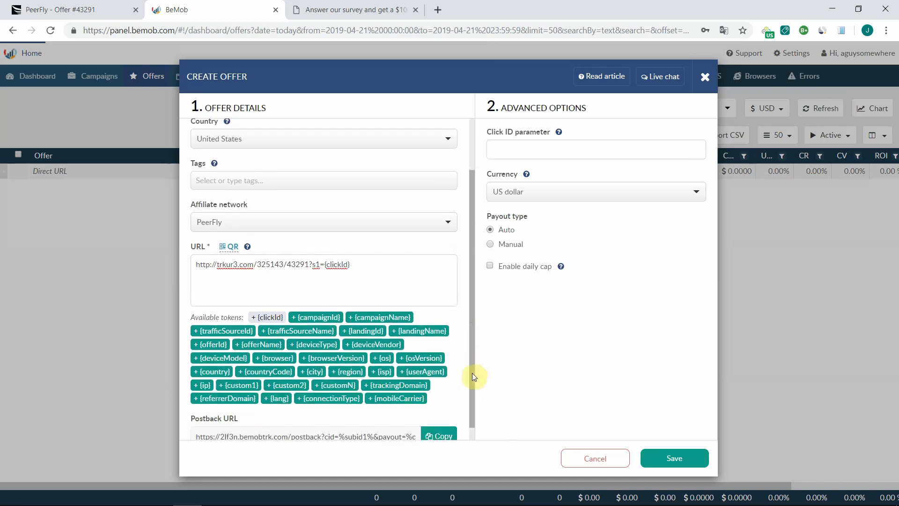
pyautogui.scroll(-3)
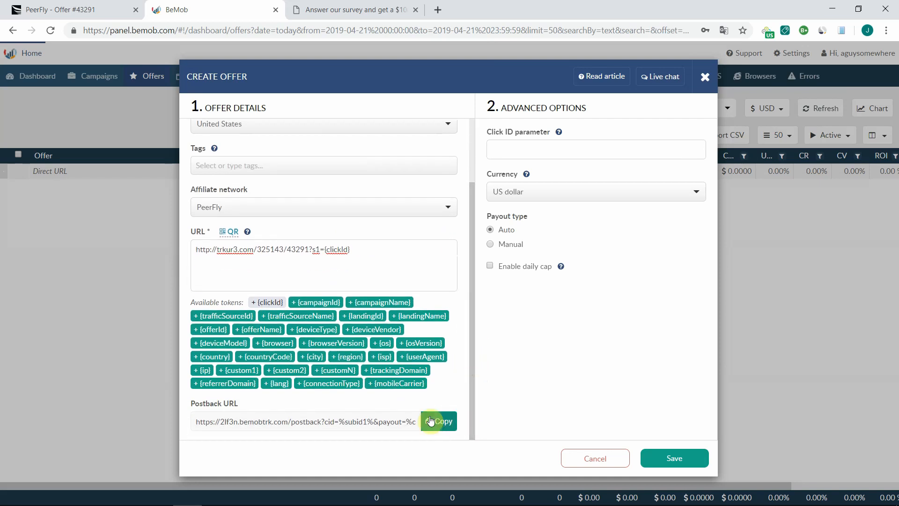
pyautogui.click(439, 421)
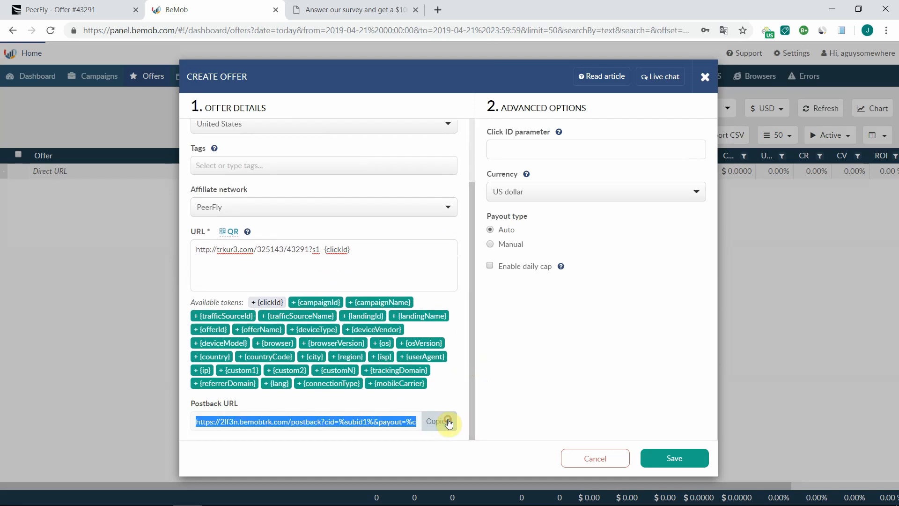
pyautogui.click(673, 458)
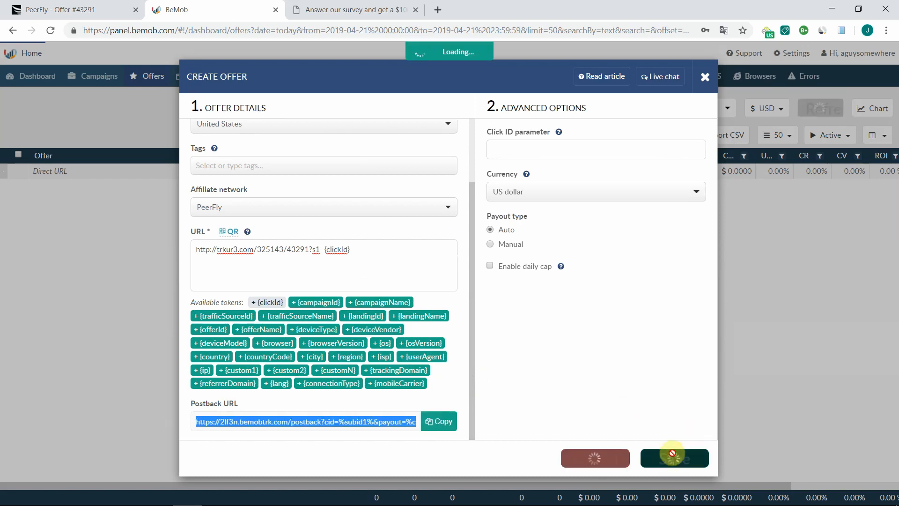
pyautogui.click(674, 458)
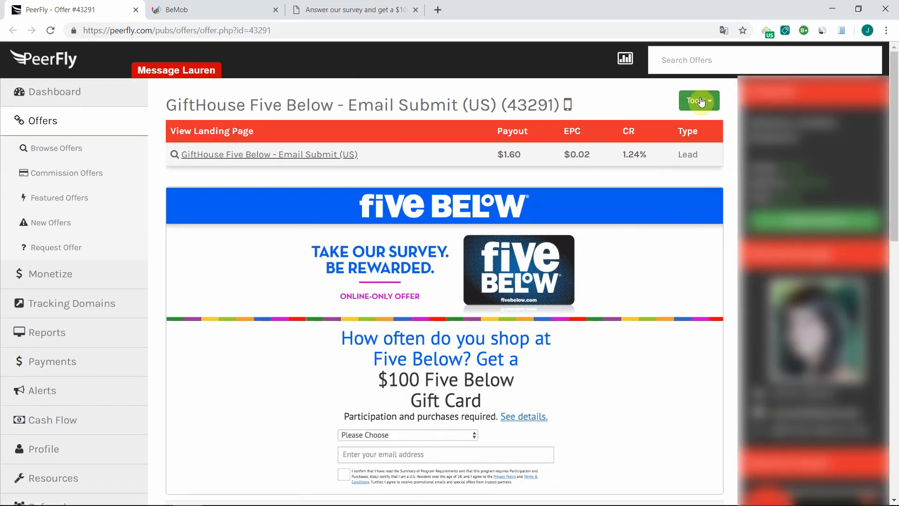
# - Submit BeMob's bemobtrk.com postback link as the PeerFly offer's specific postback URL
pyautogui.click(696, 100)
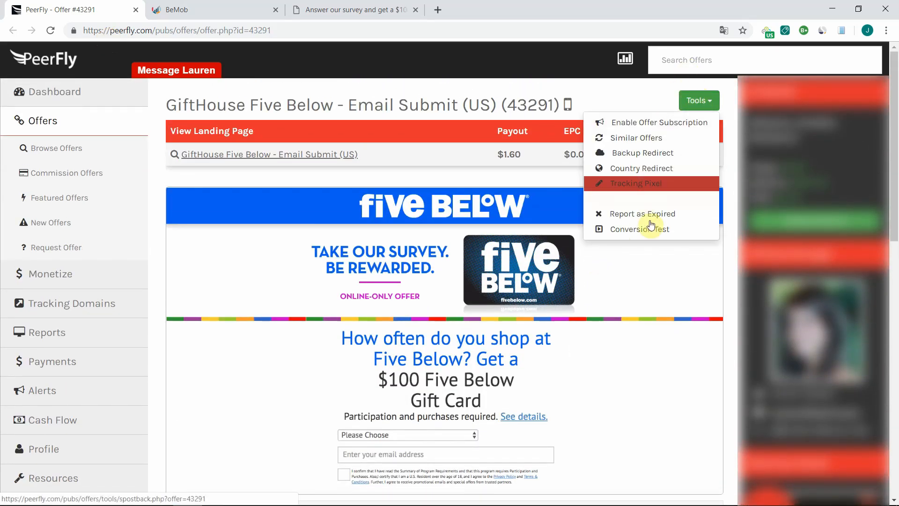
pyautogui.click(640, 228)
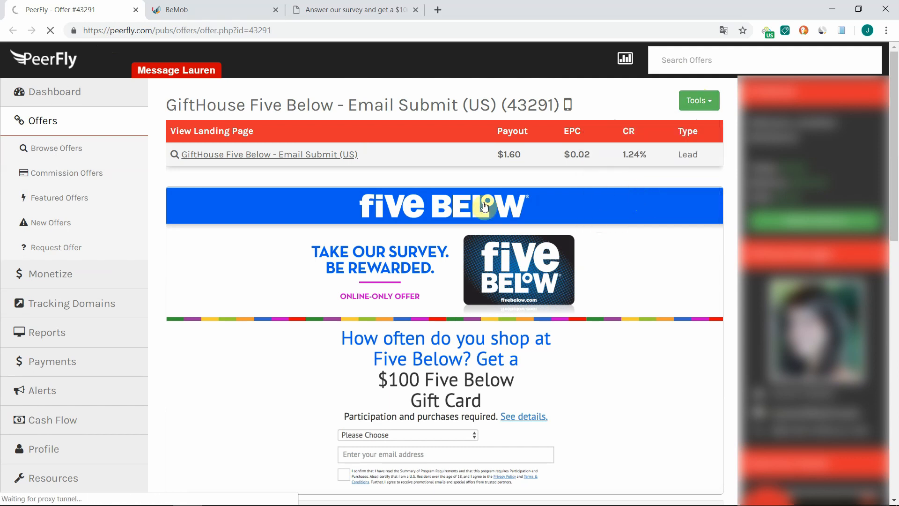
pyautogui.click(698, 100)
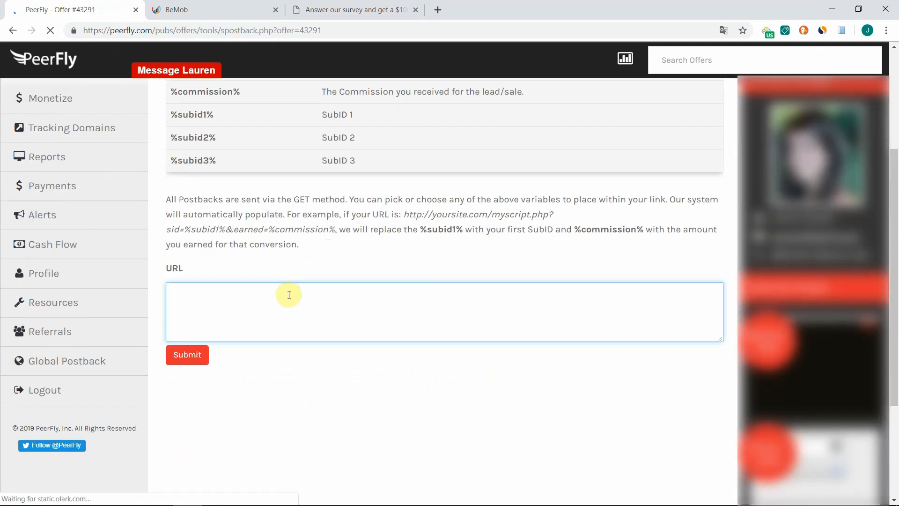
pyautogui.write('https://2lf3n.bemobtrk.com/postback?cid=%subid1%&payout=%commission%&txid=&status=')
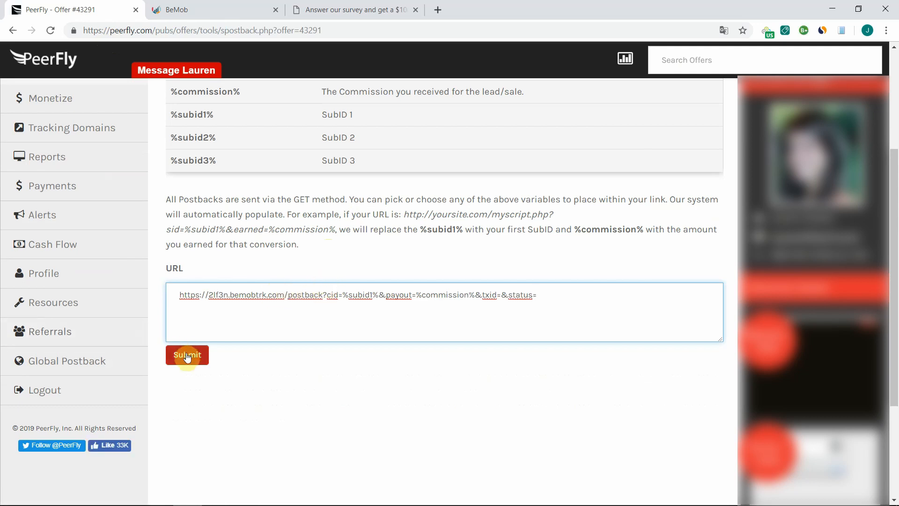
pyautogui.click(187, 354)
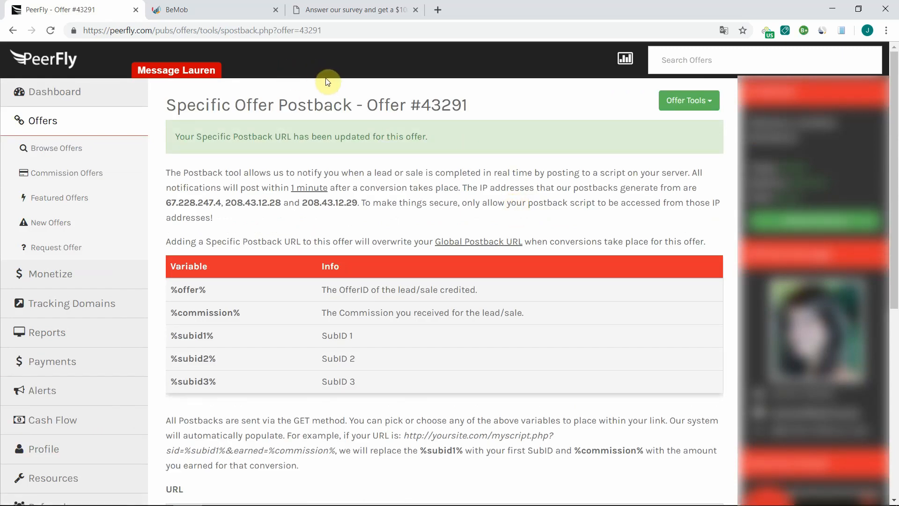
pyautogui.moveTo(205, 24)
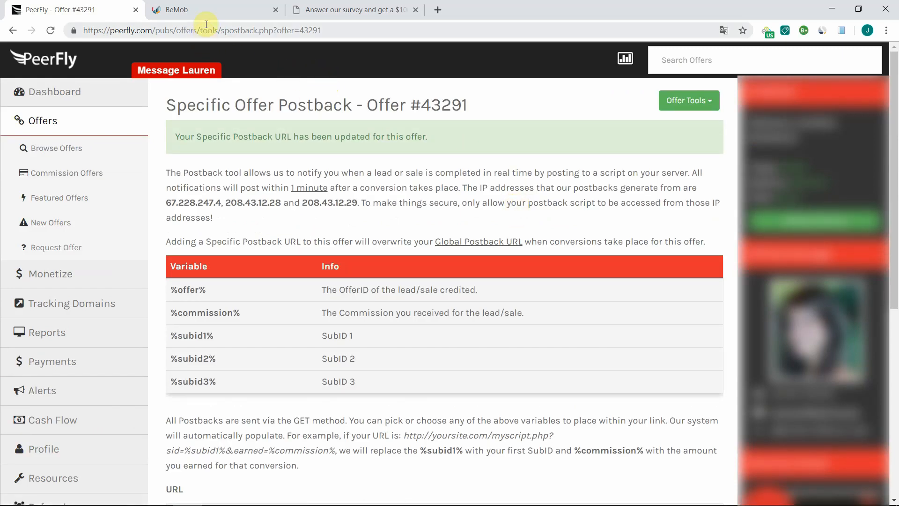
# - Return to BeMob and show the campaigns list
pyautogui.click(173, 9)
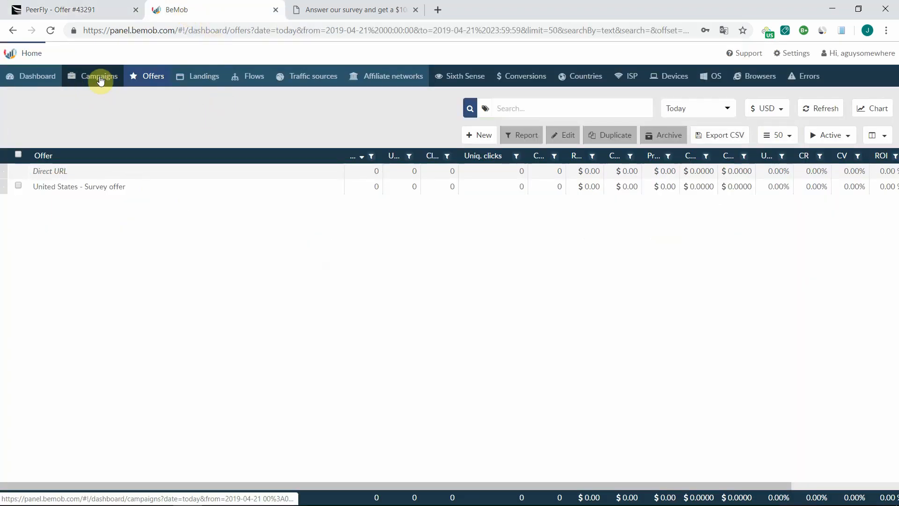
pyautogui.click(98, 76)
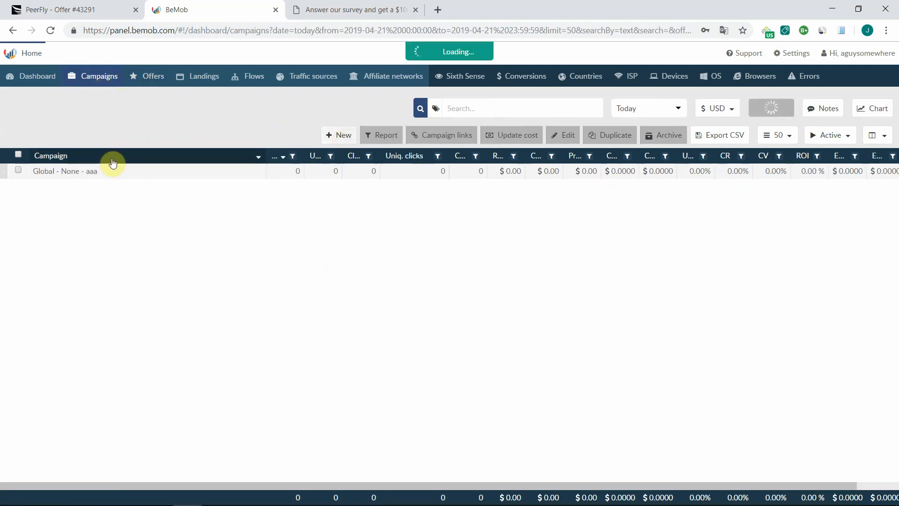
# - Create a campaign named Survey offer with PopAds traffic source and United States as country
pyautogui.click(339, 134)
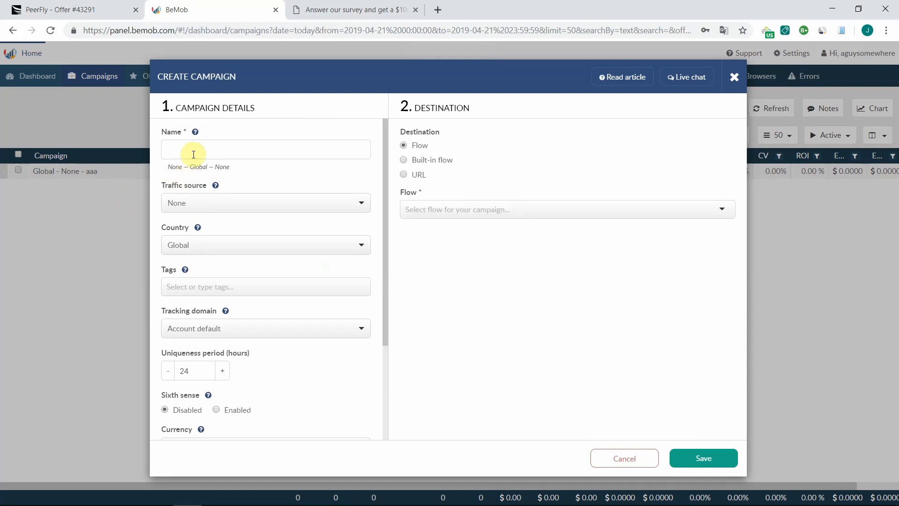
pyautogui.write('Survey offer')
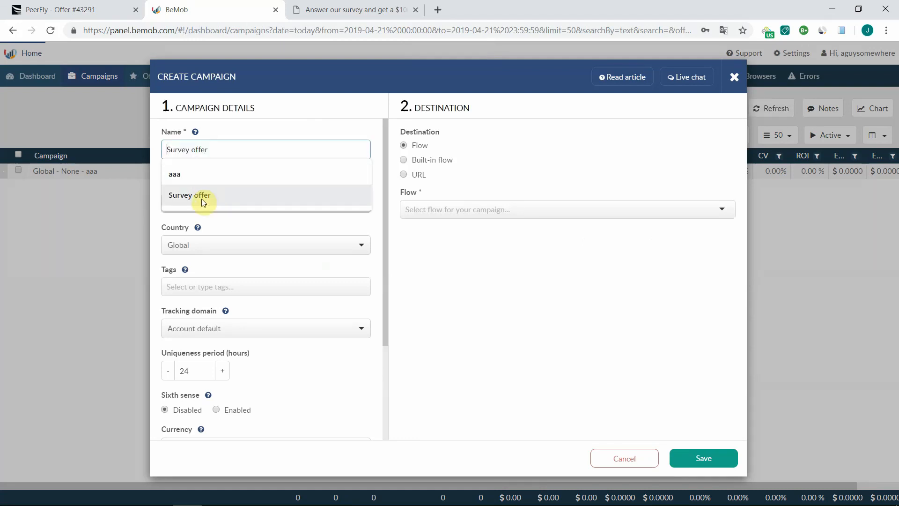
pyautogui.click(189, 195)
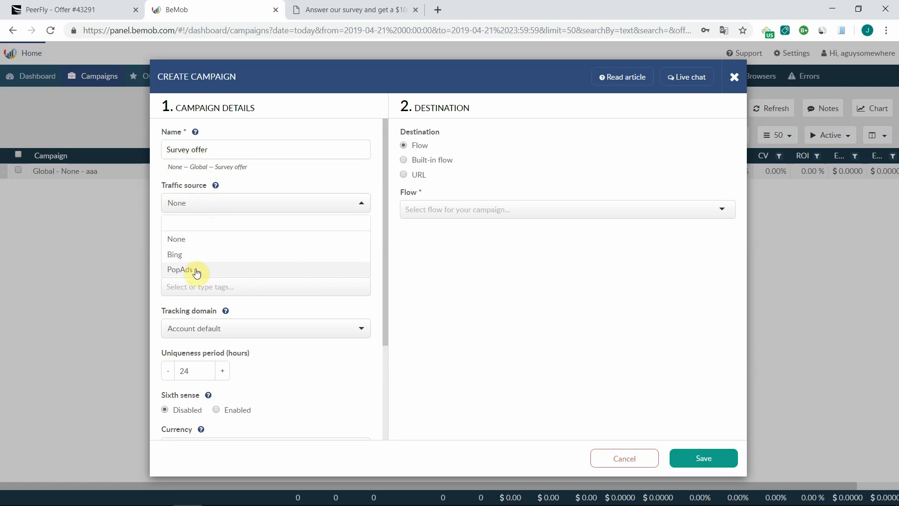
pyautogui.click(180, 270)
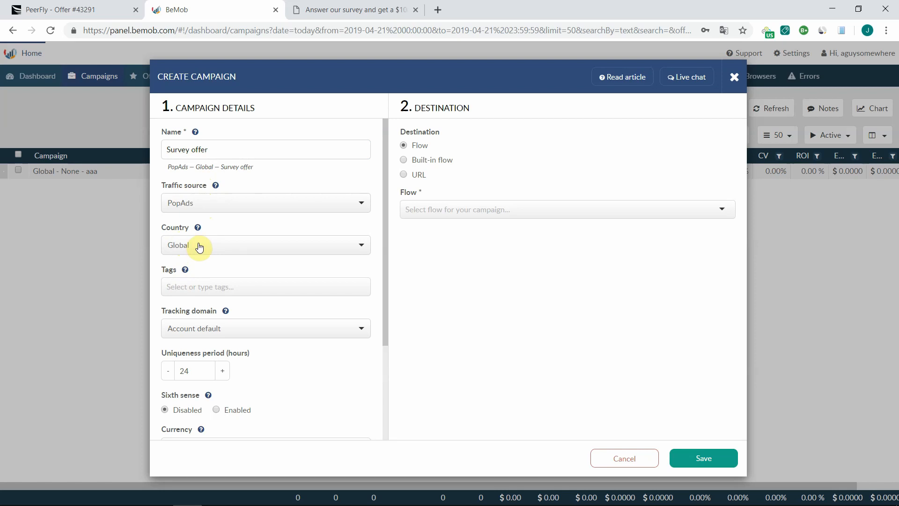
pyautogui.moveTo(219, 246)
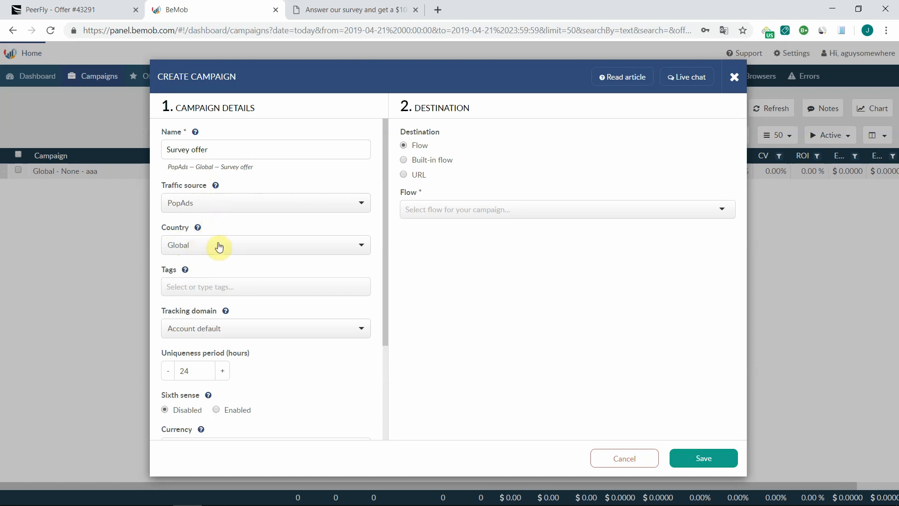
pyautogui.click(265, 245)
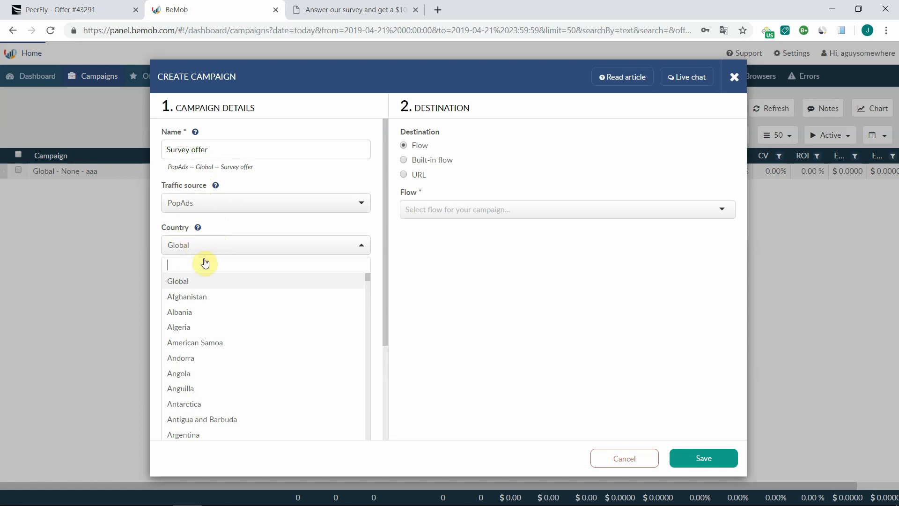
pyautogui.moveTo(287, 281)
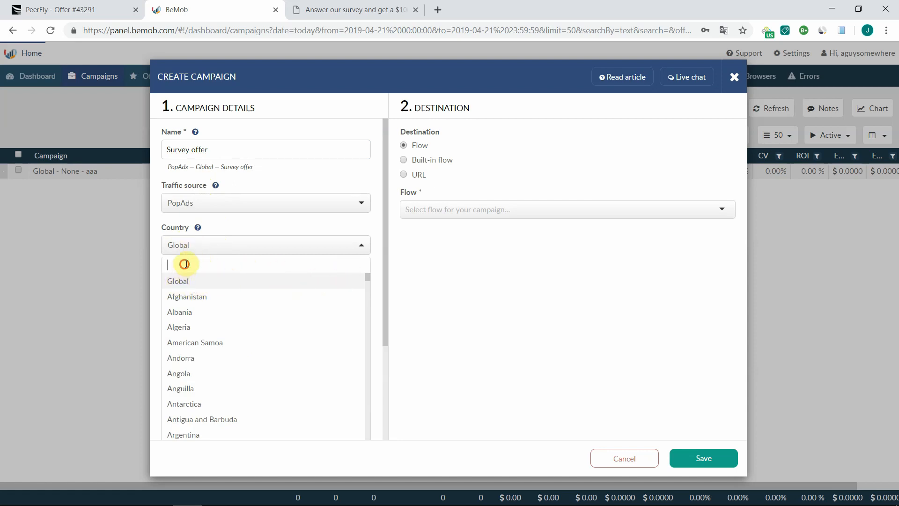
pyautogui.write('uni')
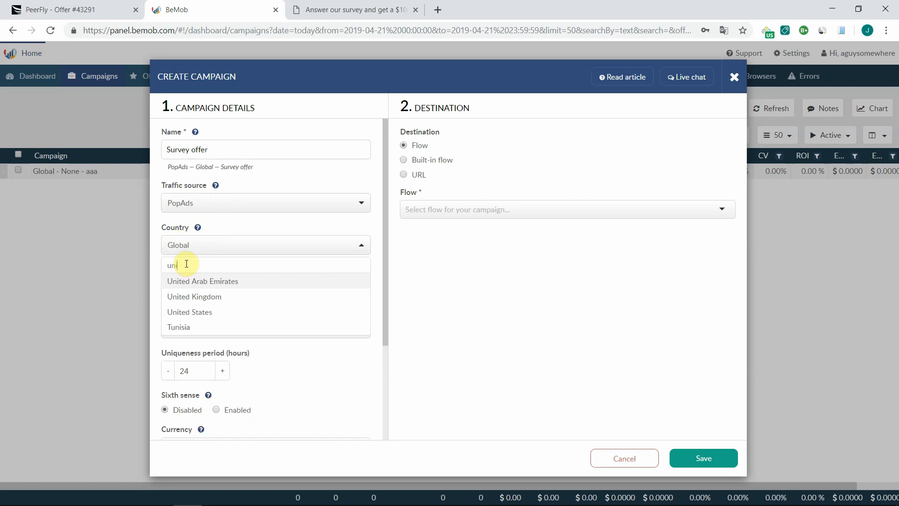
pyautogui.click(189, 312)
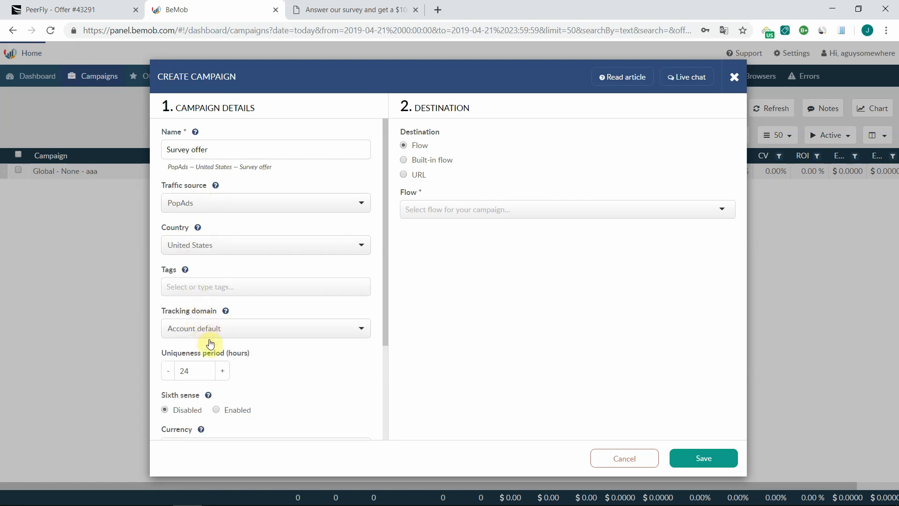
pyautogui.moveTo(426, 217)
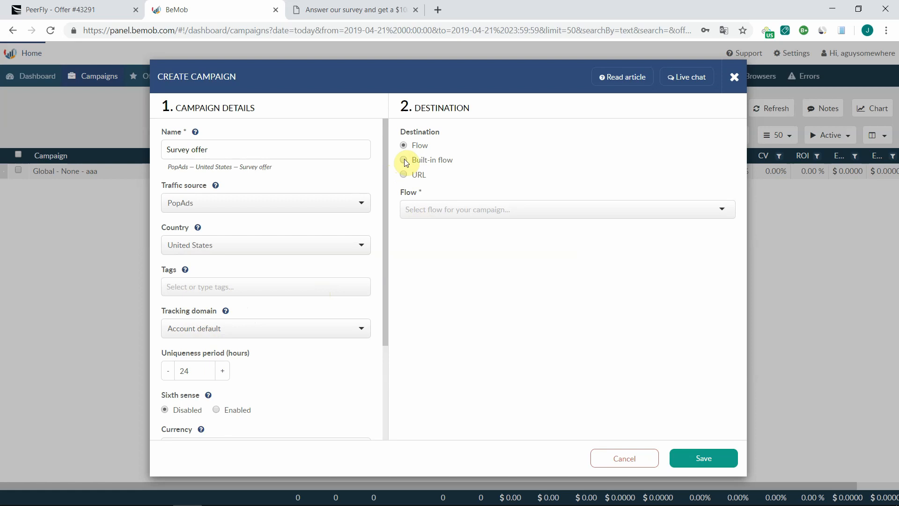
# - Use a built-in flow with landings off and United States - Survey offer as the path's offer
pyautogui.click(405, 159)
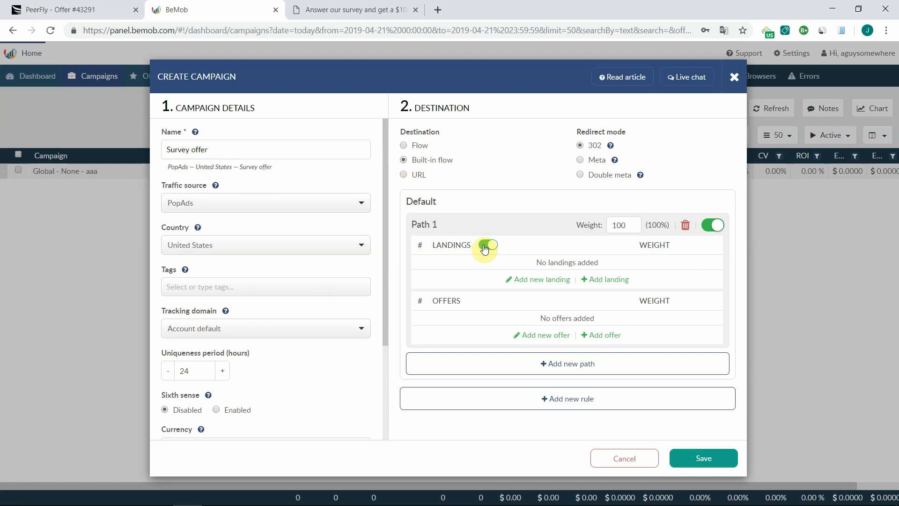
pyautogui.click(486, 245)
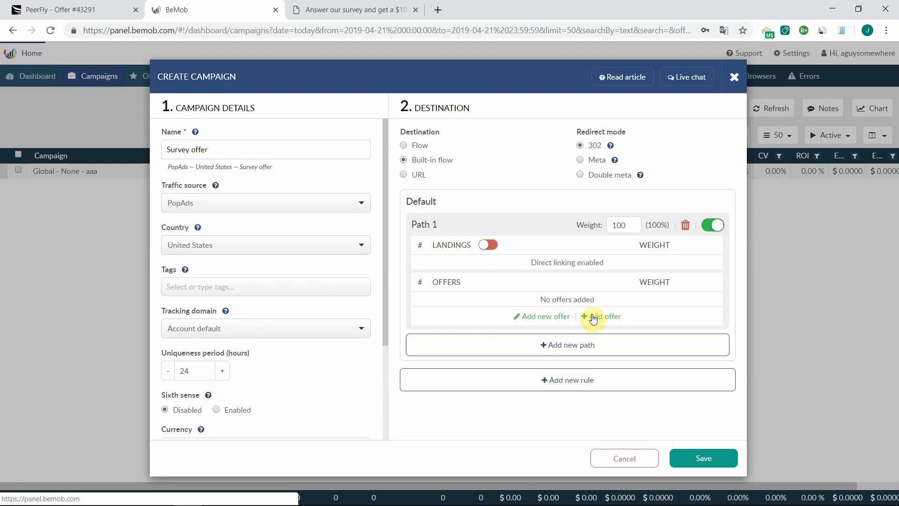
pyautogui.click(601, 316)
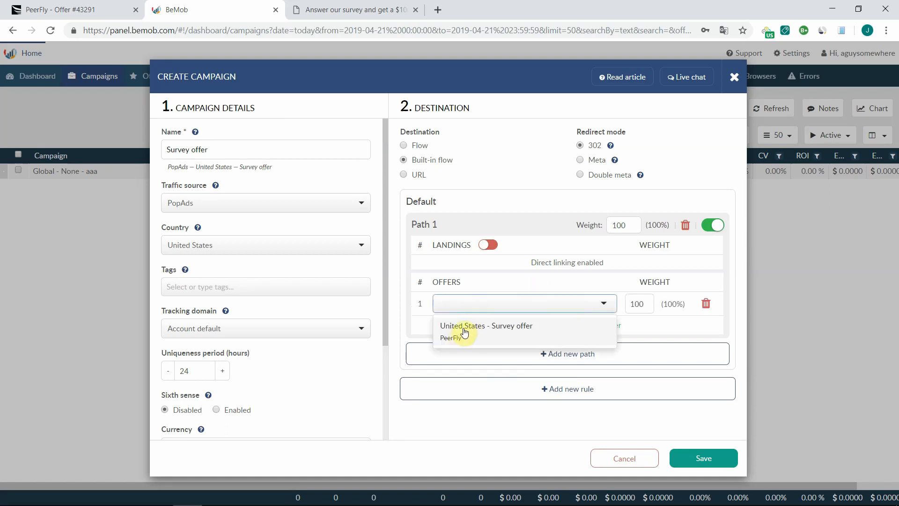
pyautogui.click(465, 330)
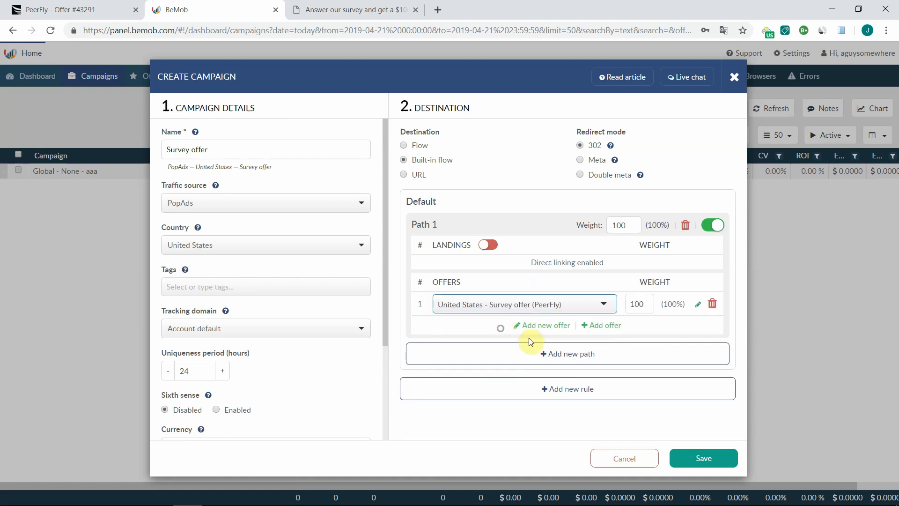
pyautogui.moveTo(703, 458)
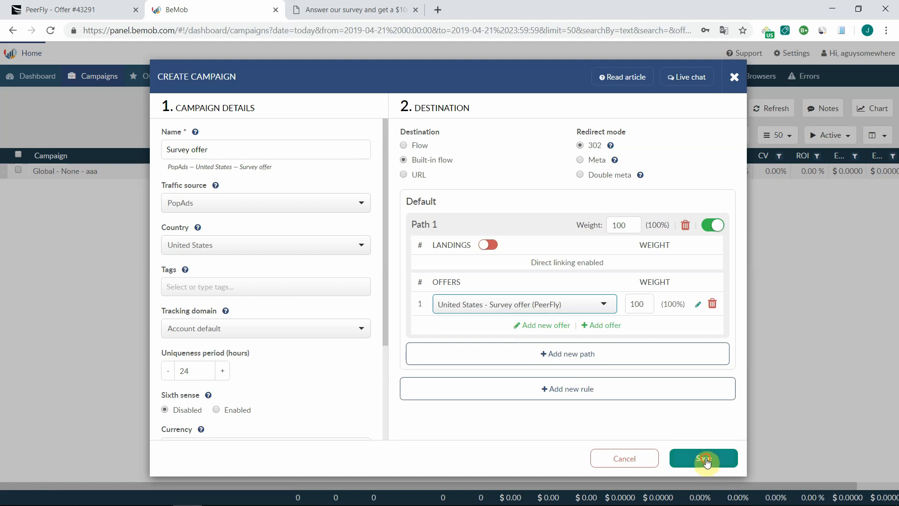
# - Save the campaign and copy its campaign test URL
pyautogui.click(704, 458)
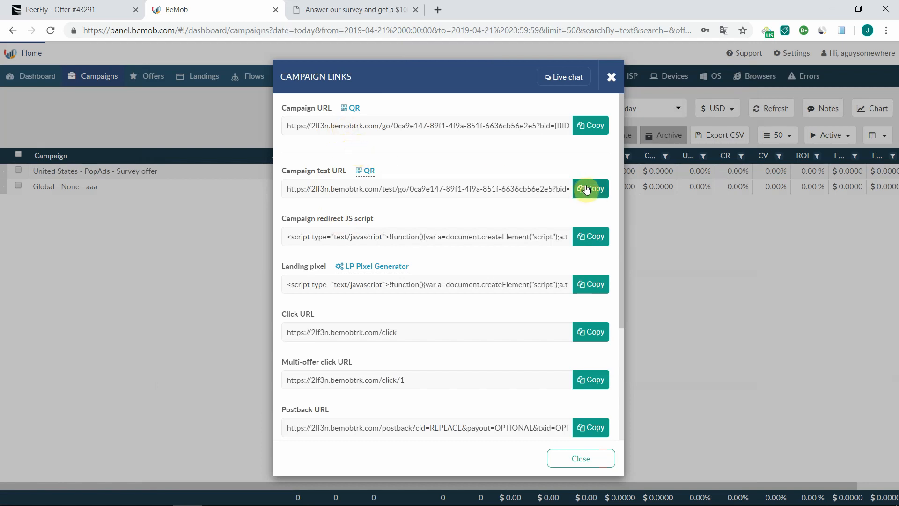
pyautogui.click(590, 188)
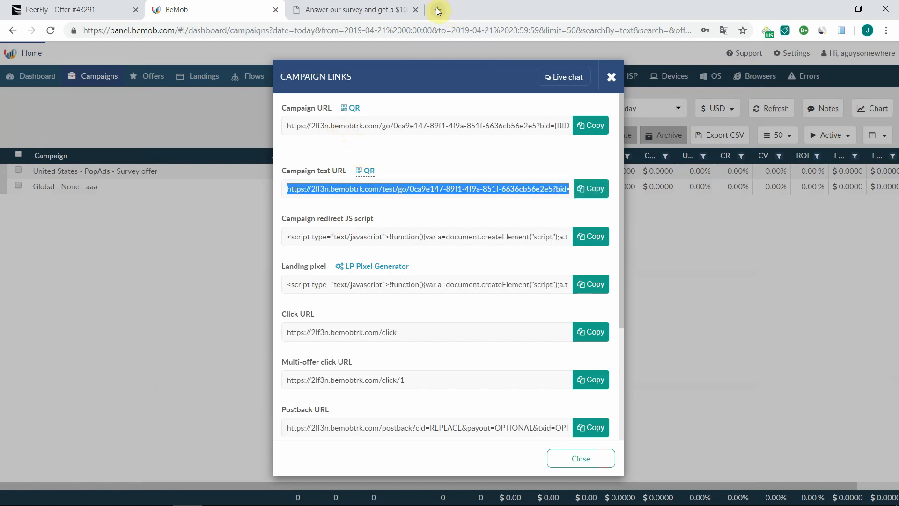
pyautogui.moveTo(438, 11)
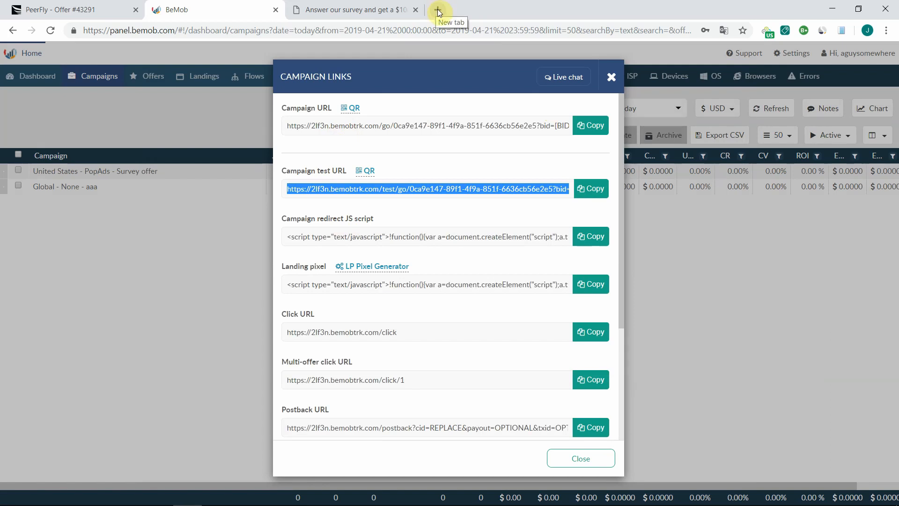
# - Load the test URL in a new tab, view the Five Below offer page, then close that tab
pyautogui.click(438, 10)
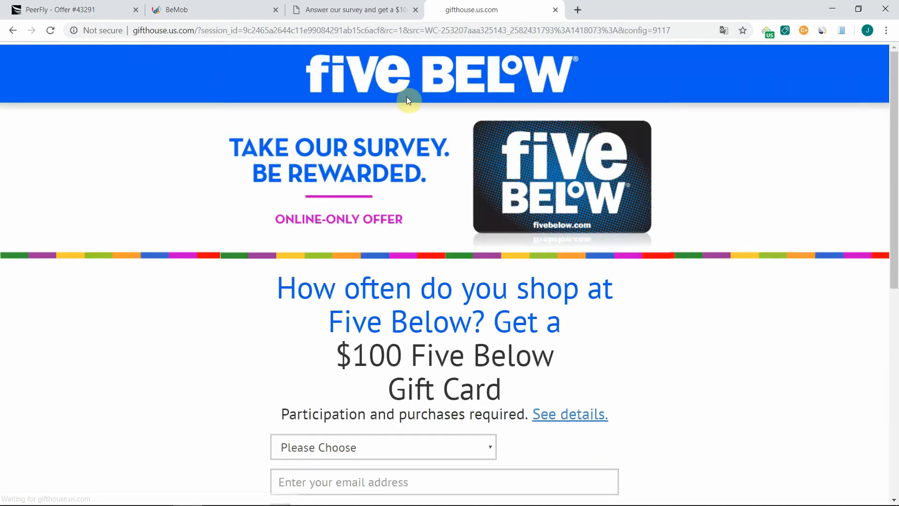
pyautogui.scroll(-3)
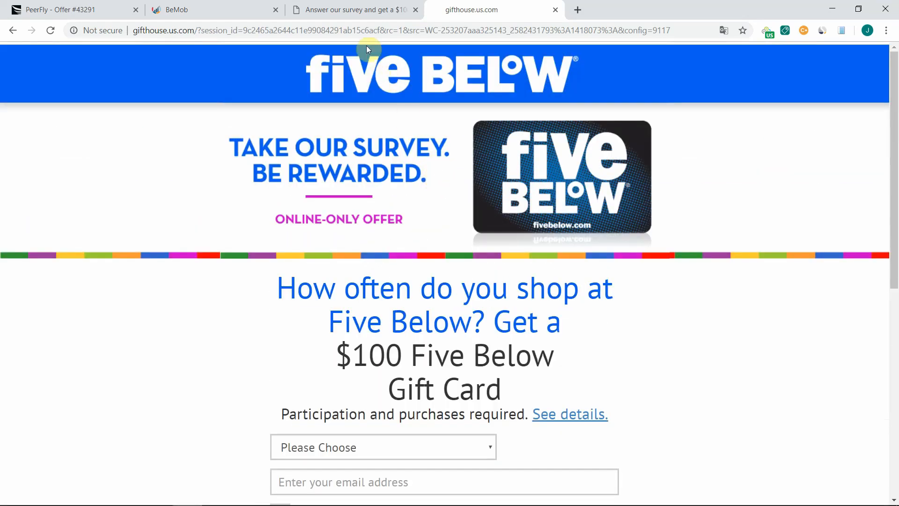
pyautogui.click(350, 10)
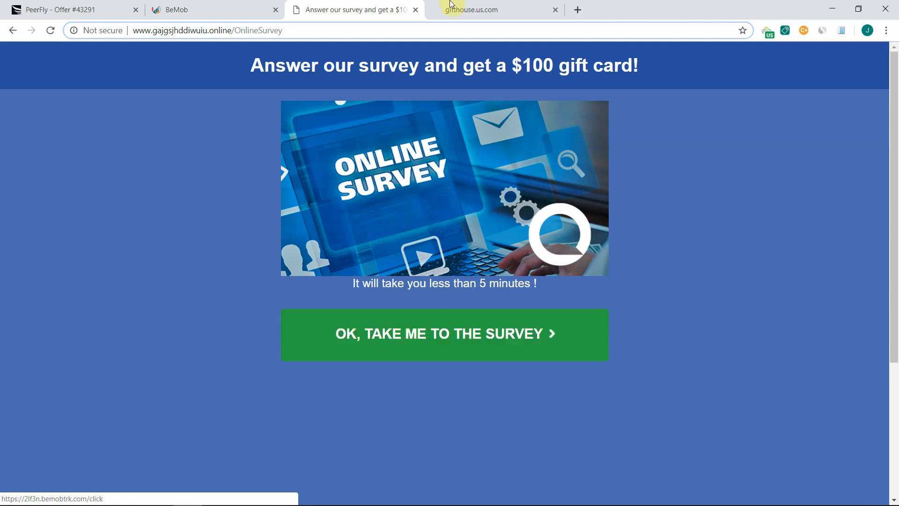
pyautogui.click(470, 10)
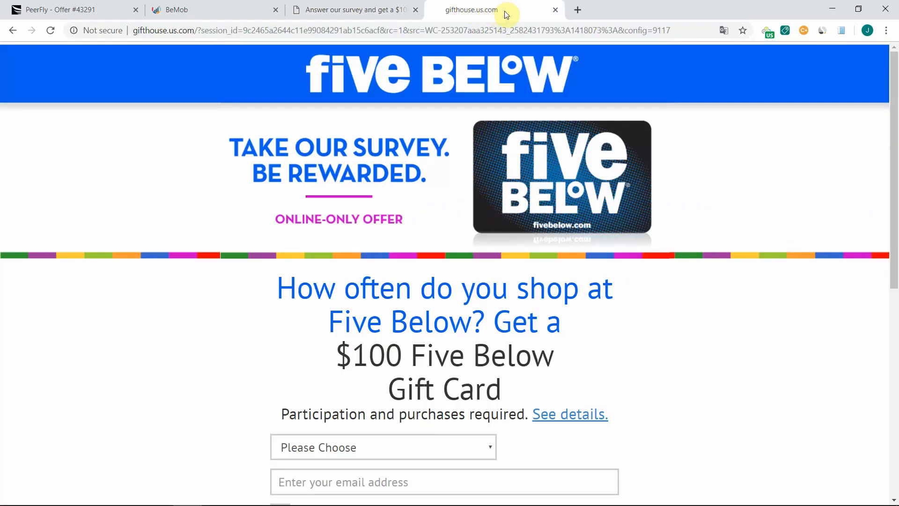
pyautogui.click(356, 10)
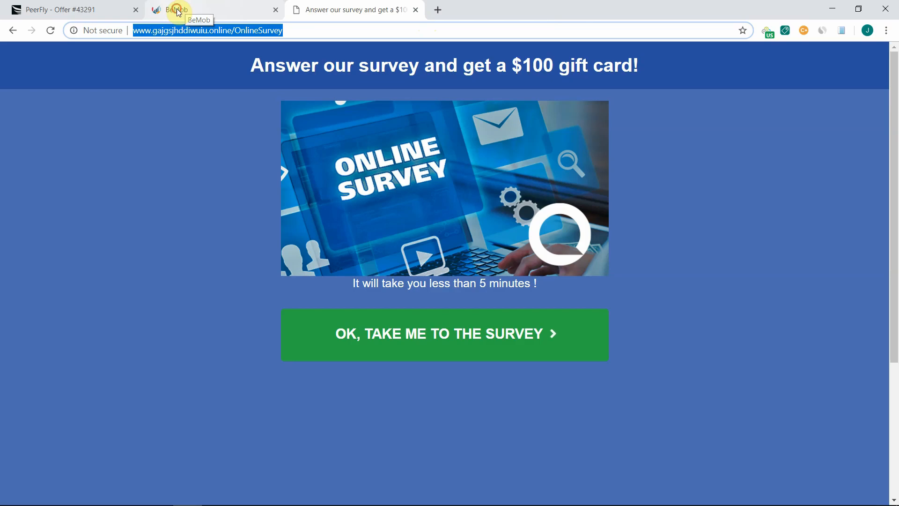
# - Create a new landing in Landings and name it 'Survey landing'
pyautogui.click(175, 10)
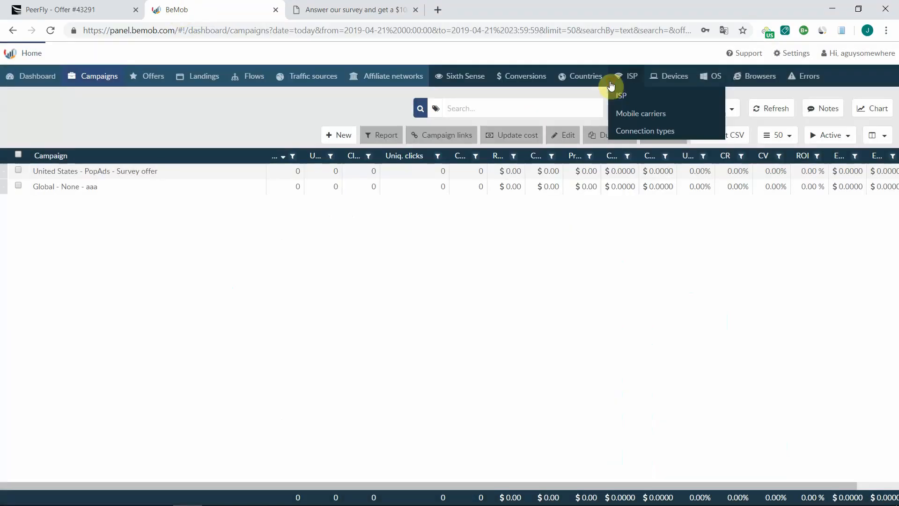
pyautogui.click(204, 76)
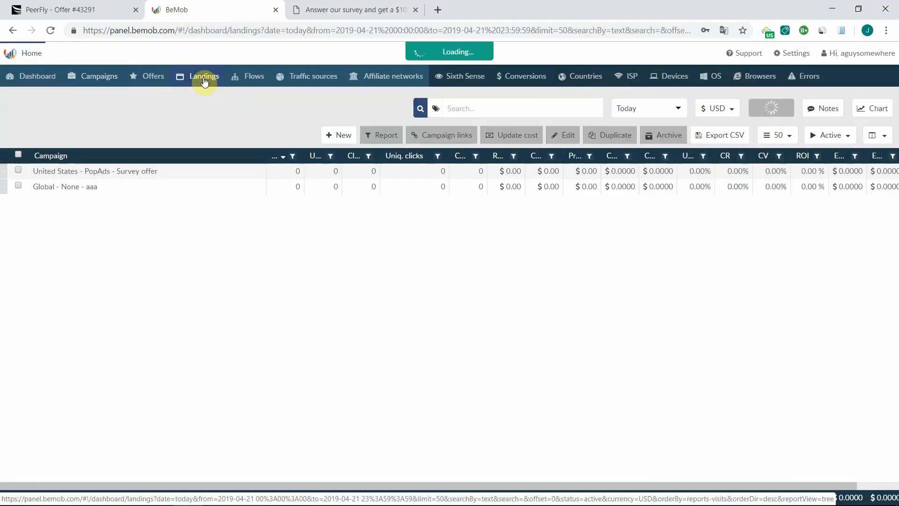
pyautogui.click(203, 76)
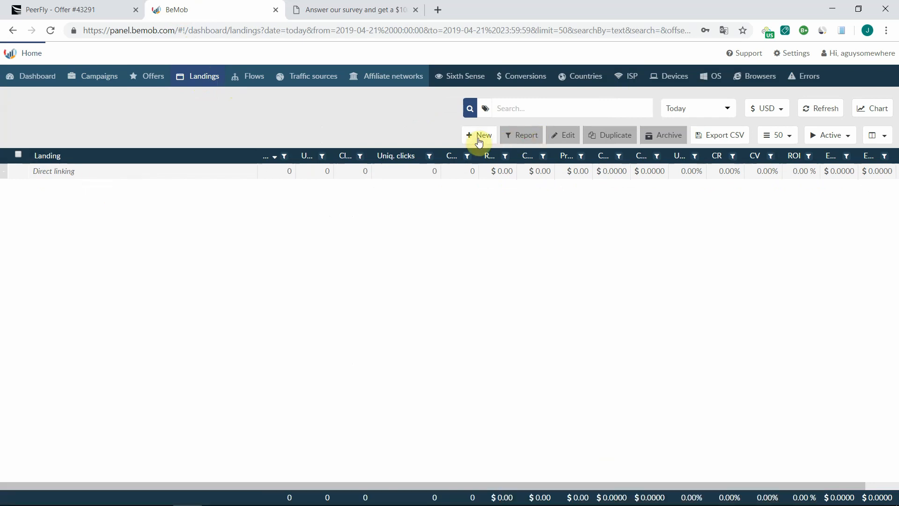
pyautogui.click(480, 135)
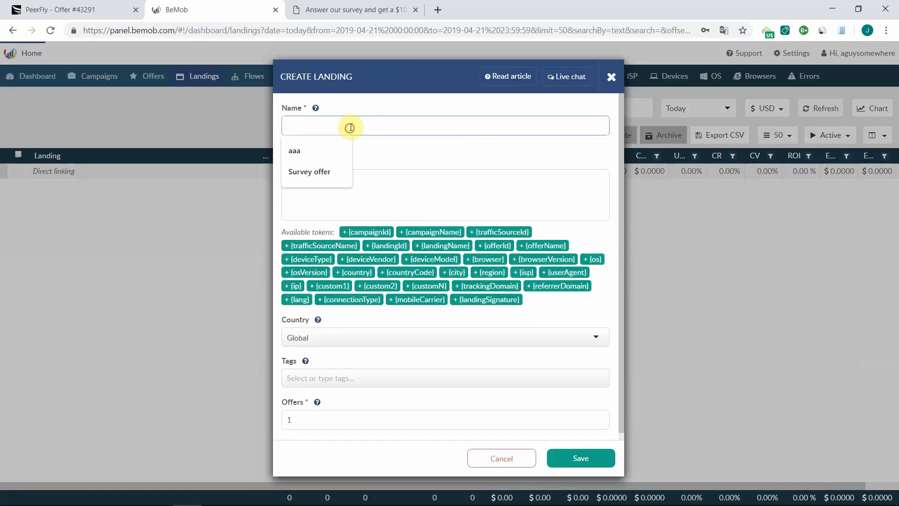
pyautogui.write('S')
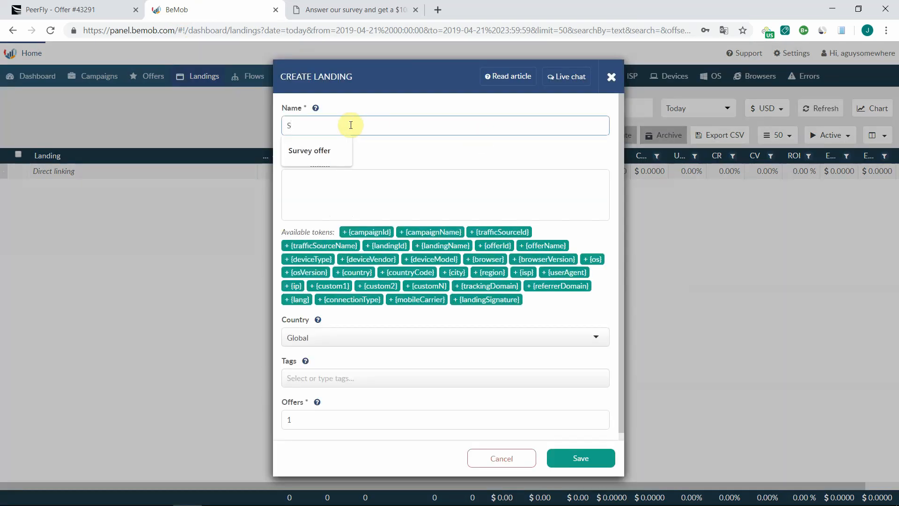
pyautogui.write('urvey')
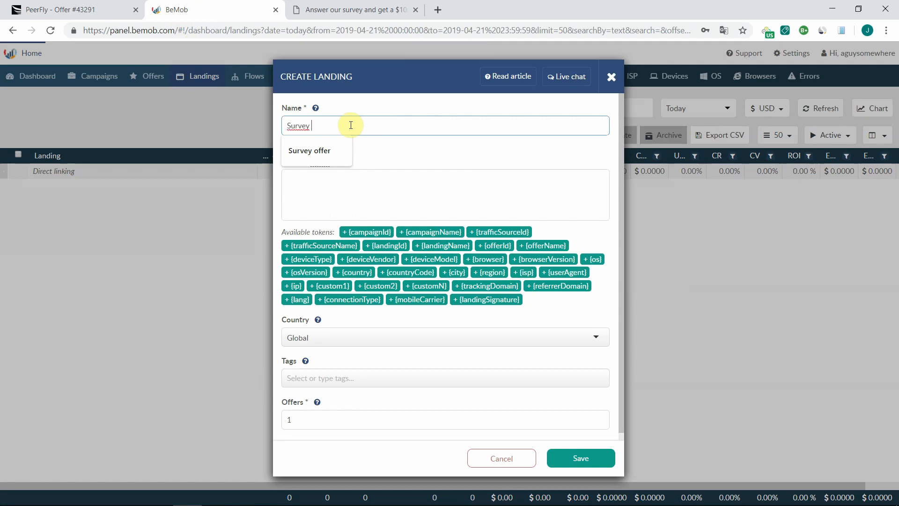
pyautogui.write('landing')
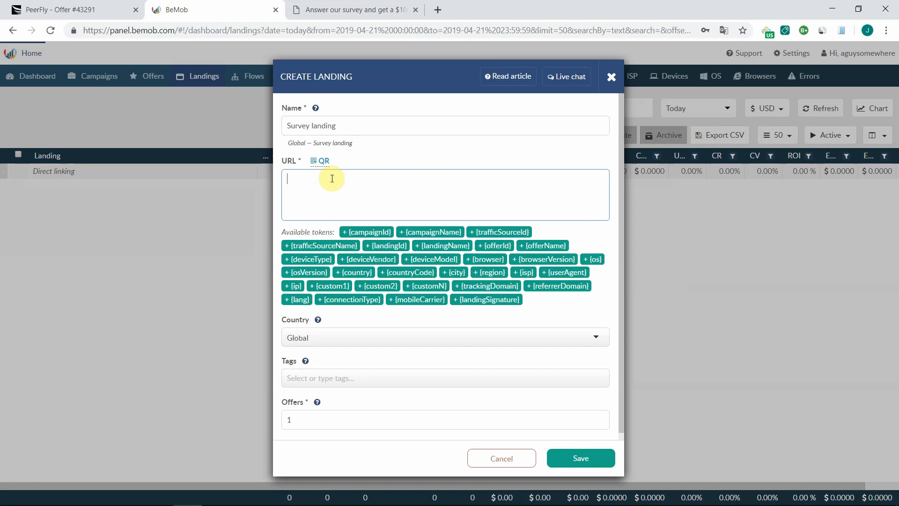
pyautogui.write('http://www.gajgsjhddiwuiu.online/OnlineSurvey')
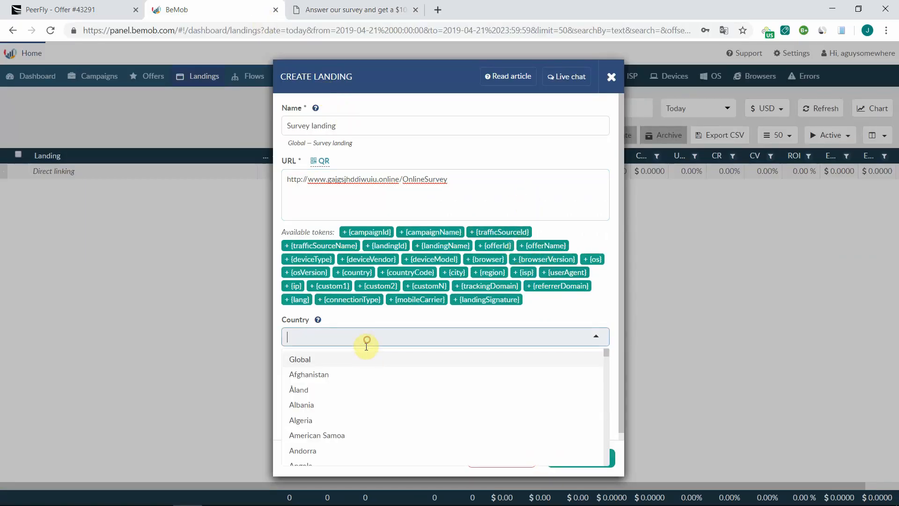
pyautogui.write('un')
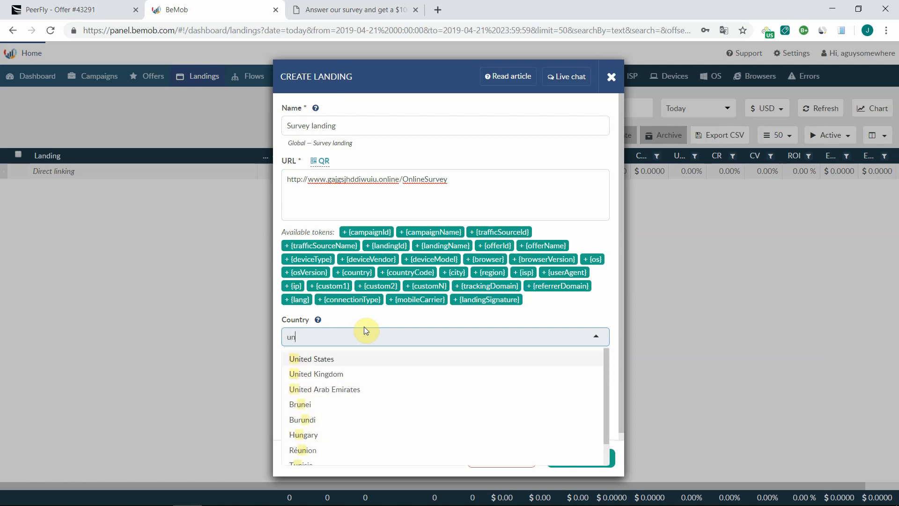
pyautogui.write('it')
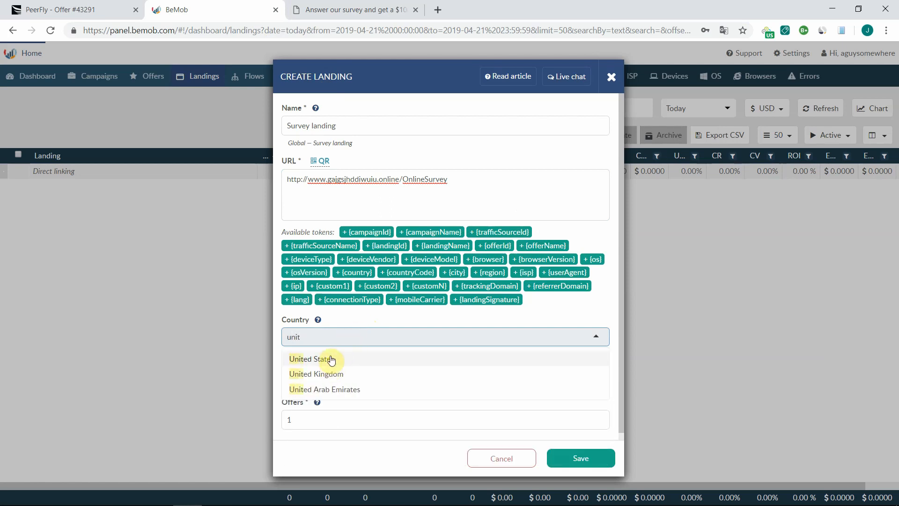
pyautogui.click(311, 359)
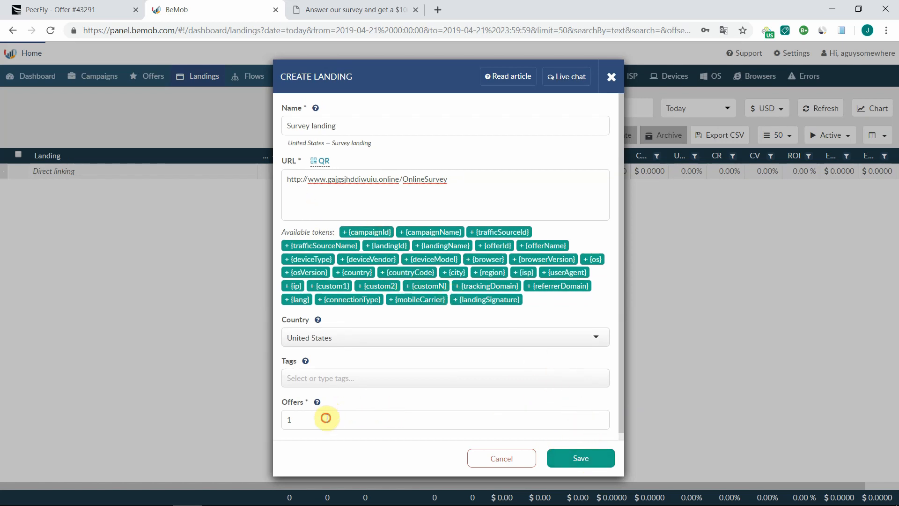
pyautogui.click(354, 9)
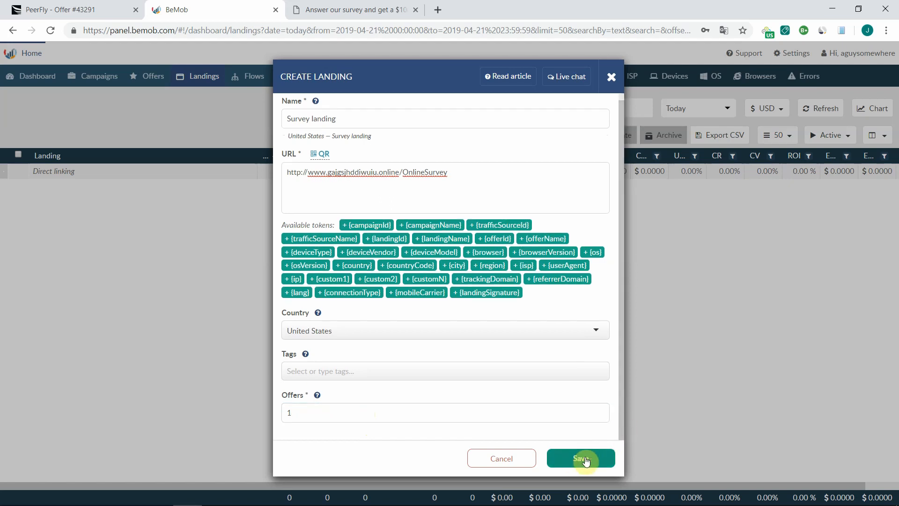
# - Save the landing so 'United States - Survey landing' joins the landings list
pyautogui.click(580, 459)
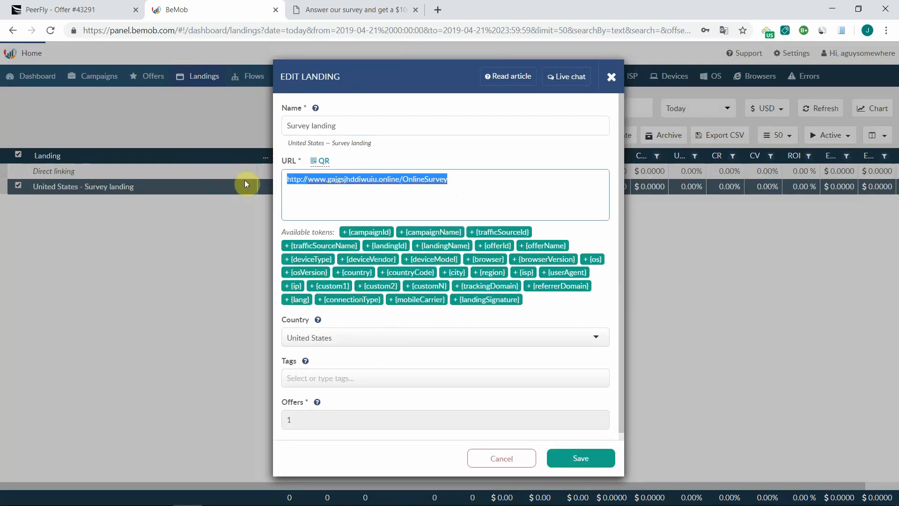
pyautogui.click(577, 9)
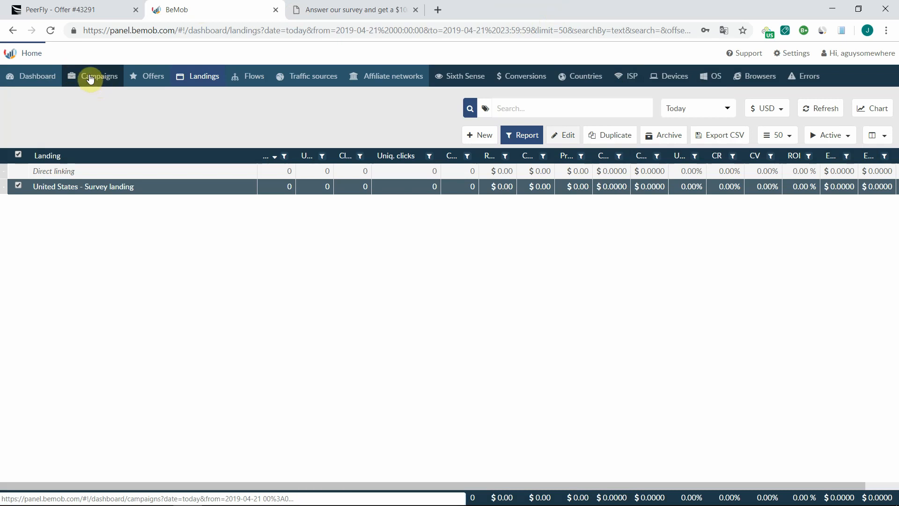
# - Open the Survey offer campaign from the campaigns list for editing
pyautogui.click(98, 76)
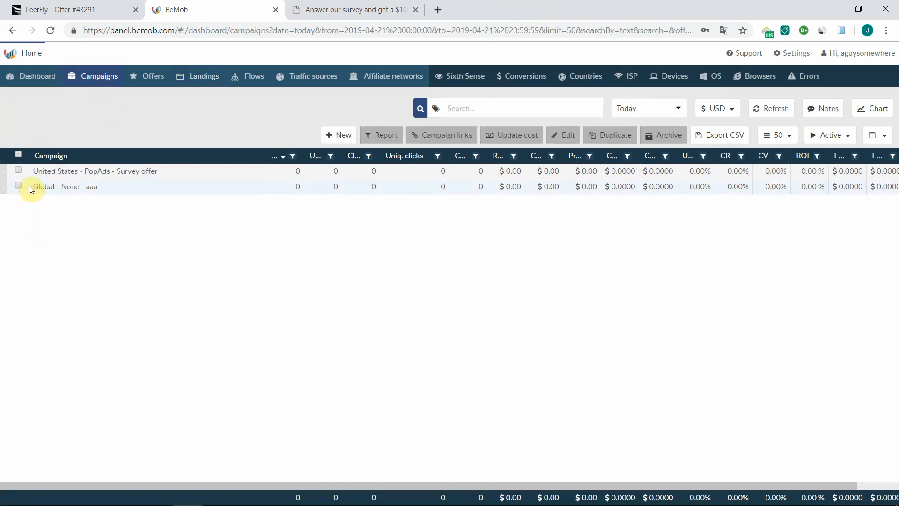
pyautogui.click(17, 171)
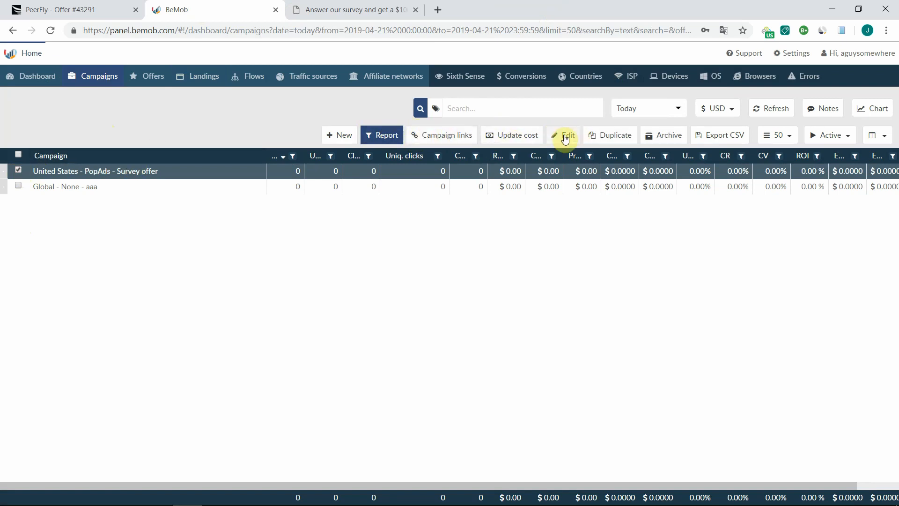
pyautogui.click(568, 135)
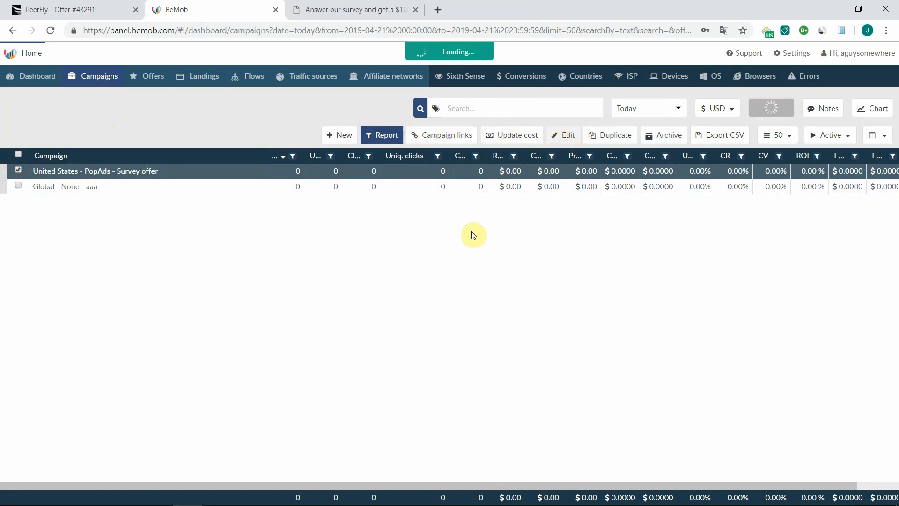
pyautogui.click(568, 135)
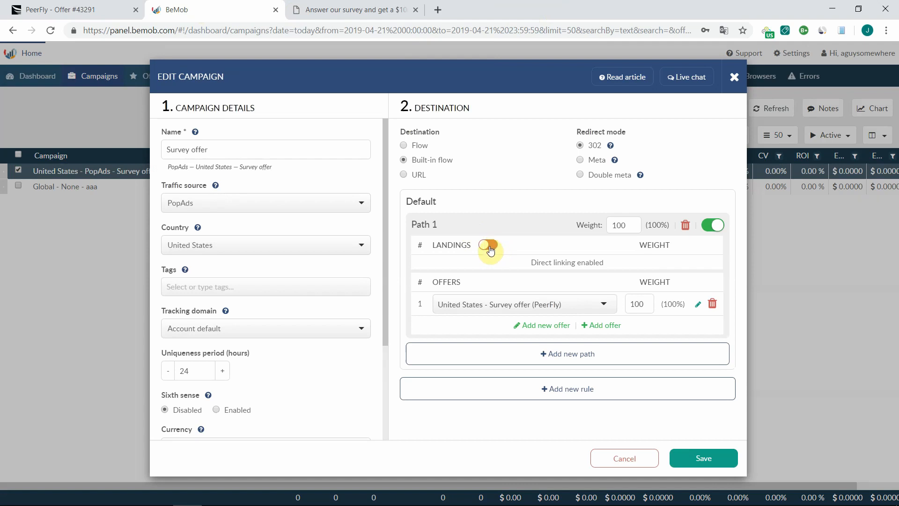
# - Enable landings on Path 1, add United States - Survey landing, and save the campaign
pyautogui.click(487, 245)
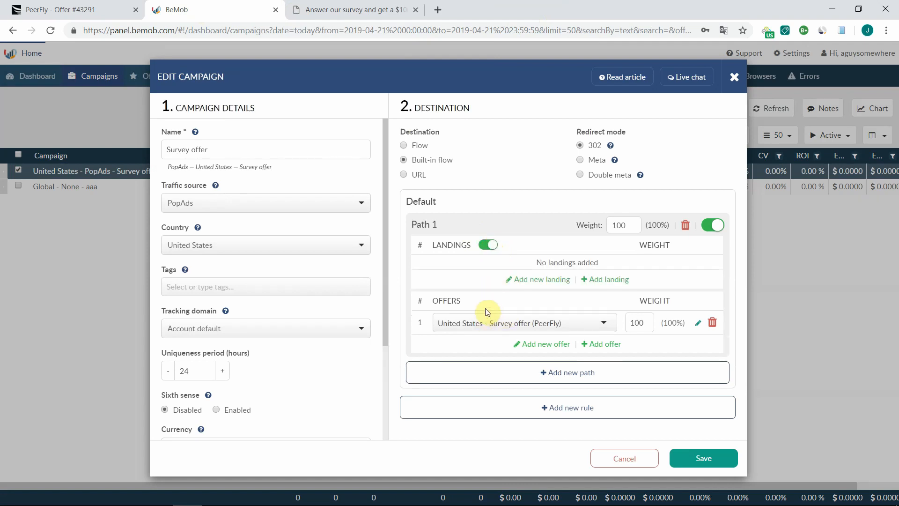
pyautogui.moveTo(478, 284)
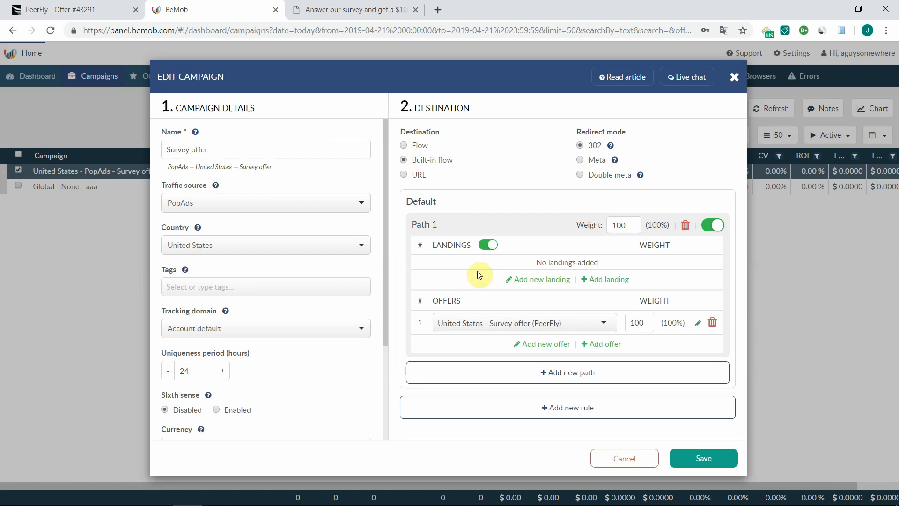
pyautogui.moveTo(498, 292)
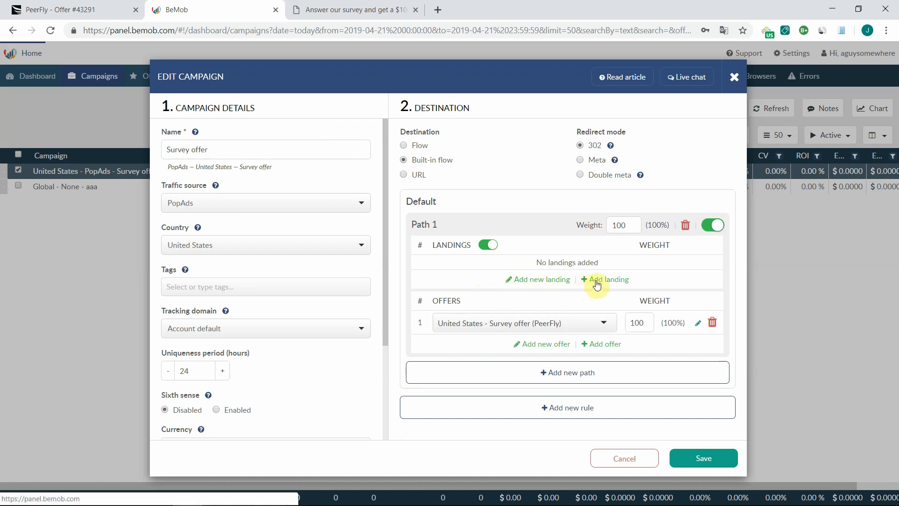
pyautogui.click(609, 279)
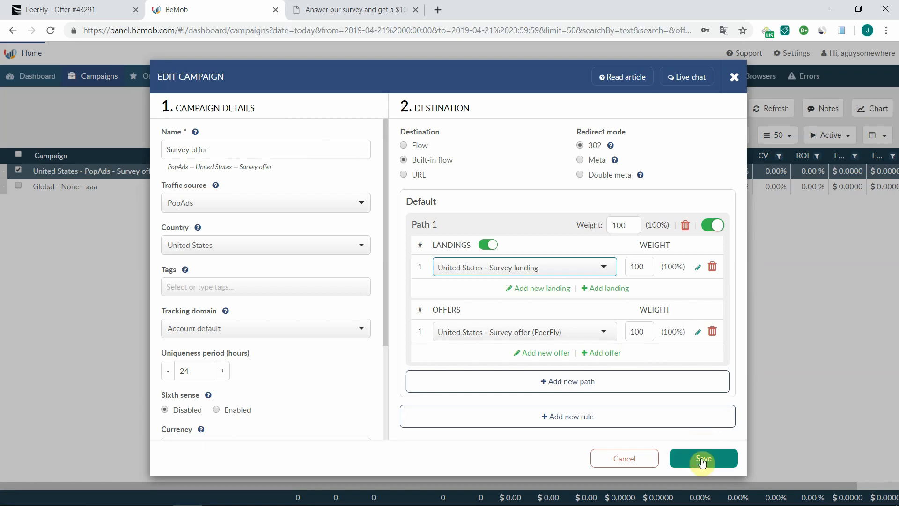
pyautogui.click(704, 458)
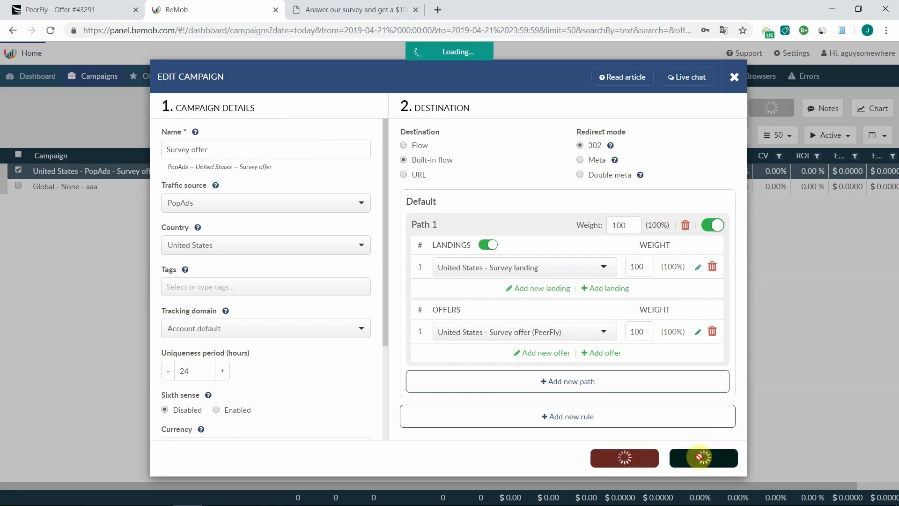
# - Bring up the Survey offer campaign's tracking links
pyautogui.click(704, 458)
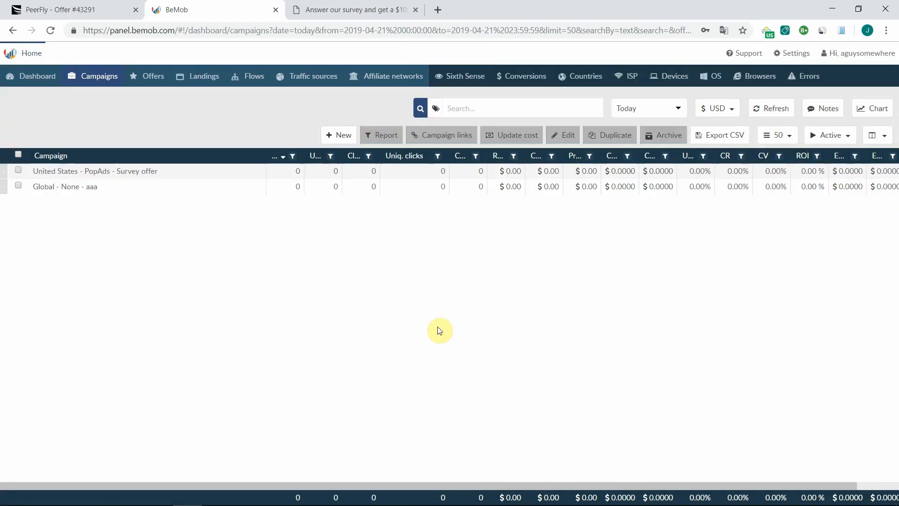
pyautogui.click(17, 170)
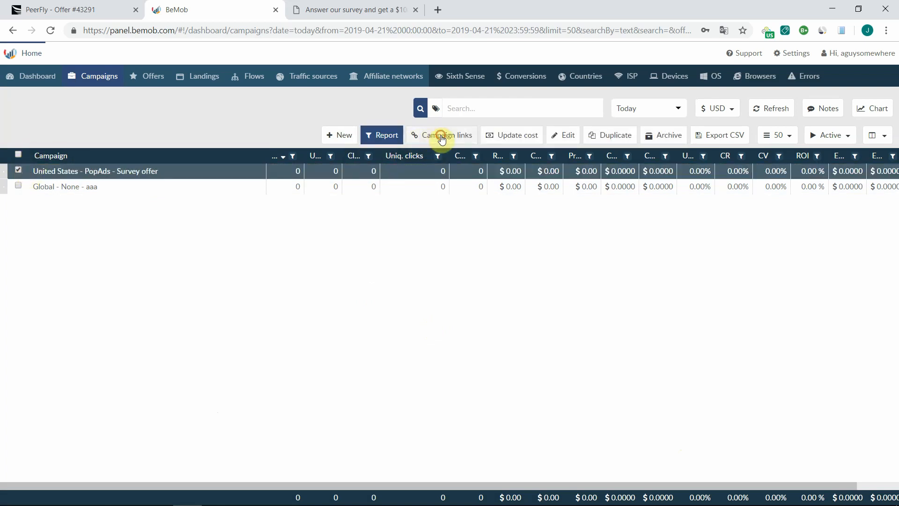
pyautogui.click(441, 135)
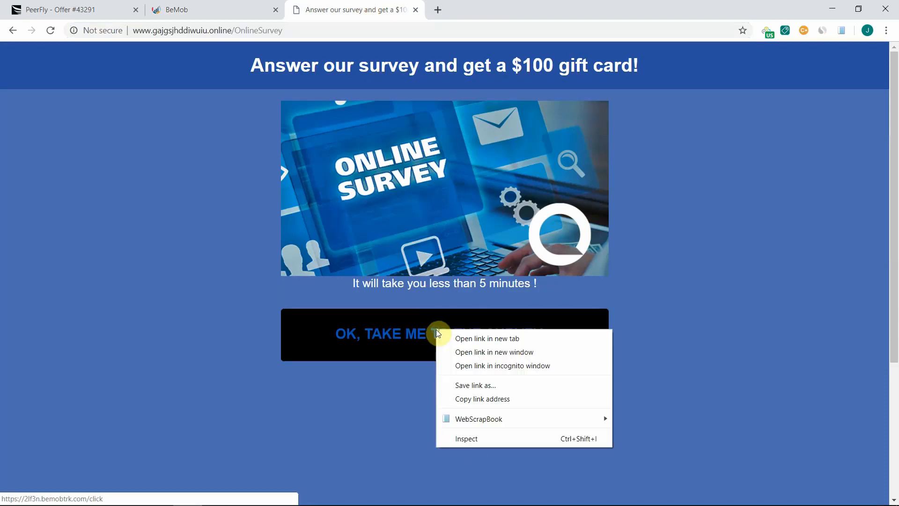
# - Inspect the landing page's survey button and copy its link element's outerHTML
pyautogui.click(465, 438)
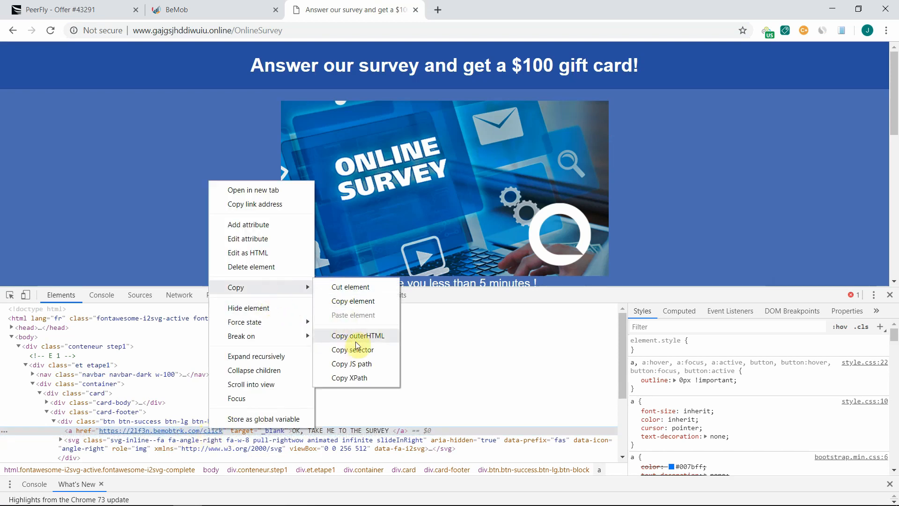
pyautogui.click(356, 335)
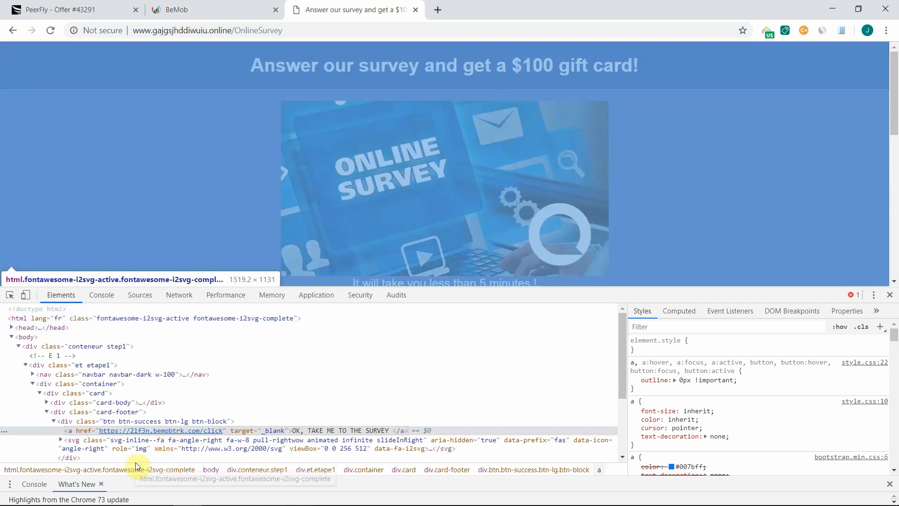
pyautogui.click(173, 9)
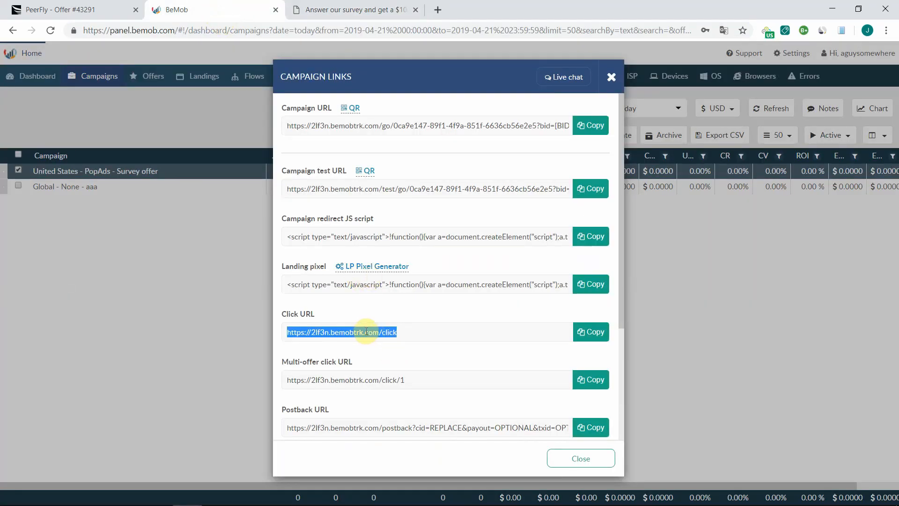
# - Launch Notepad from the Start menu to hold the copied button markup
pyautogui.click(14, 495)
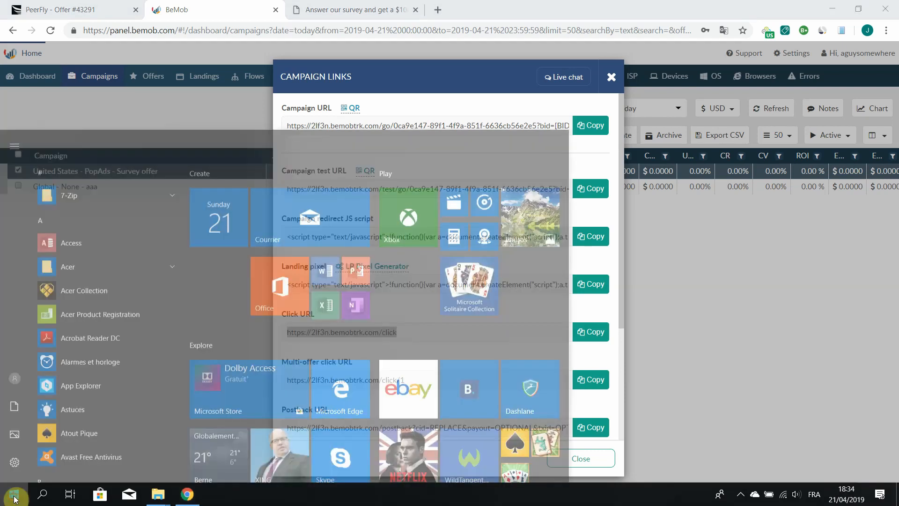
pyautogui.write('notepad')
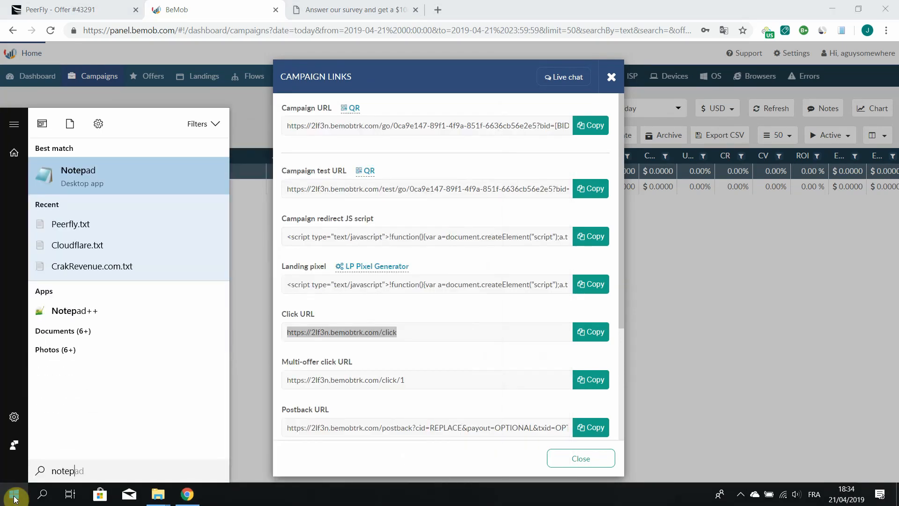
pyautogui.click(77, 169)
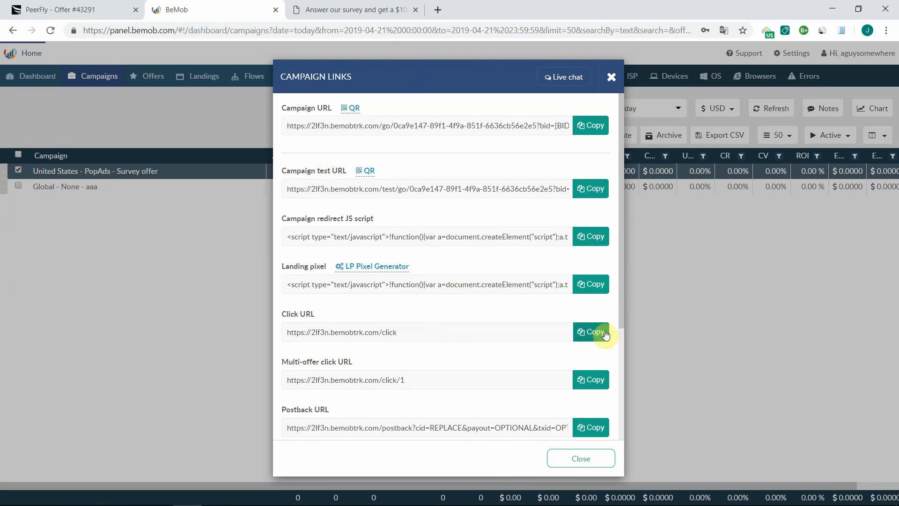
pyautogui.click(591, 332)
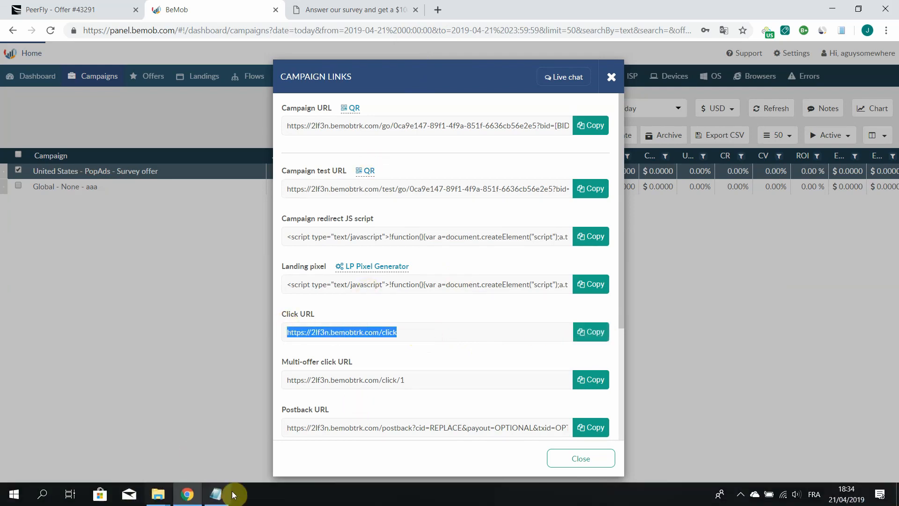
pyautogui.click(216, 494)
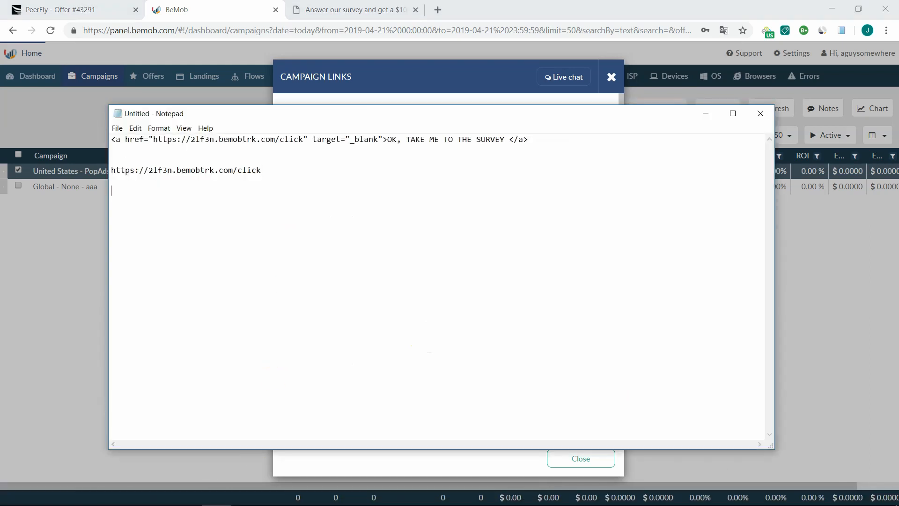
pyautogui.write('https://2lf3n.bemobtrk.com/click')
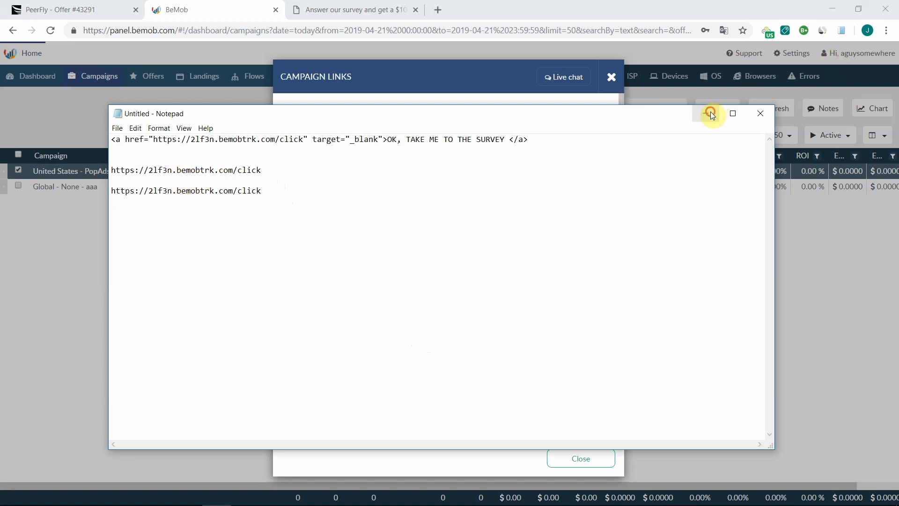
pyautogui.click(711, 114)
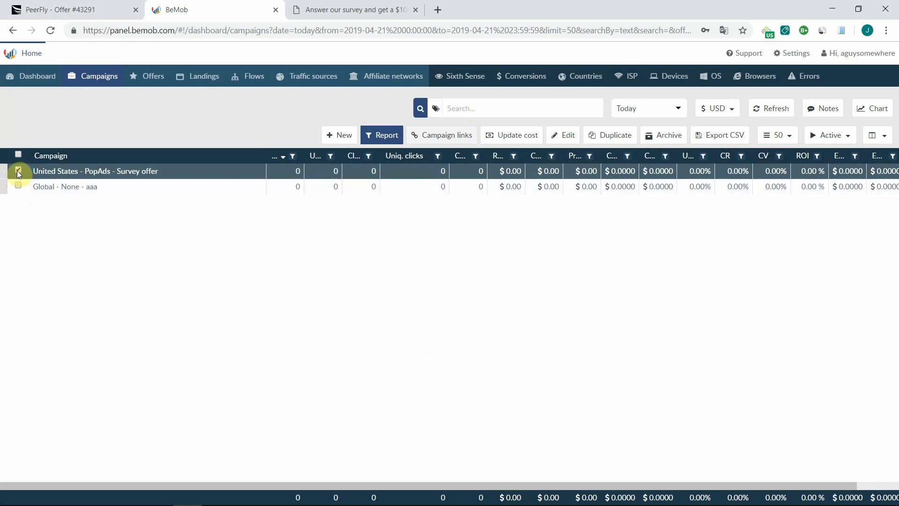
# - Show the Global - None - aaa campaign's links and compare its Campaign and Click URLs
pyautogui.click(19, 186)
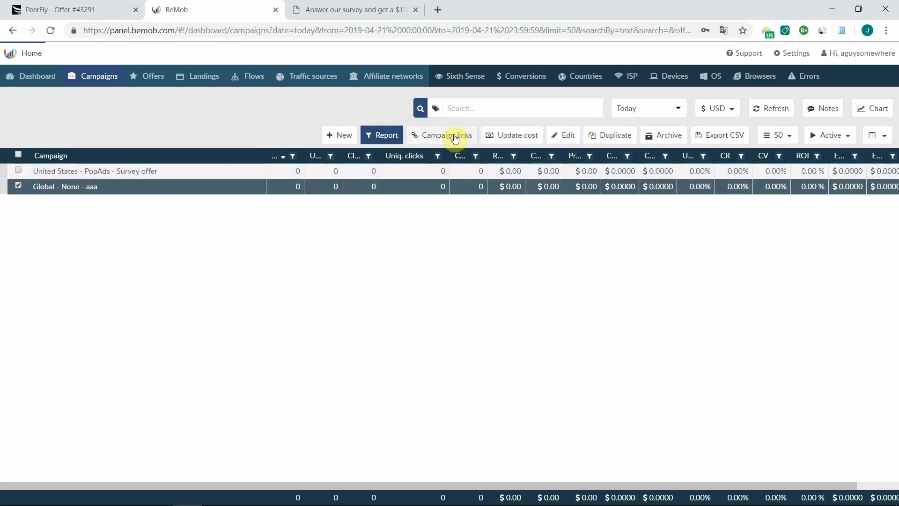
pyautogui.click(445, 135)
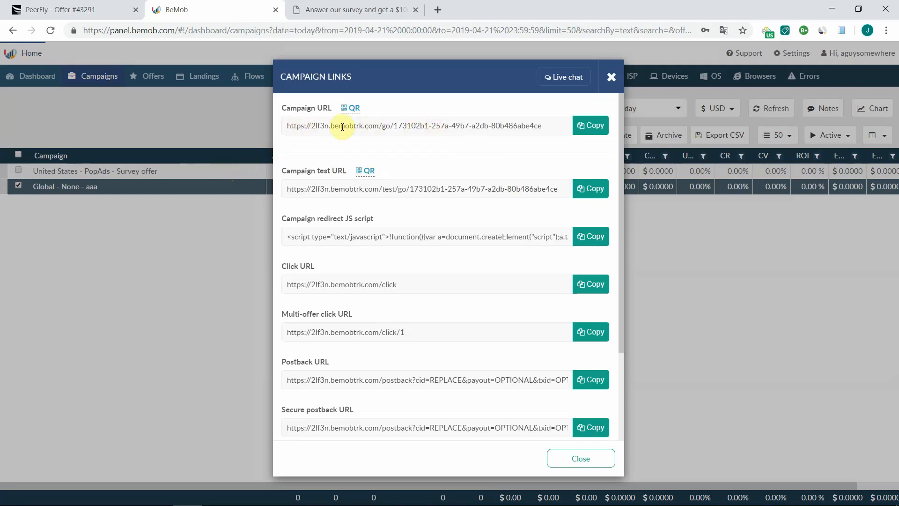
pyautogui.moveTo(339, 125); pyautogui.dragTo(539, 125)
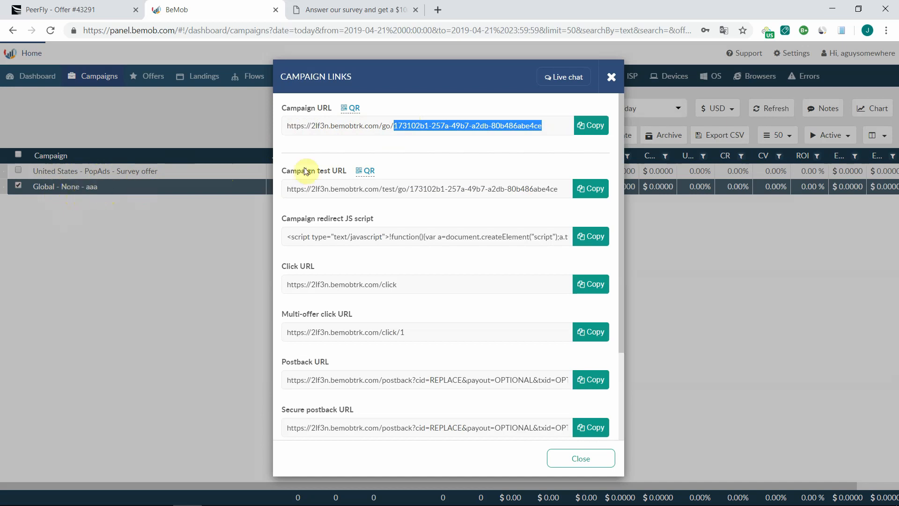
pyautogui.click(533, 125)
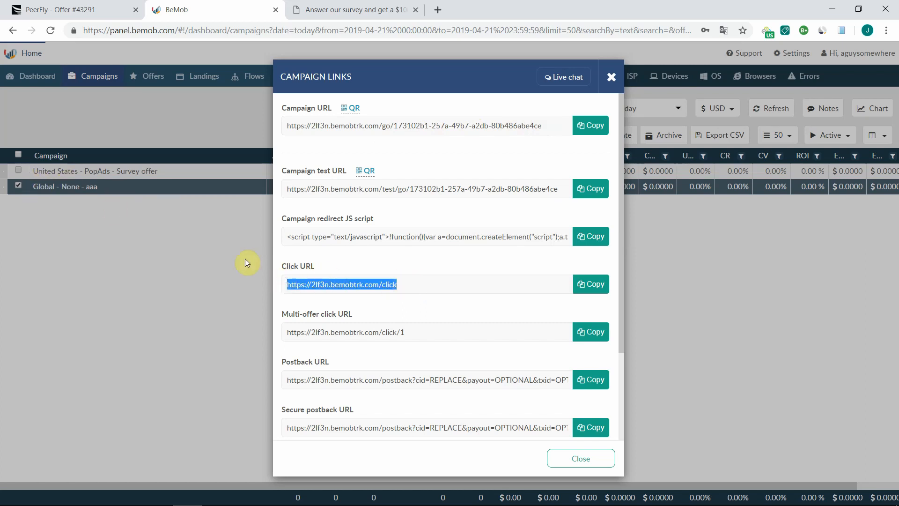
pyautogui.moveTo(331, 303)
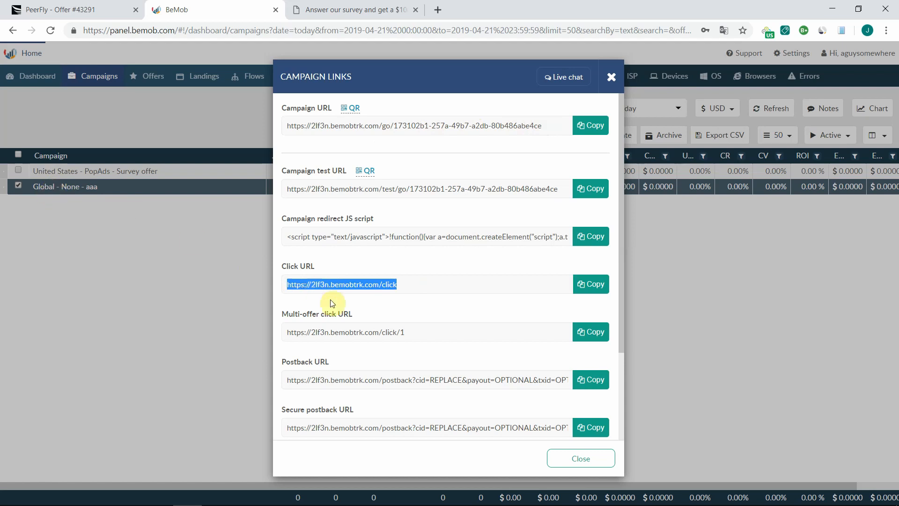
pyautogui.moveTo(151, 500)
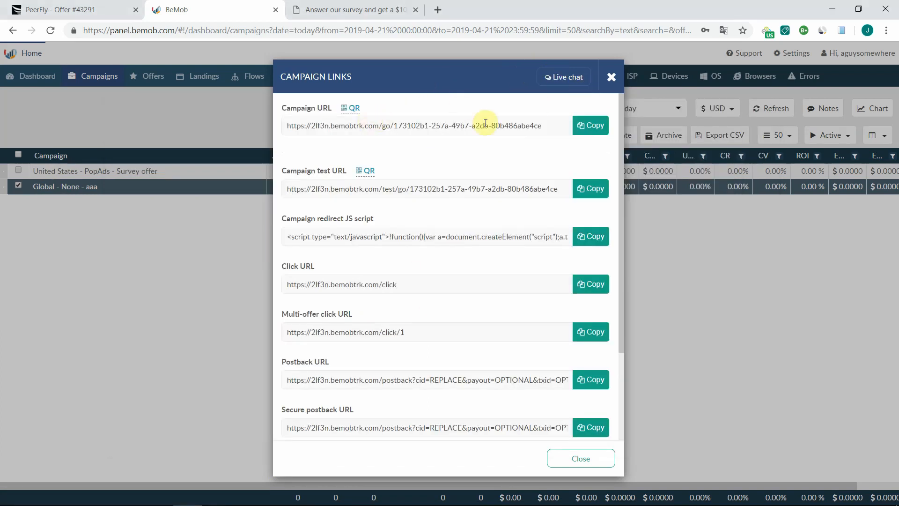
# - Copy the Global campaign's /go/173102b1... Campaign URL into the Notepad note
pyautogui.tripleClick(410, 126)
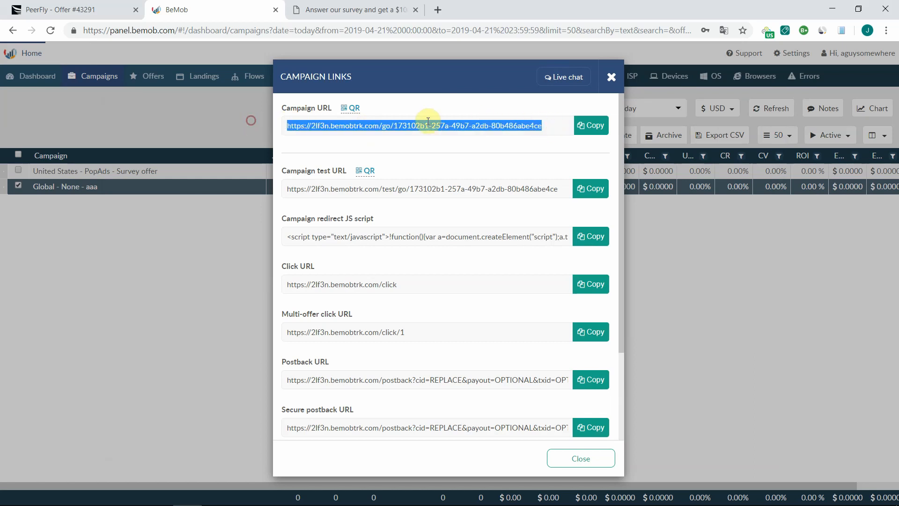
pyautogui.click(592, 125)
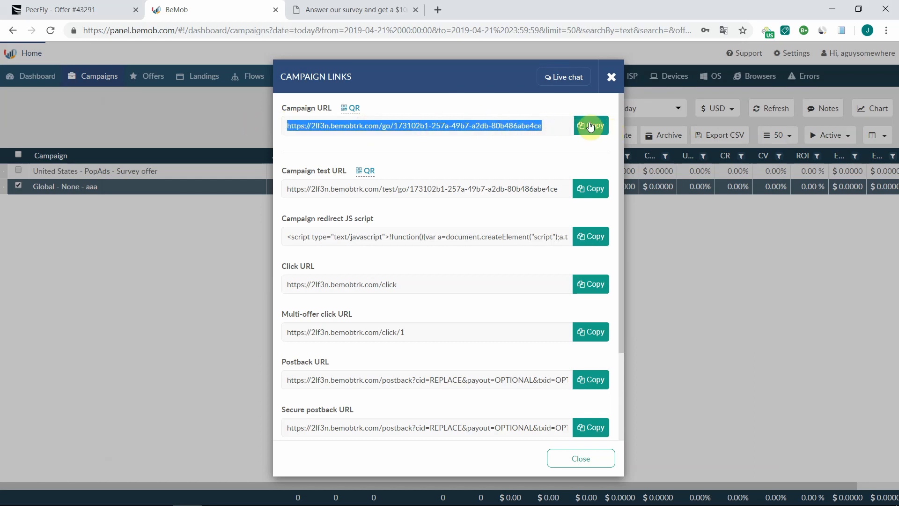
pyautogui.click(590, 125)
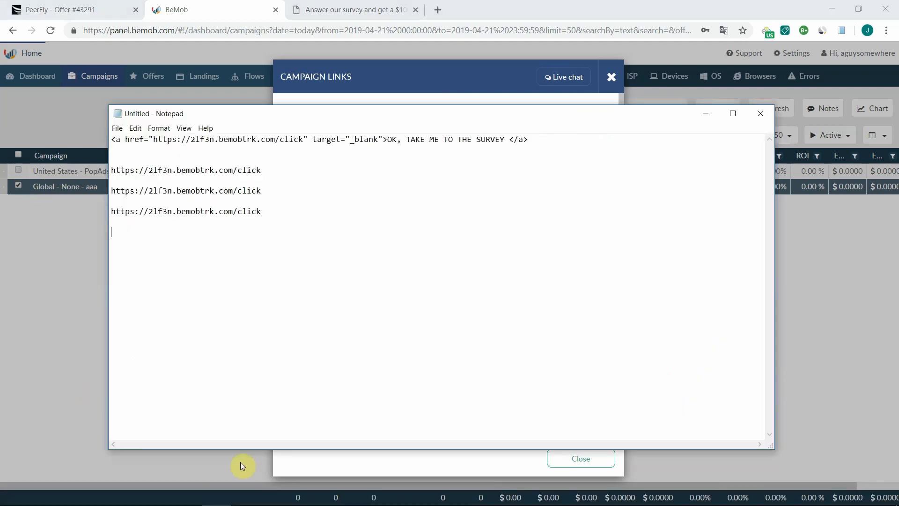
pyautogui.write('https://2lf3n.bemobtrk.com/go/173102b1-257a-49b7-a2db-80b486abe4ce')
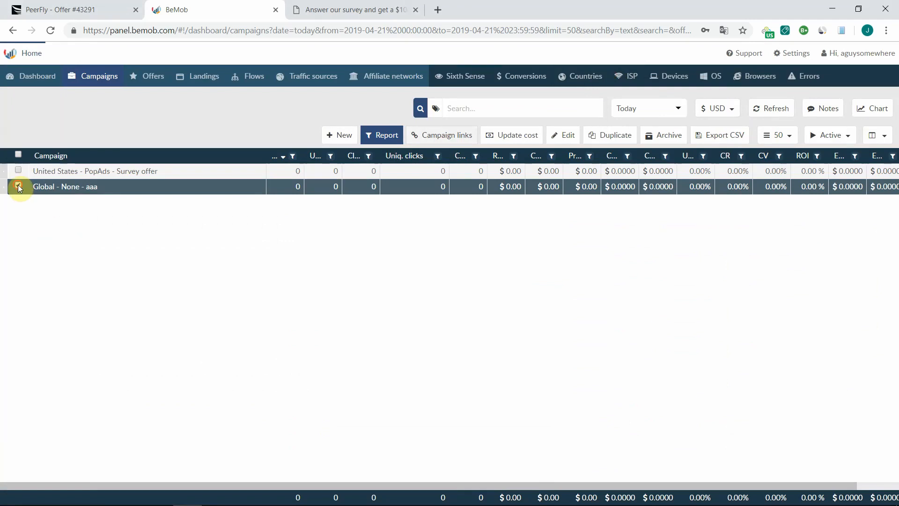
# - Switch selection back to the Survey offer campaign and show its tracking links
pyautogui.click(18, 170)
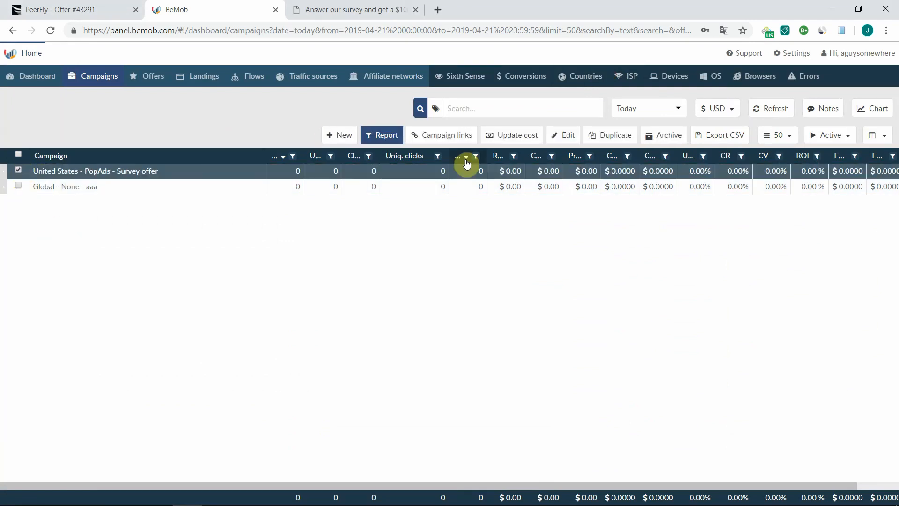
pyautogui.click(442, 135)
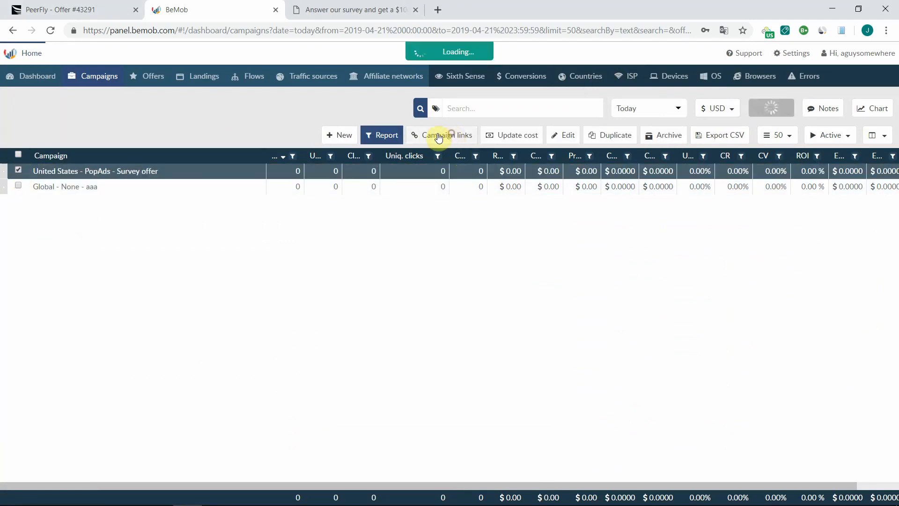
pyautogui.click(441, 135)
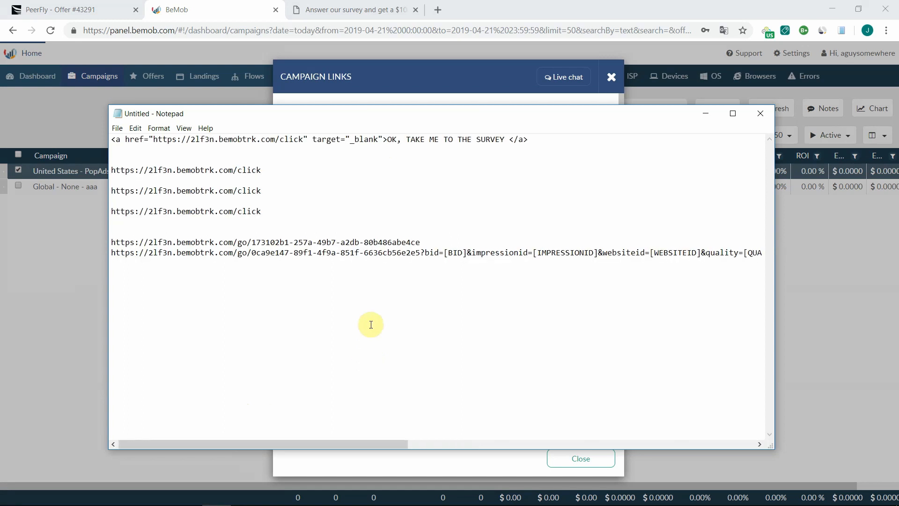
# - Check the click URL in the notes, then copy the Survey offer Campaign URL
pyautogui.moveTo(251, 242); pyautogui.dragTo(360, 242)
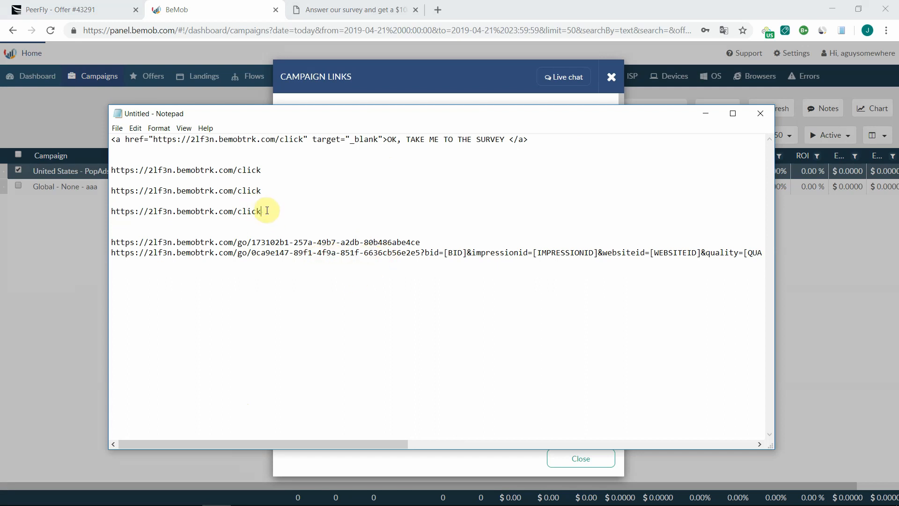
pyautogui.tripleClick(187, 211)
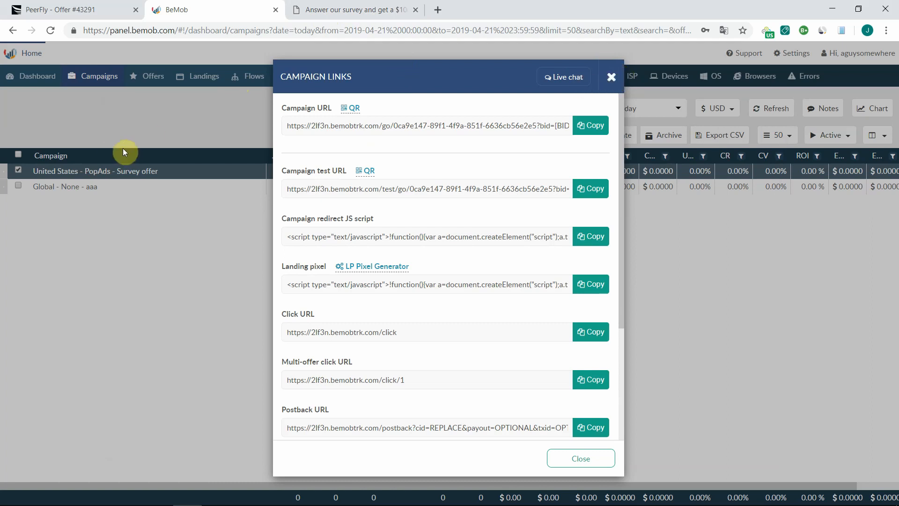
pyautogui.moveTo(570, 160)
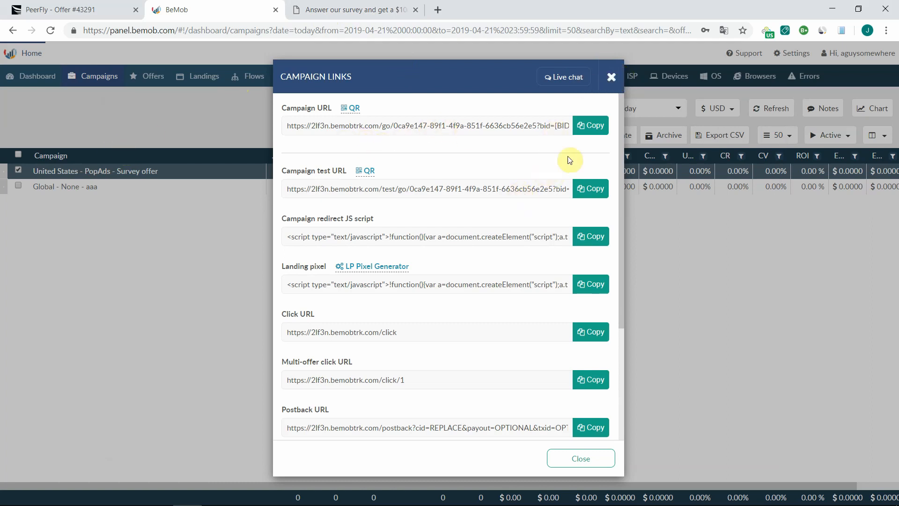
pyautogui.click(425, 124)
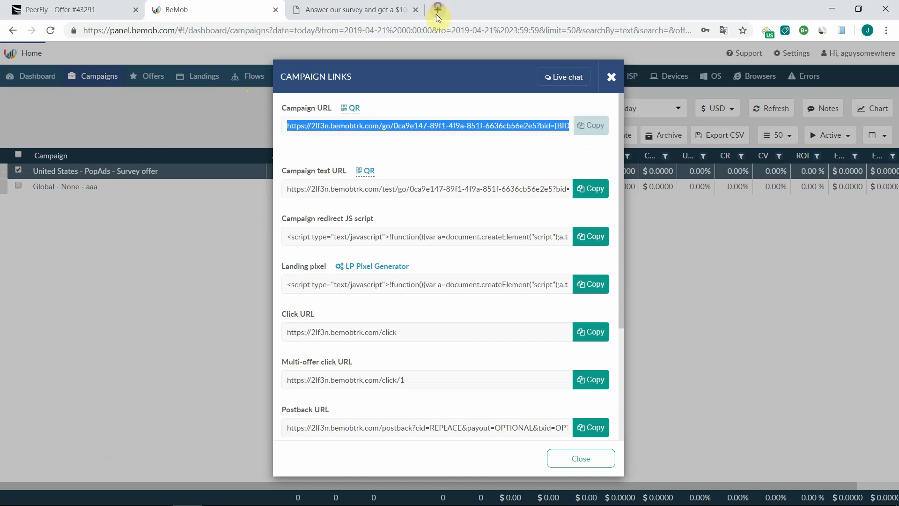
# - Load the campaign URL in a new tab and click 'OK, take me to the survey' twice to reach the Five Below offer
pyautogui.click(437, 9)
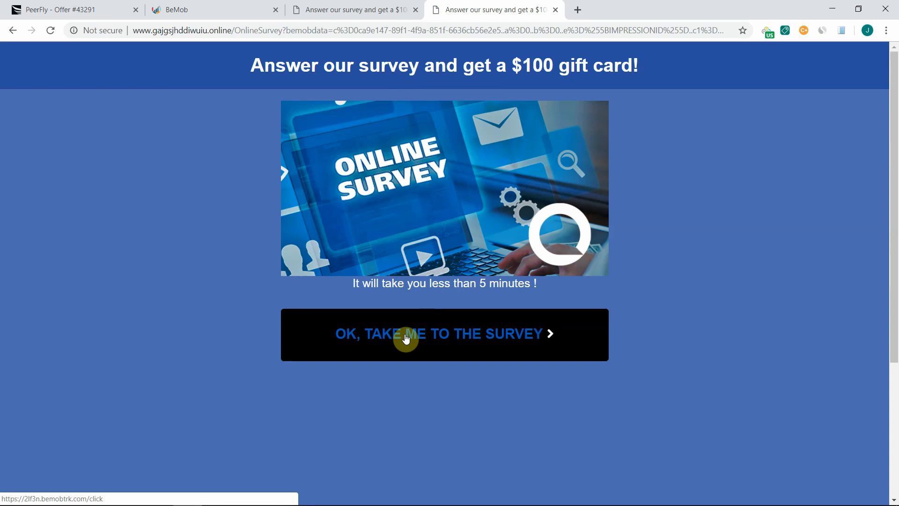
pyautogui.click(444, 335)
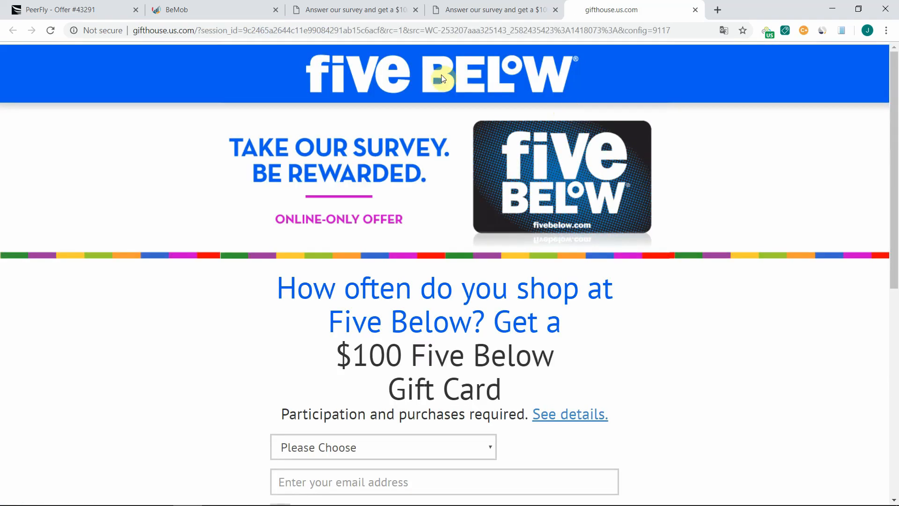
pyautogui.moveTo(527, 16)
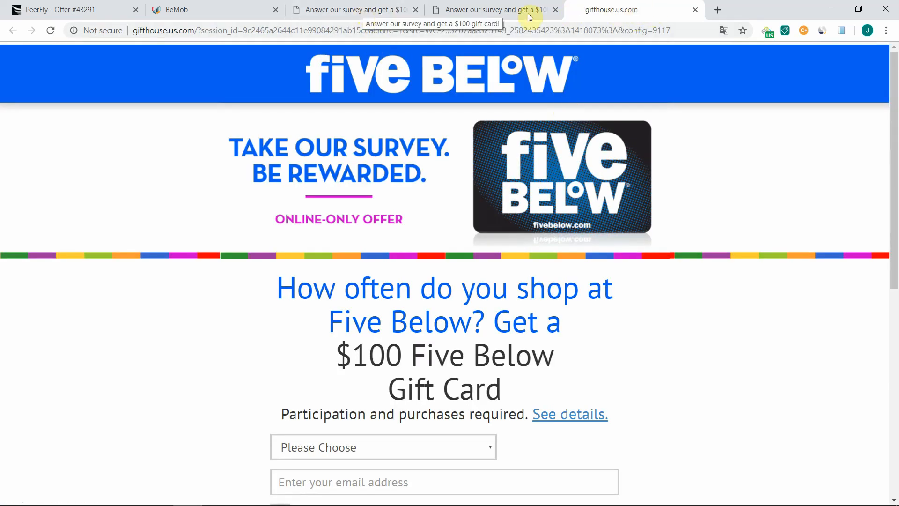
pyautogui.click(349, 10)
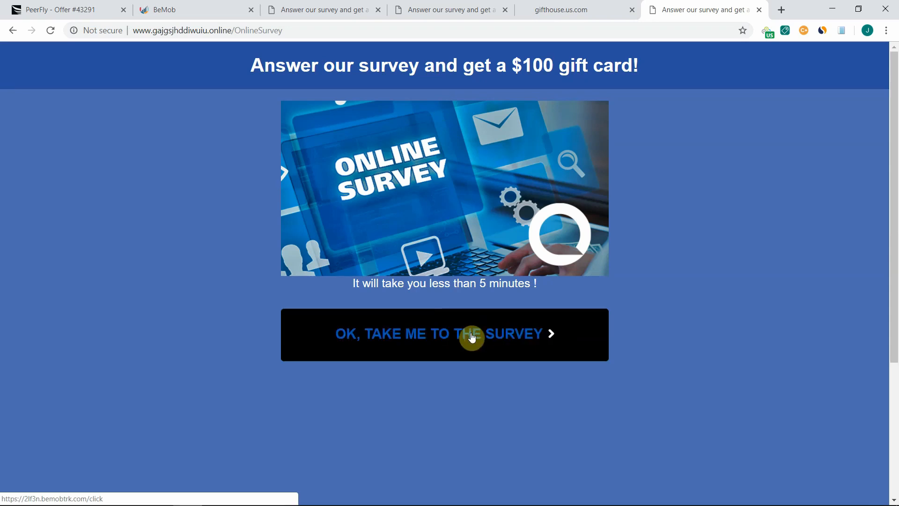
pyautogui.moveTo(458, 336)
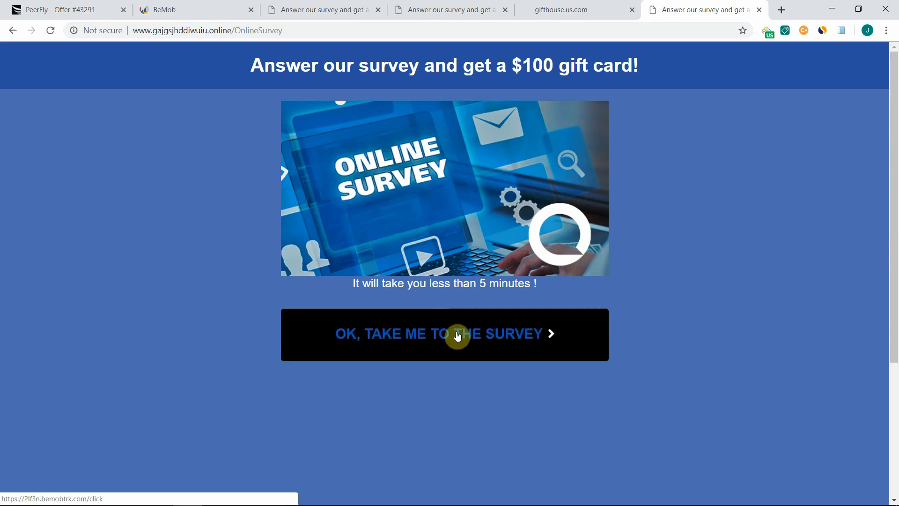
pyautogui.click(444, 334)
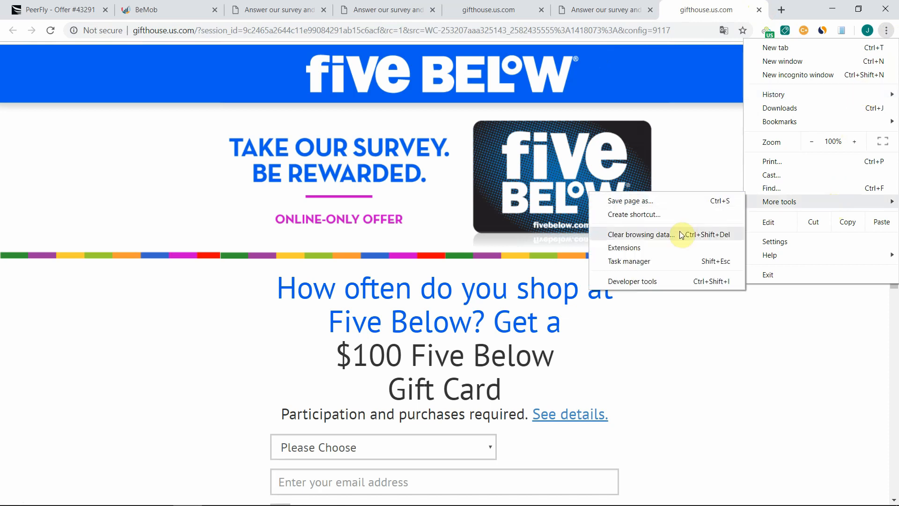
pyautogui.click(640, 234)
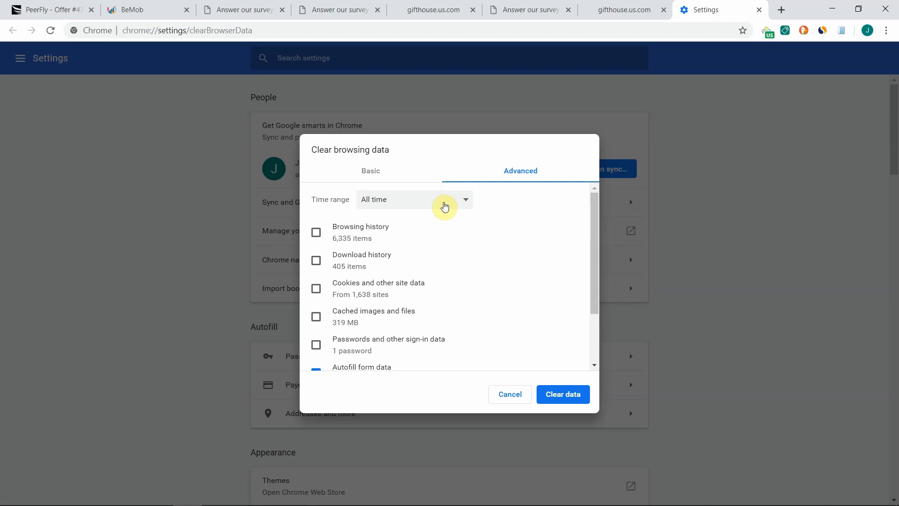
# - Clear the last hour's browsing data including cookies and other site data
pyautogui.click(315, 289)
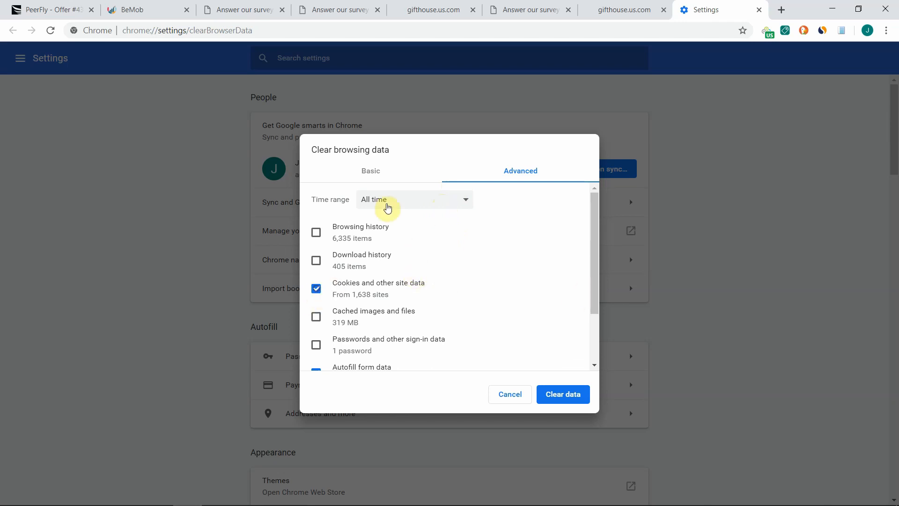
pyautogui.click(414, 199)
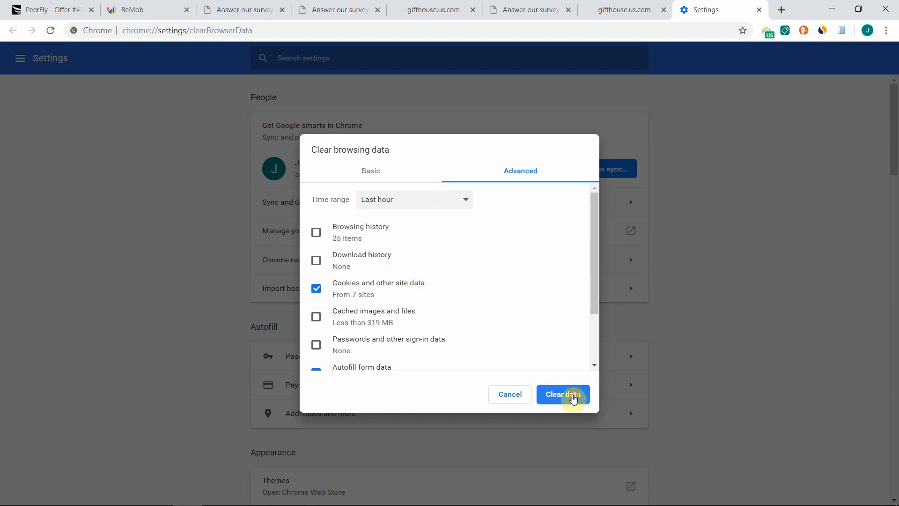
pyautogui.click(562, 394)
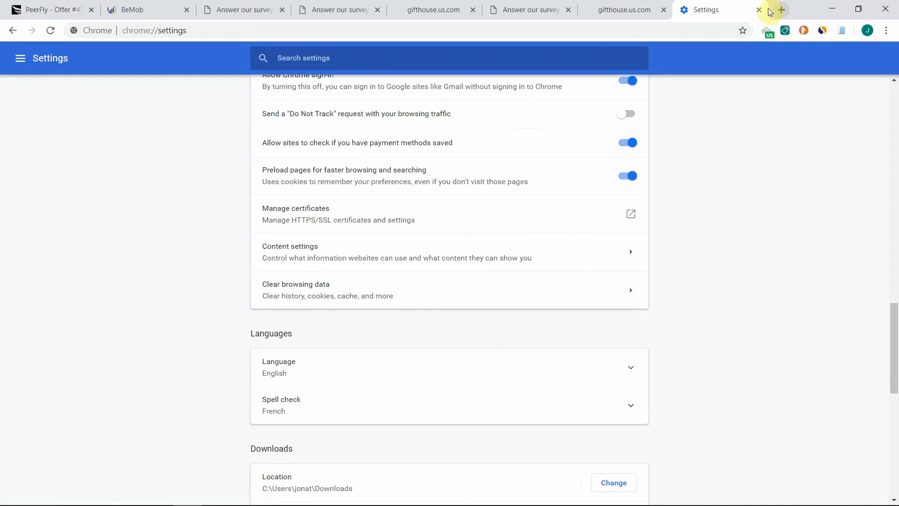
pyautogui.click(759, 9)
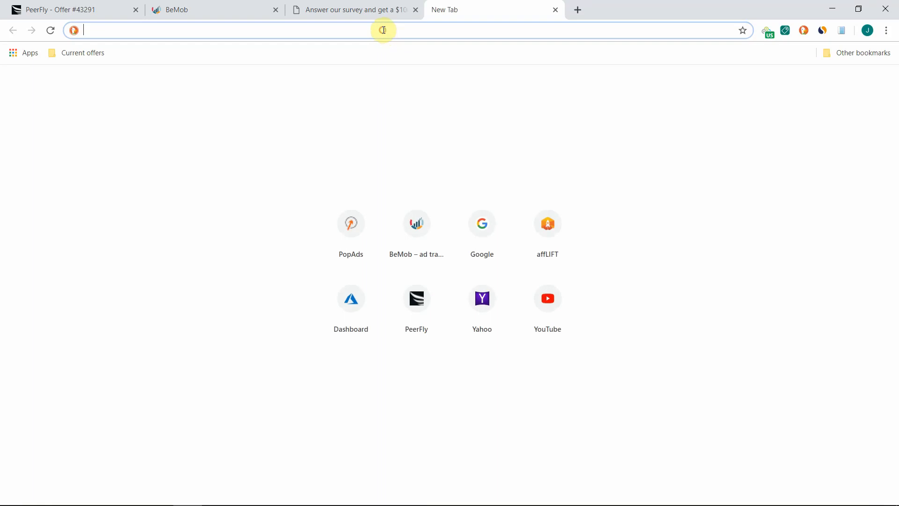
pyautogui.write('http://www.gajgsjhddiwuiu.online/OnlineSurvey')
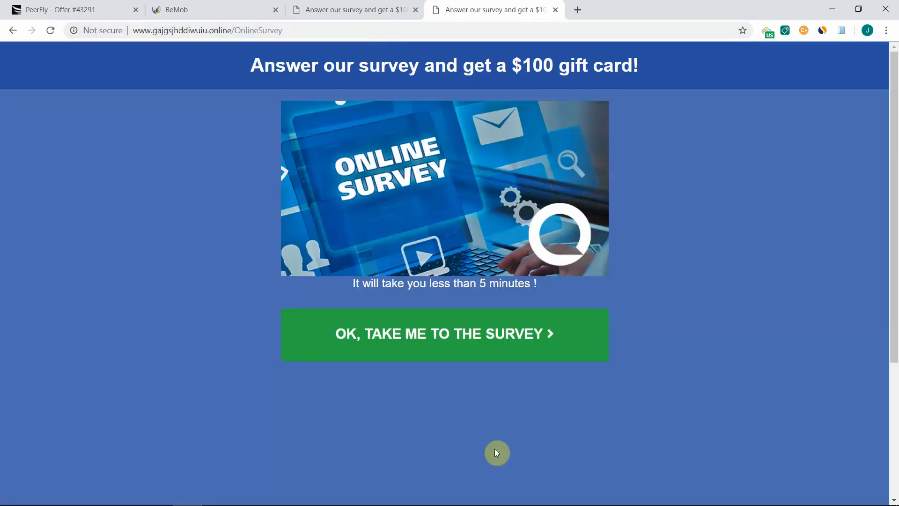
pyautogui.click(444, 333)
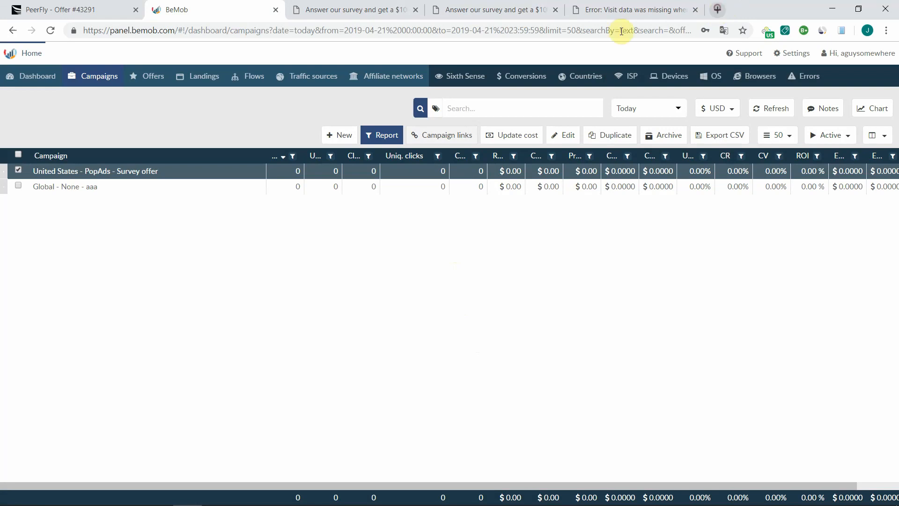
# - Load the campaign link in a new tab and continue to the Five Below survey offer
pyautogui.click(742, 10)
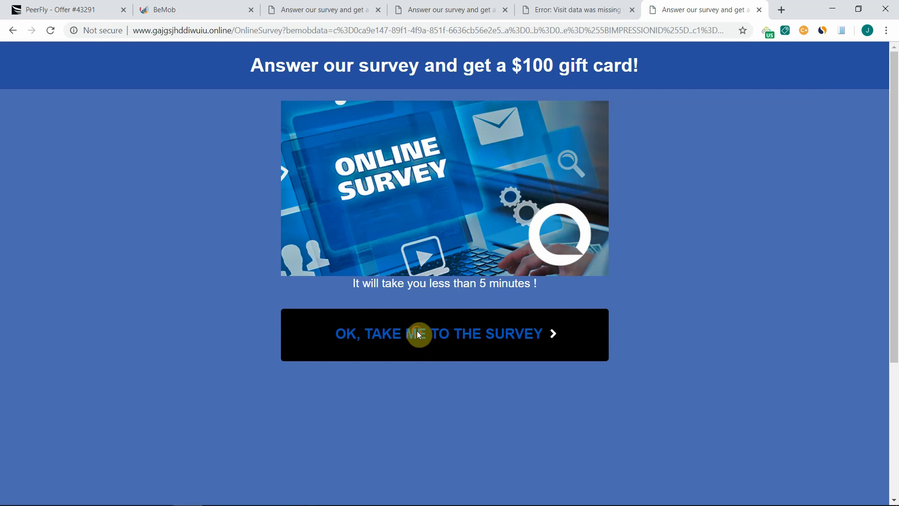
pyautogui.click(444, 334)
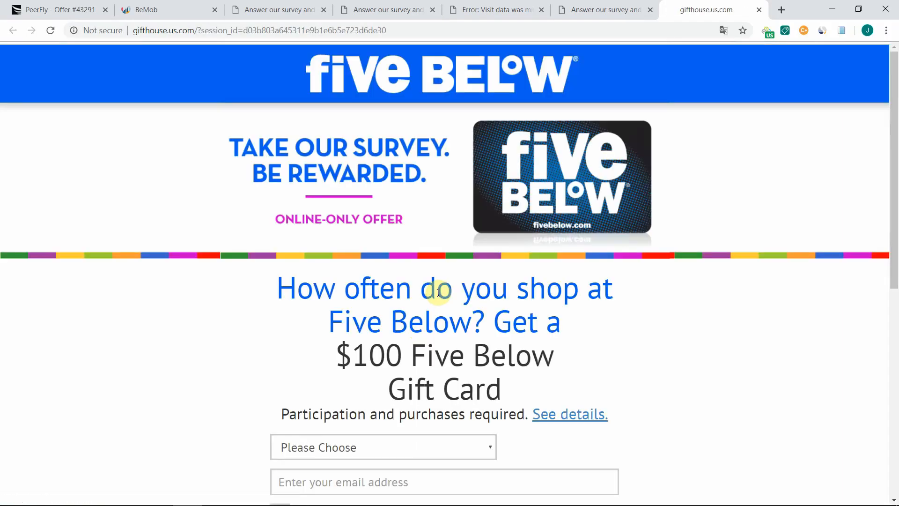
pyautogui.moveTo(448, 265)
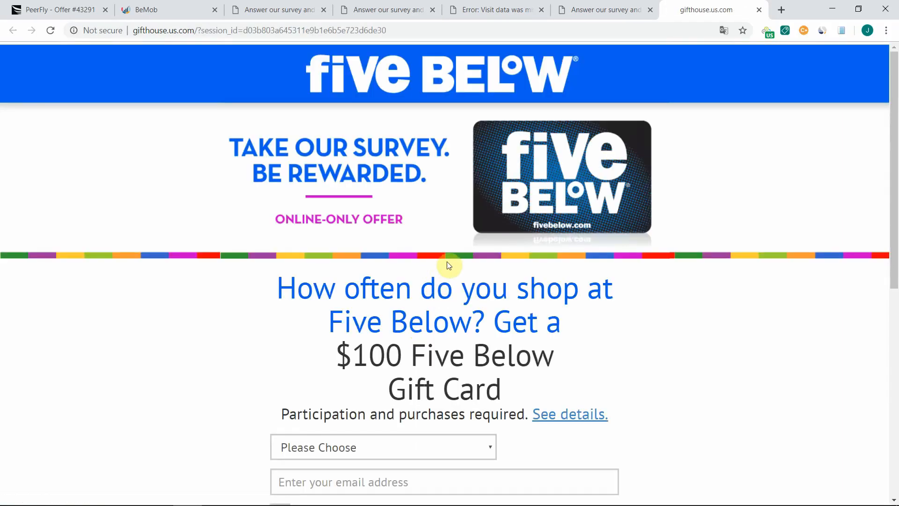
pyautogui.moveTo(425, 216)
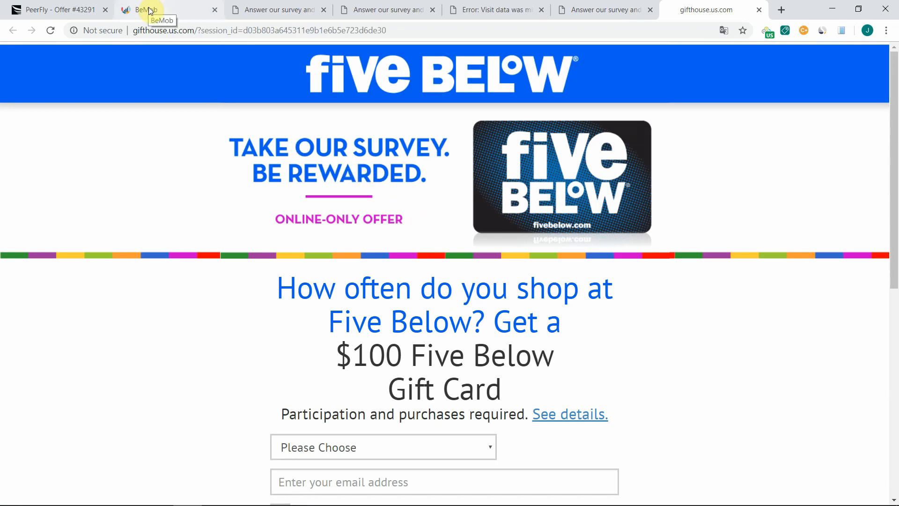
# - Refresh BeMob campaigns so Survey offer shows 1 visit, 2 clicks and 1 unique click
pyautogui.click(146, 9)
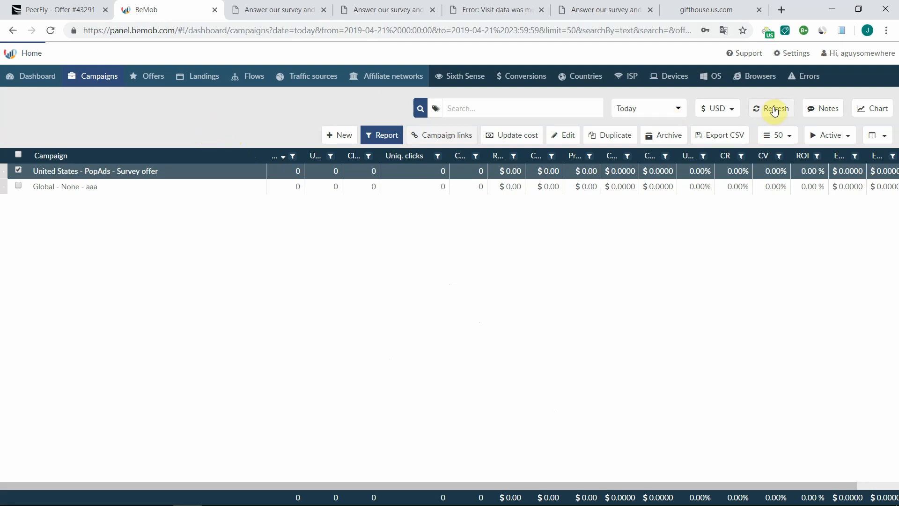
pyautogui.click(775, 108)
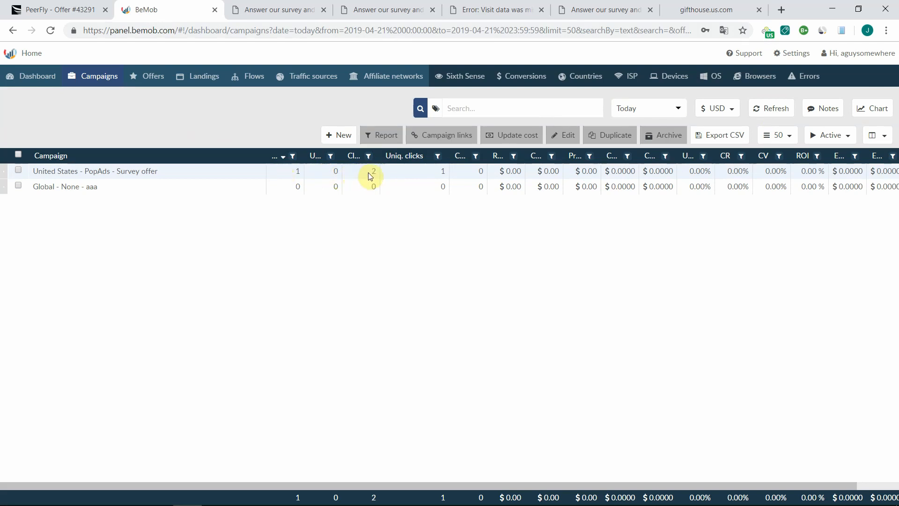
pyautogui.click(18, 171)
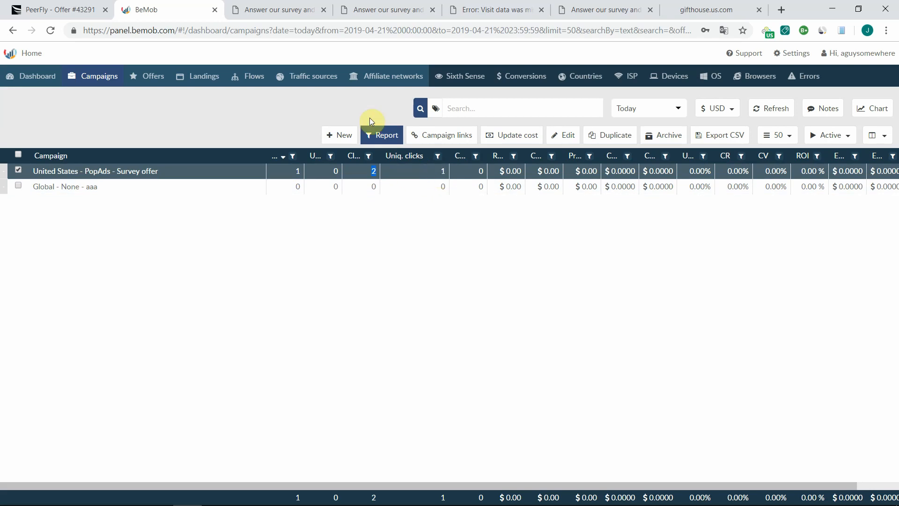
pyautogui.moveTo(286, 10)
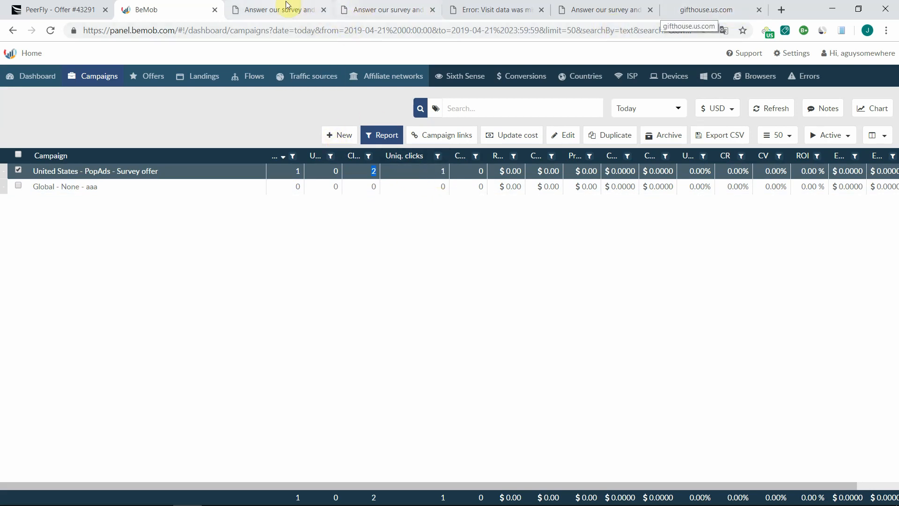
# - Close duplicate survey landing tabs and confirm Survey offer records 2 visits, 3 clicks, 2 unique clicks
pyautogui.rightClick(277, 9)
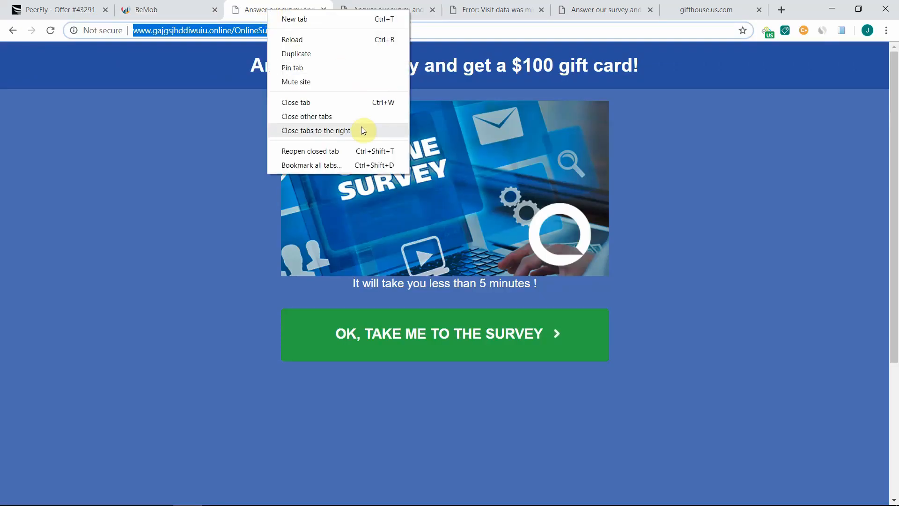
pyautogui.click(316, 132)
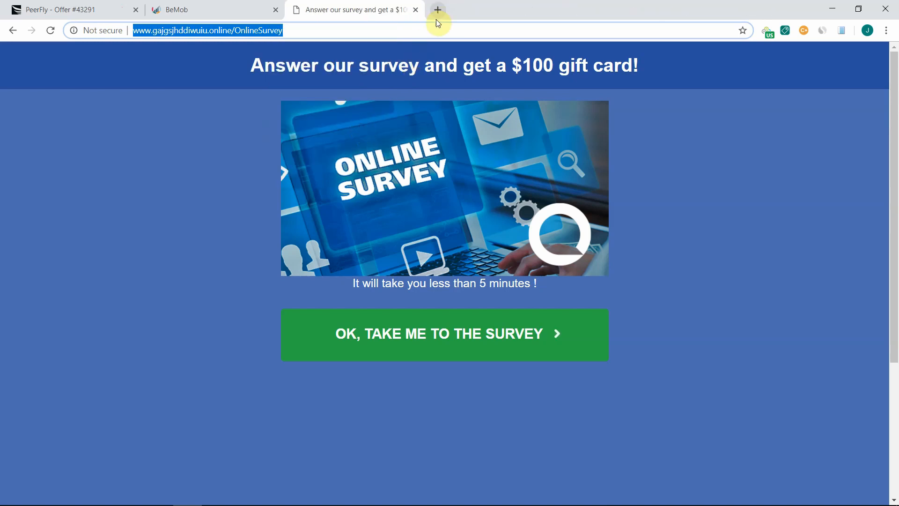
pyautogui.click(437, 10)
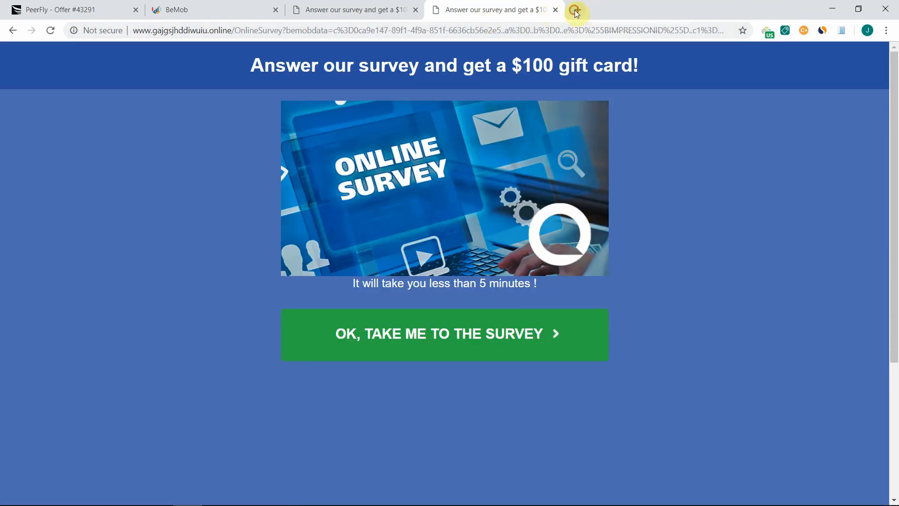
pyautogui.click(575, 9)
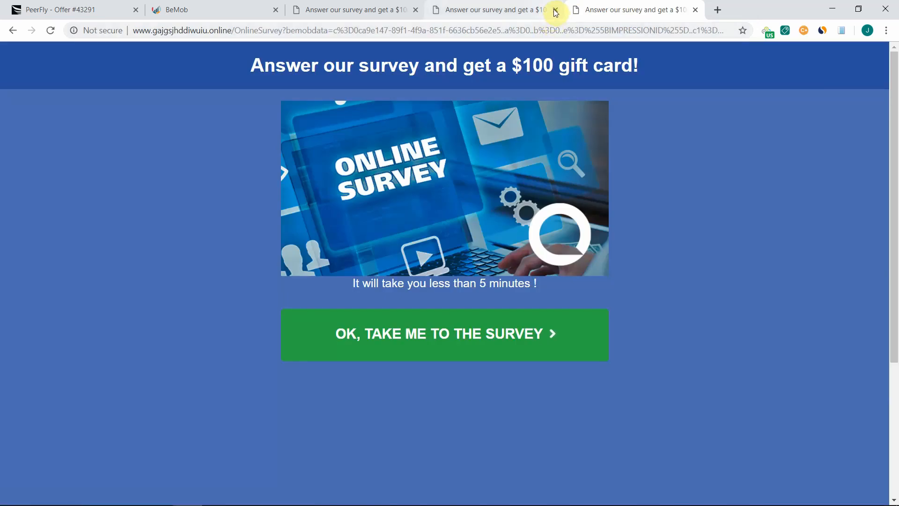
pyautogui.click(554, 9)
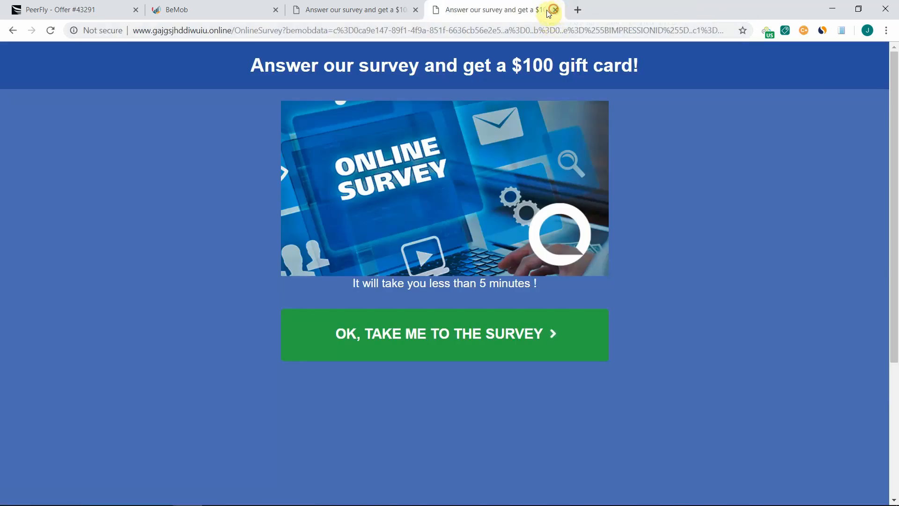
pyautogui.click(552, 9)
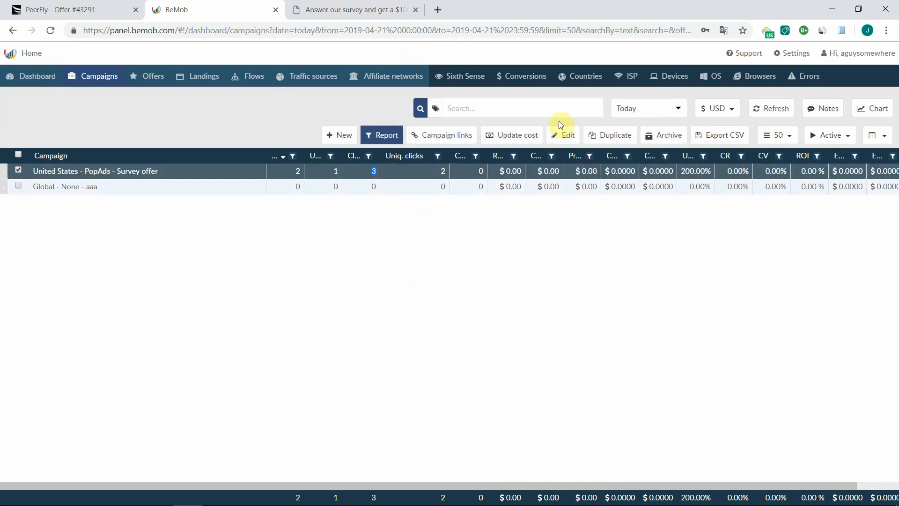
pyautogui.moveTo(768, 30)
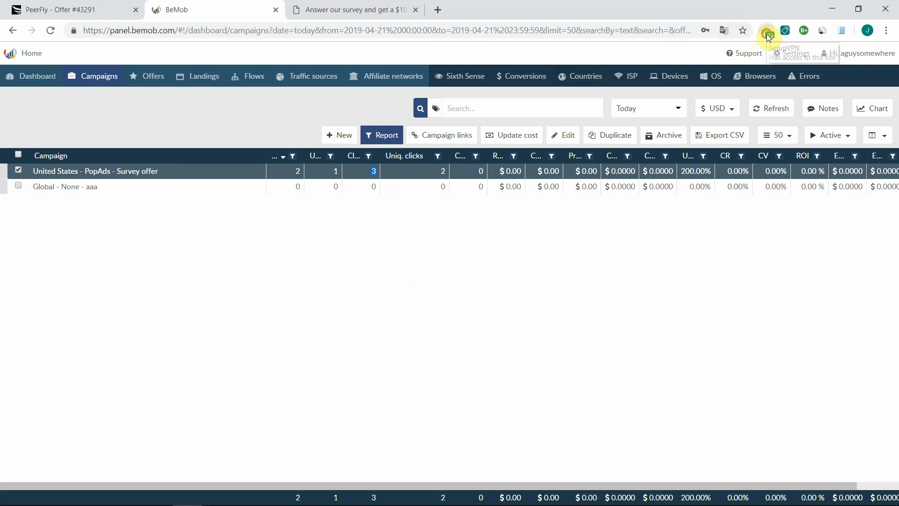
# - Toggle the VPN, run another test visit through landing and offer, bringing Survey offer to 4 visits
pyautogui.click(767, 30)
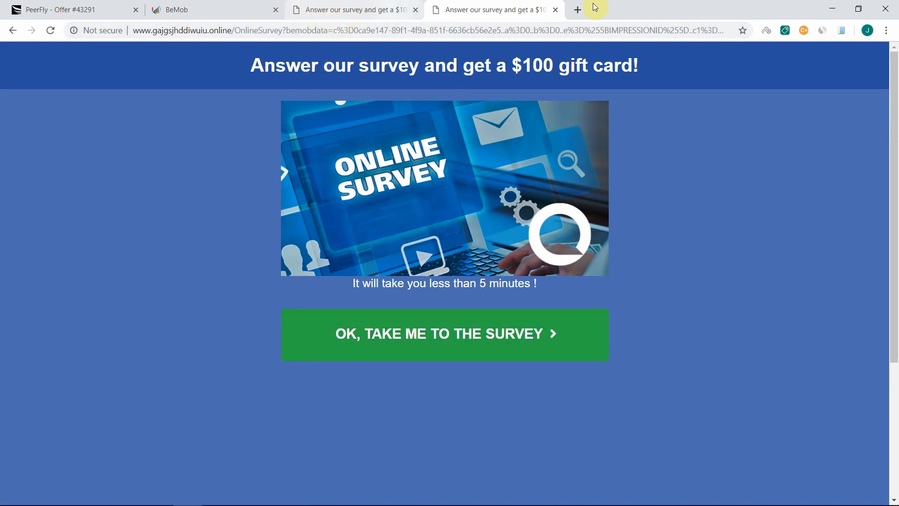
pyautogui.click(175, 10)
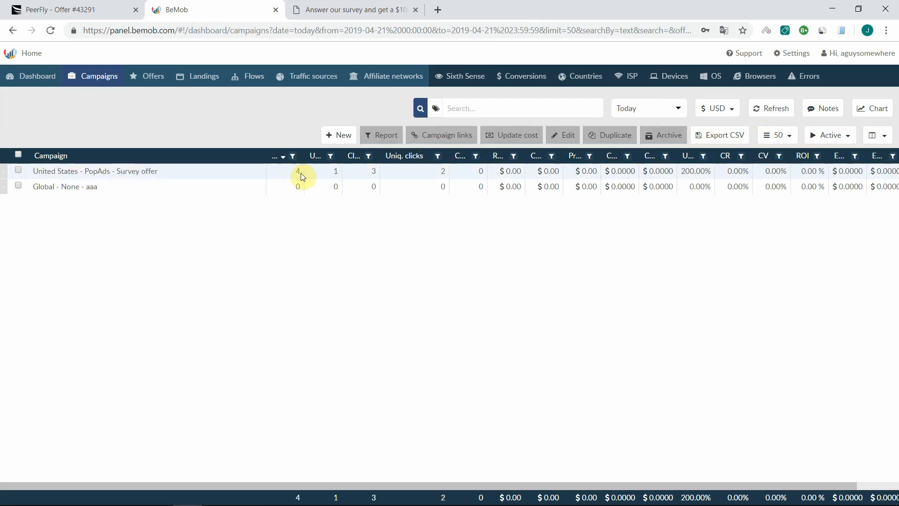
pyautogui.moveTo(330, 174)
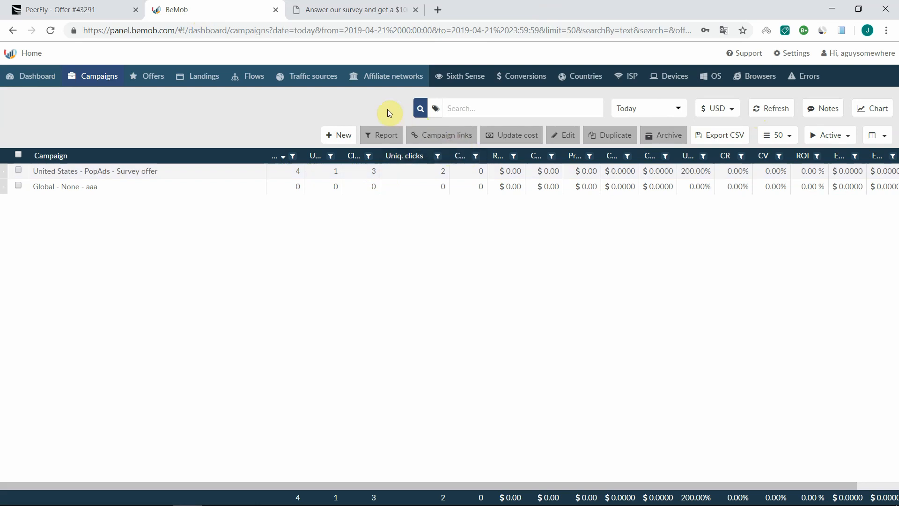
pyautogui.moveTo(356, 9)
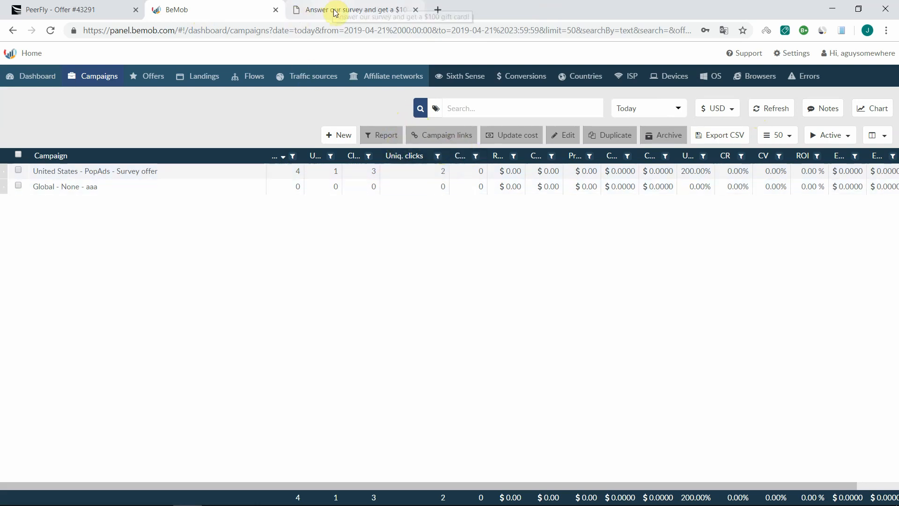
pyautogui.click(356, 9)
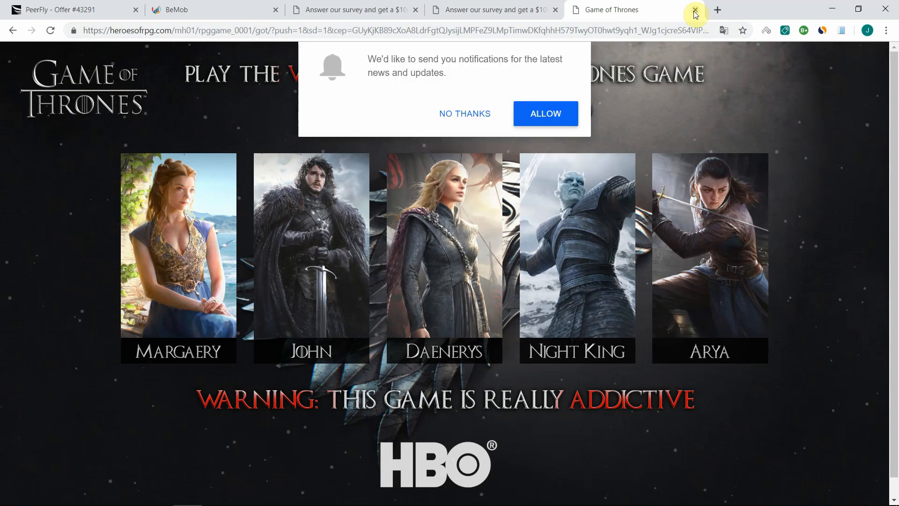
pyautogui.click(694, 9)
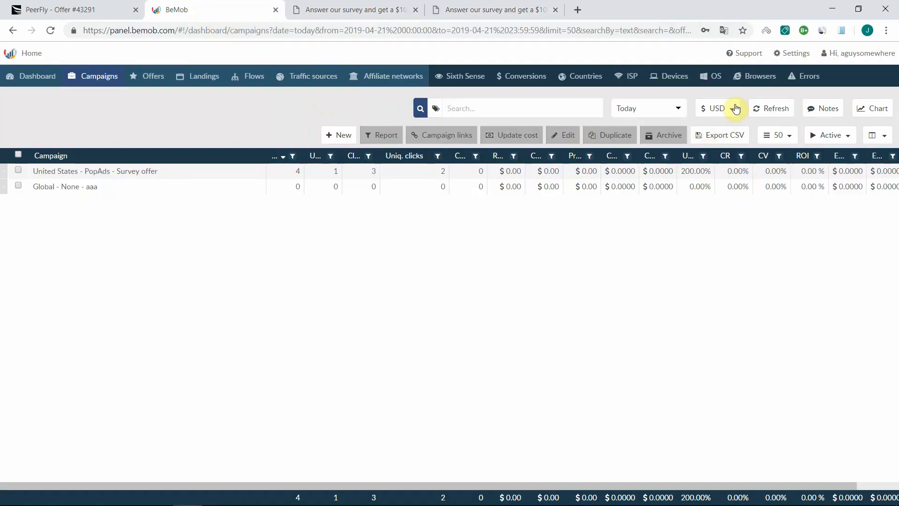
# - Refresh stats so Survey offer shows 5 visits, then return to the $100 gift card landing page
pyautogui.click(771, 107)
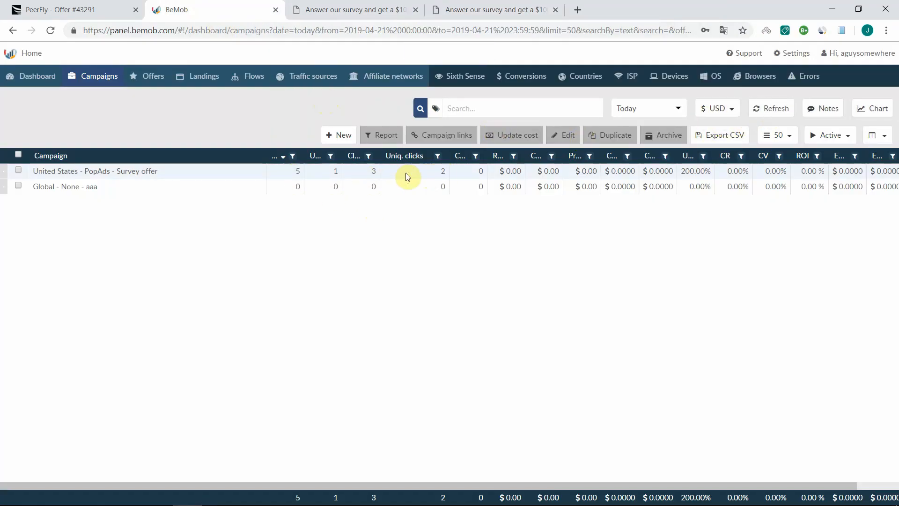
pyautogui.click(17, 171)
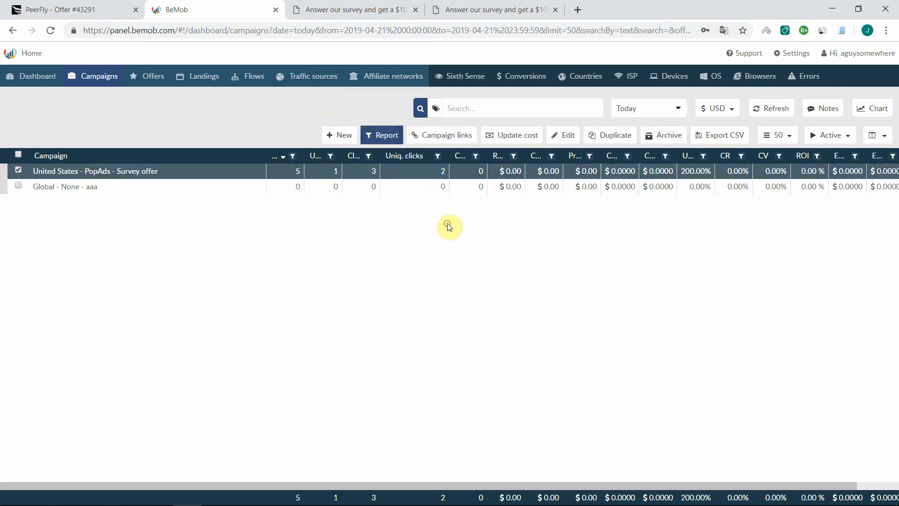
pyautogui.moveTo(385, 231)
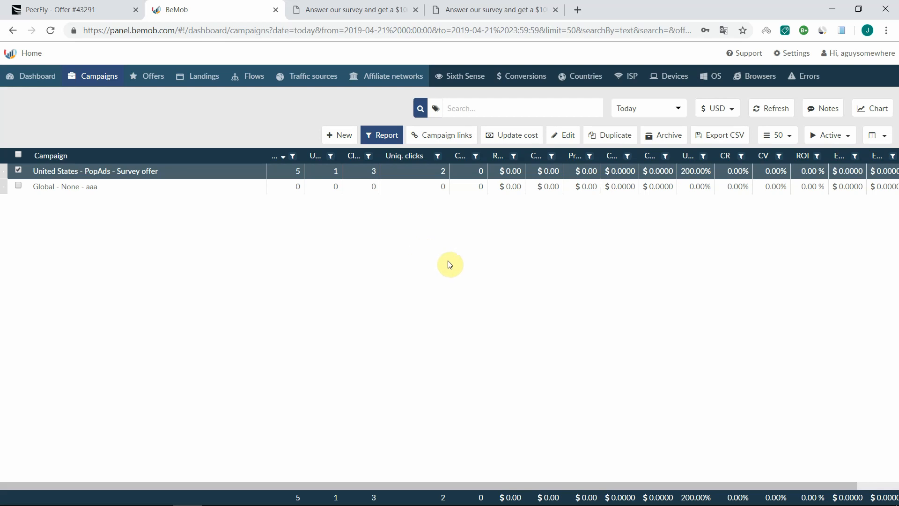
pyautogui.moveTo(423, 234)
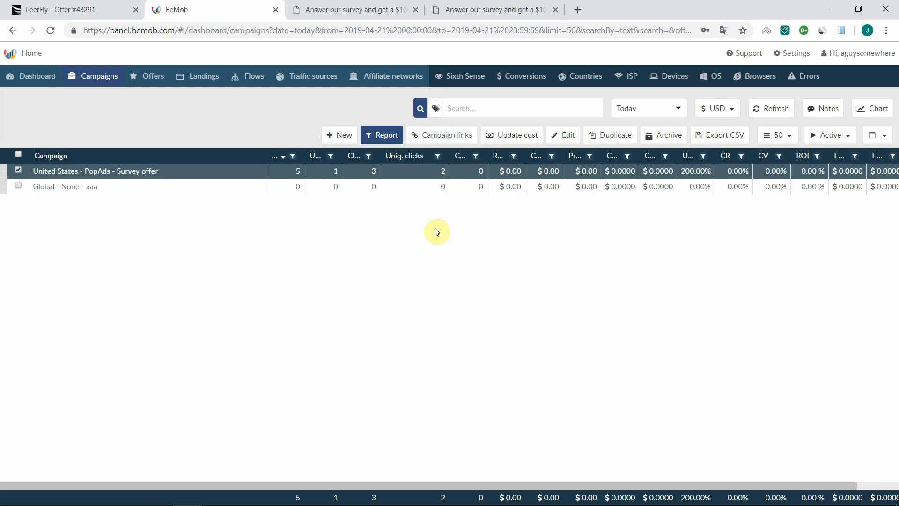
pyautogui.moveTo(406, 226)
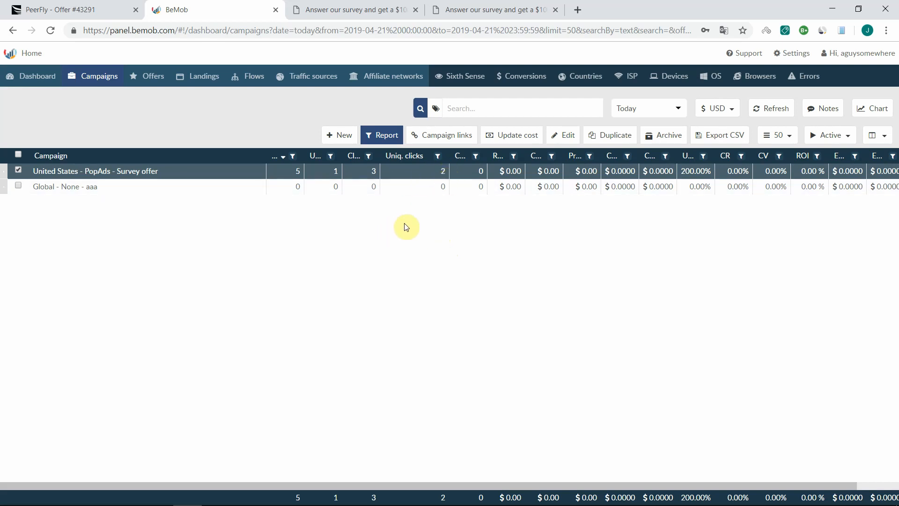
pyautogui.moveTo(408, 219)
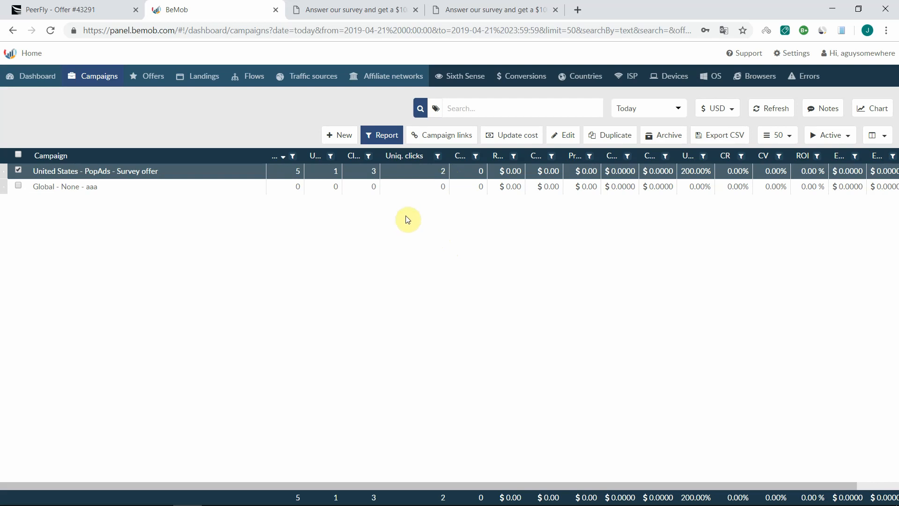
pyautogui.moveTo(409, 207)
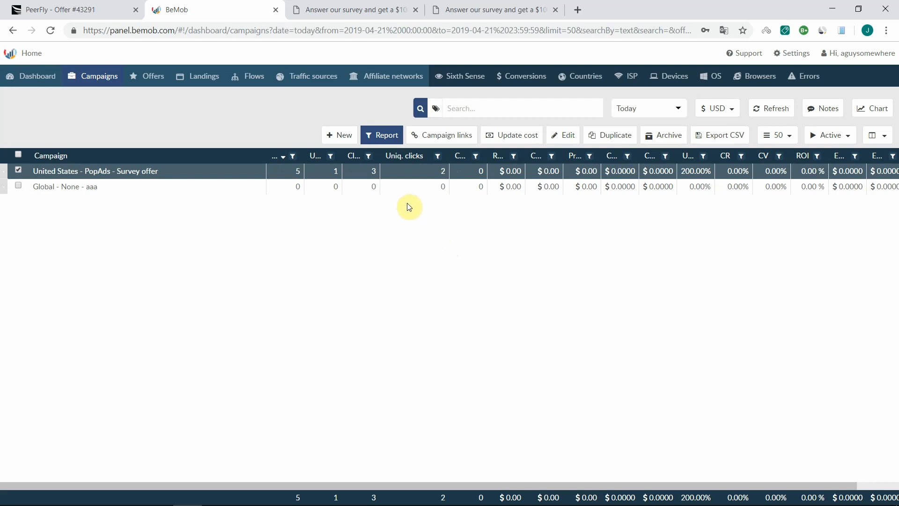
pyautogui.moveTo(430, 186)
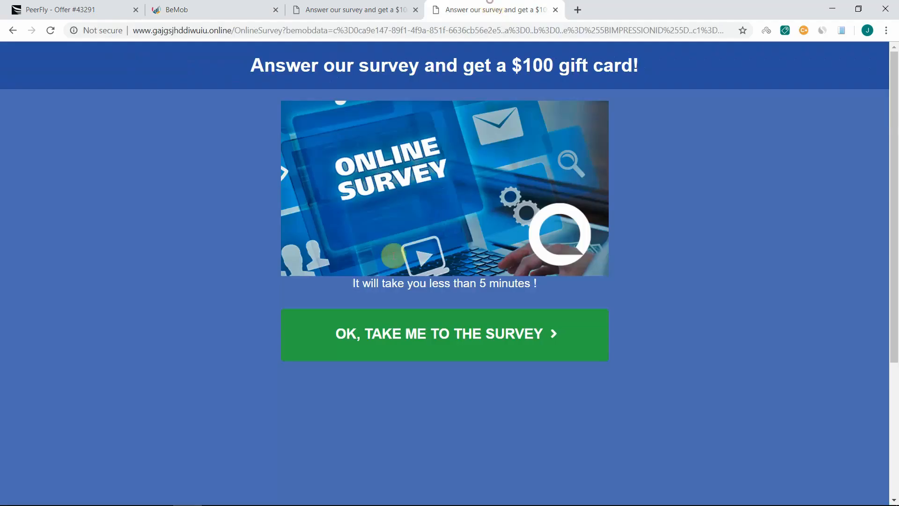
pyautogui.click(416, 348)
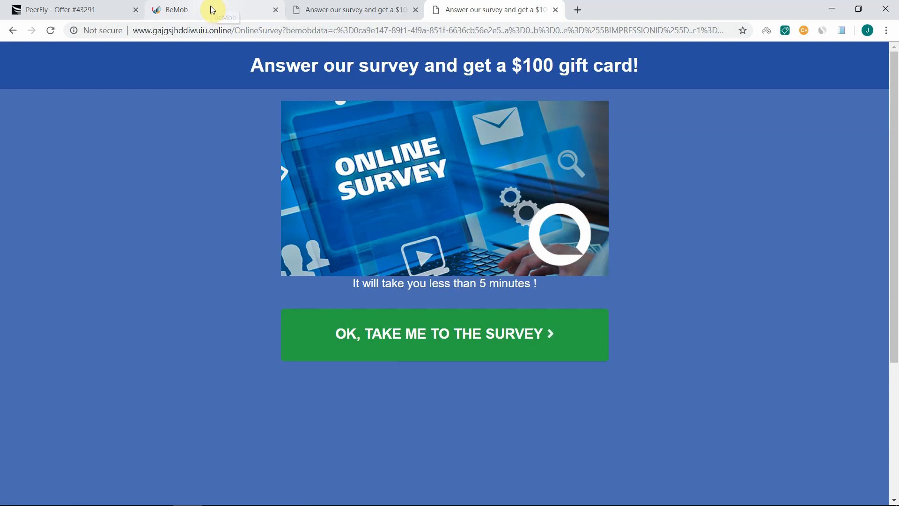
pyautogui.click(176, 9)
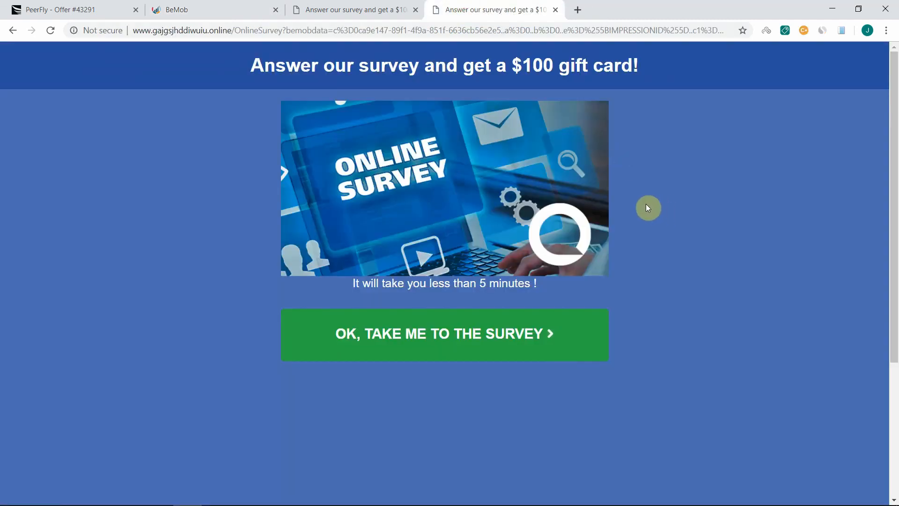
pyautogui.moveTo(664, 223)
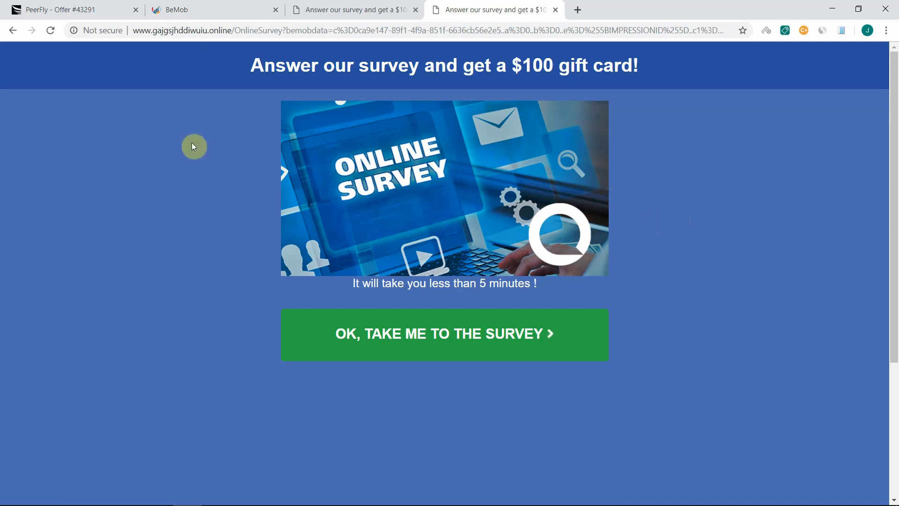
pyautogui.moveTo(191, 141)
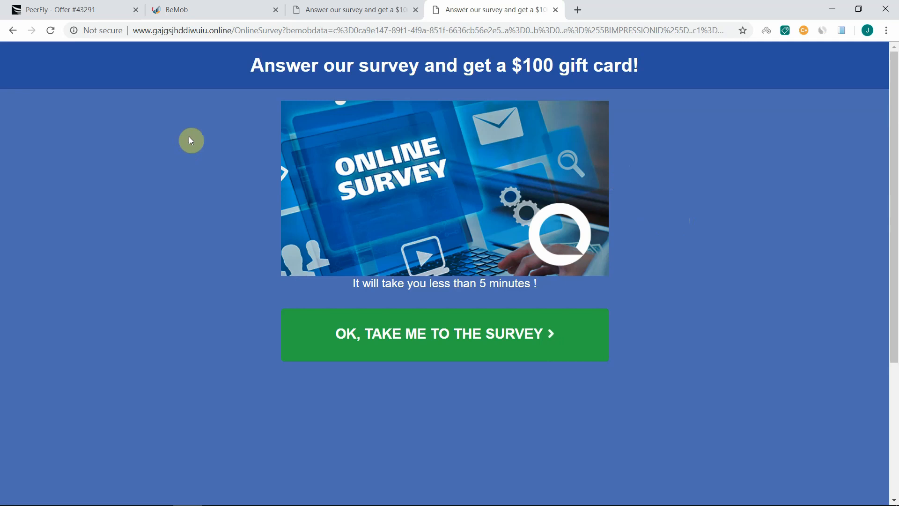